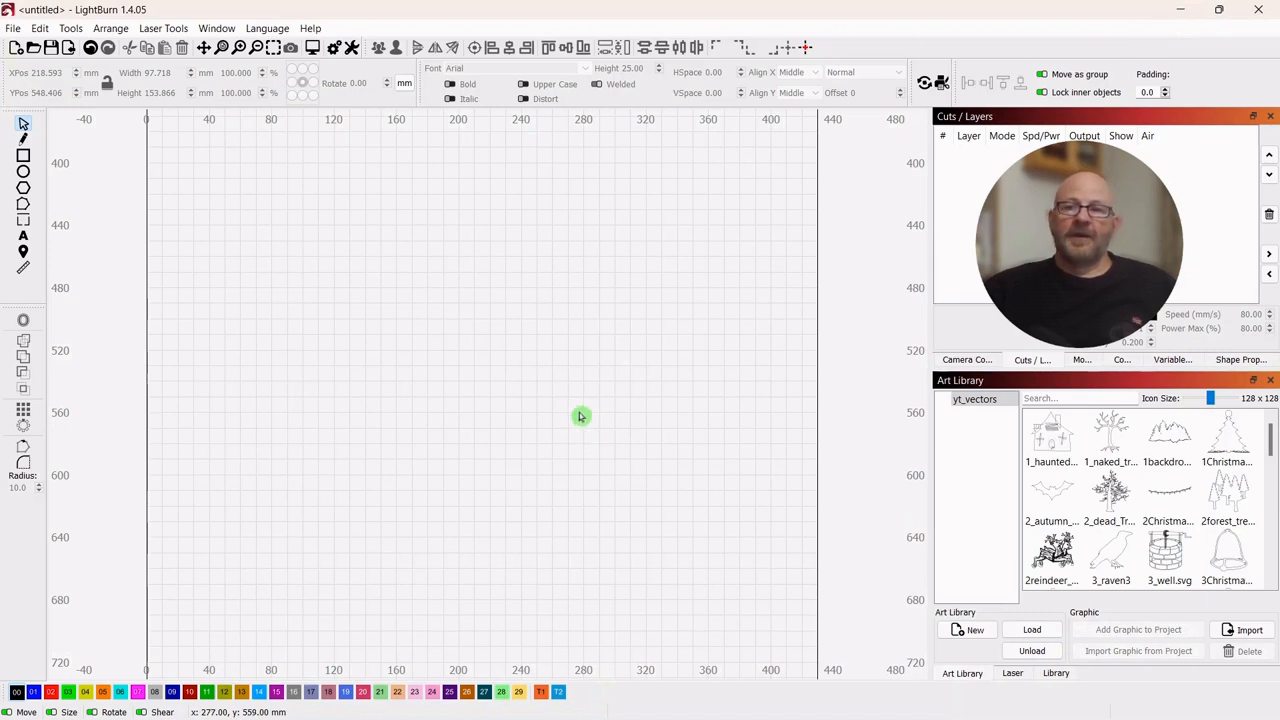
mouse_move(580, 412)
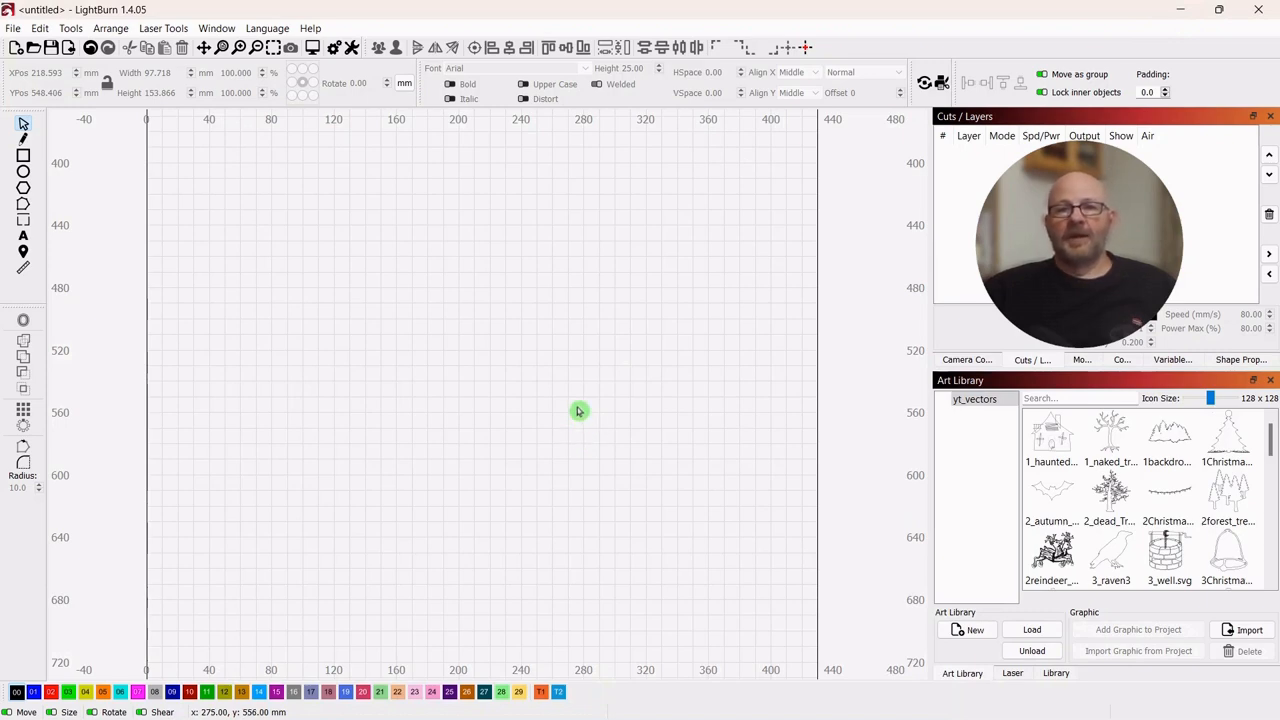
mouse_move(576, 400)
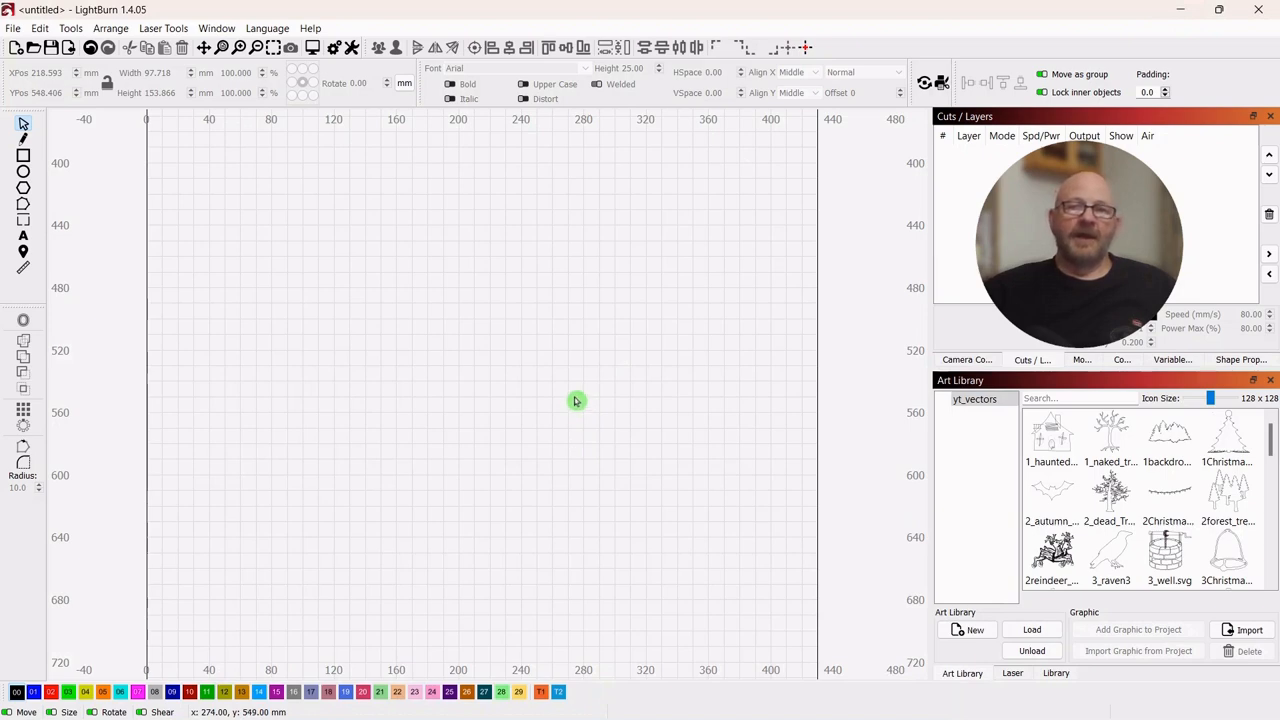
mouse_move(576, 384)
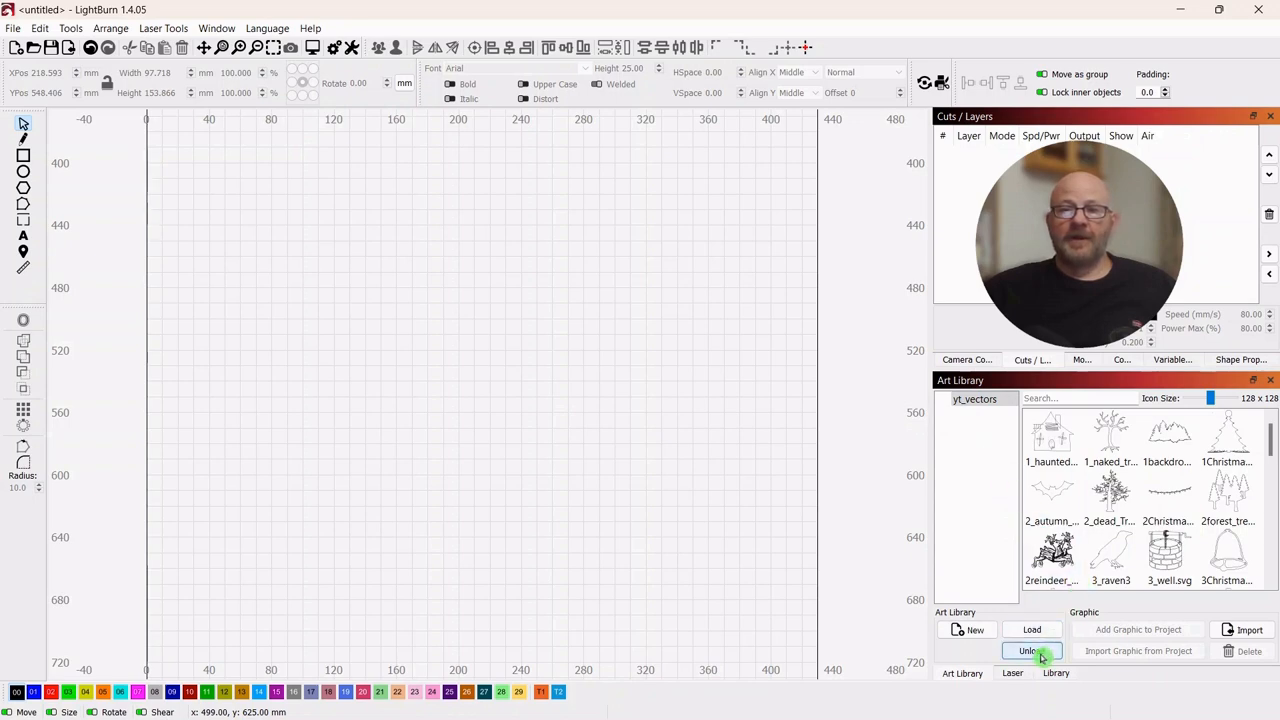
Step: Unload the yt_vectors library and re-dock the Art Library panel alongside the laser panel
click(1032, 650)
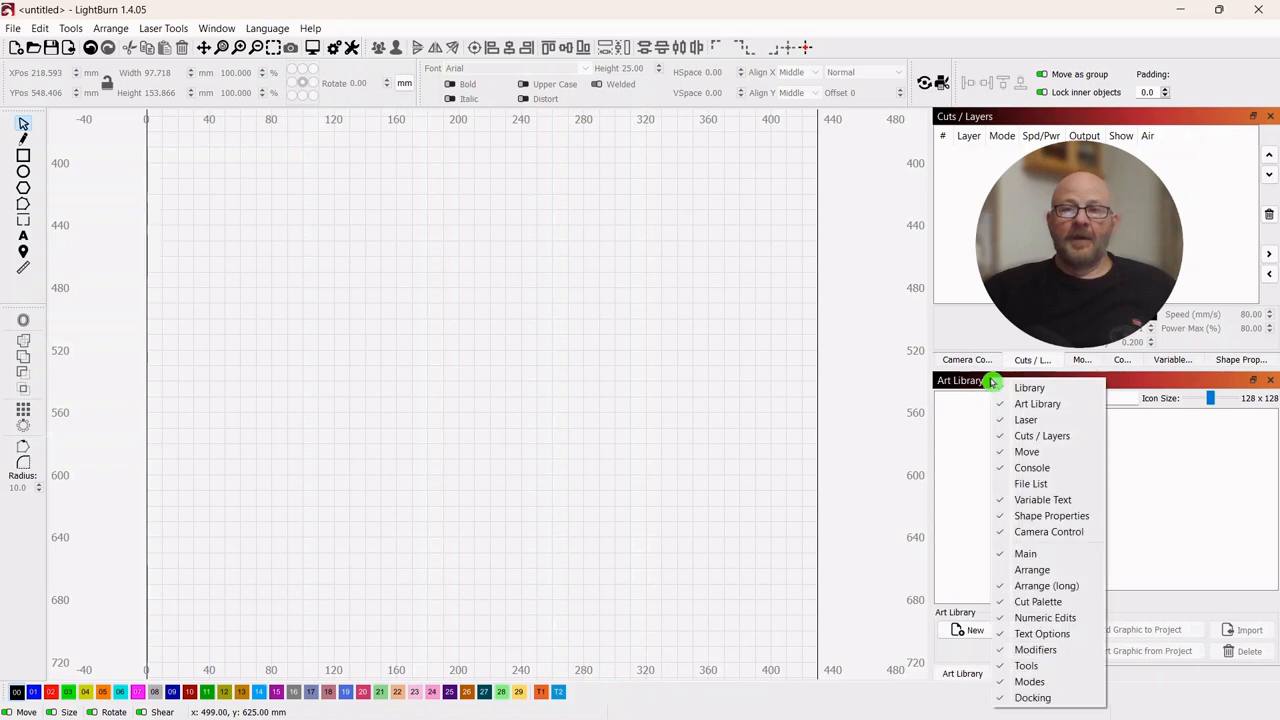
mouse_move(1032, 482)
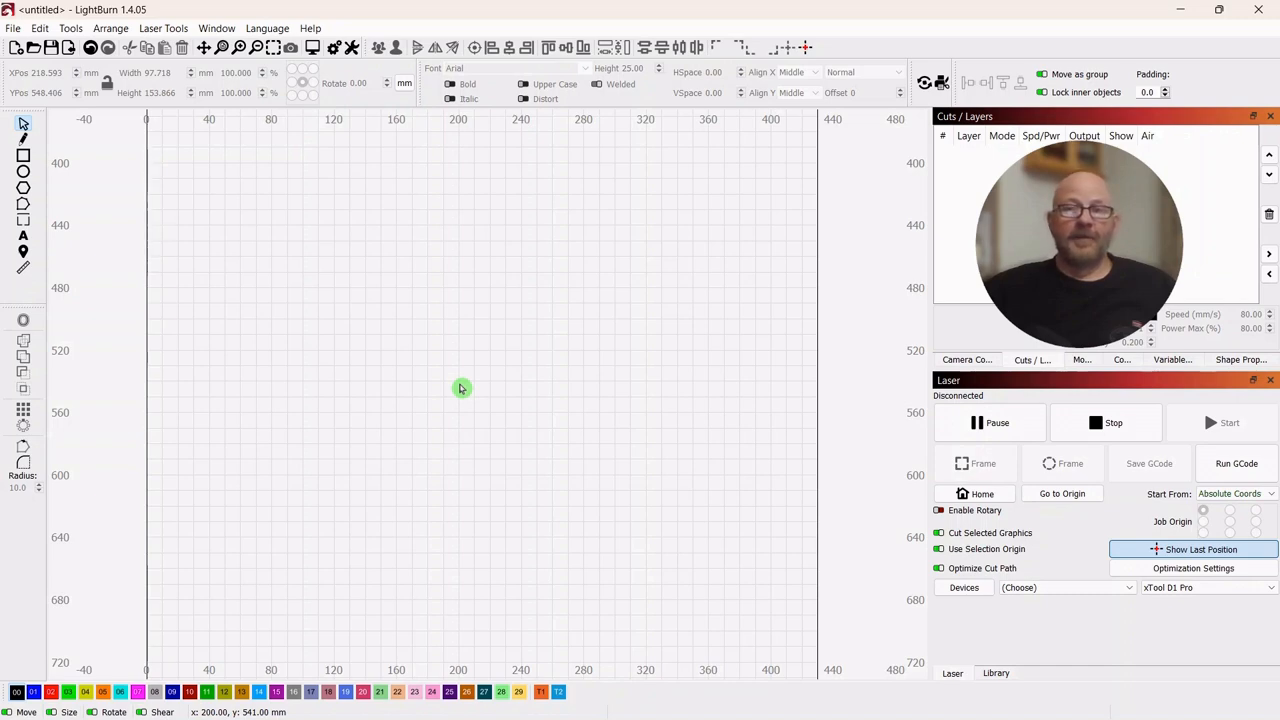
mouse_move(544, 372)
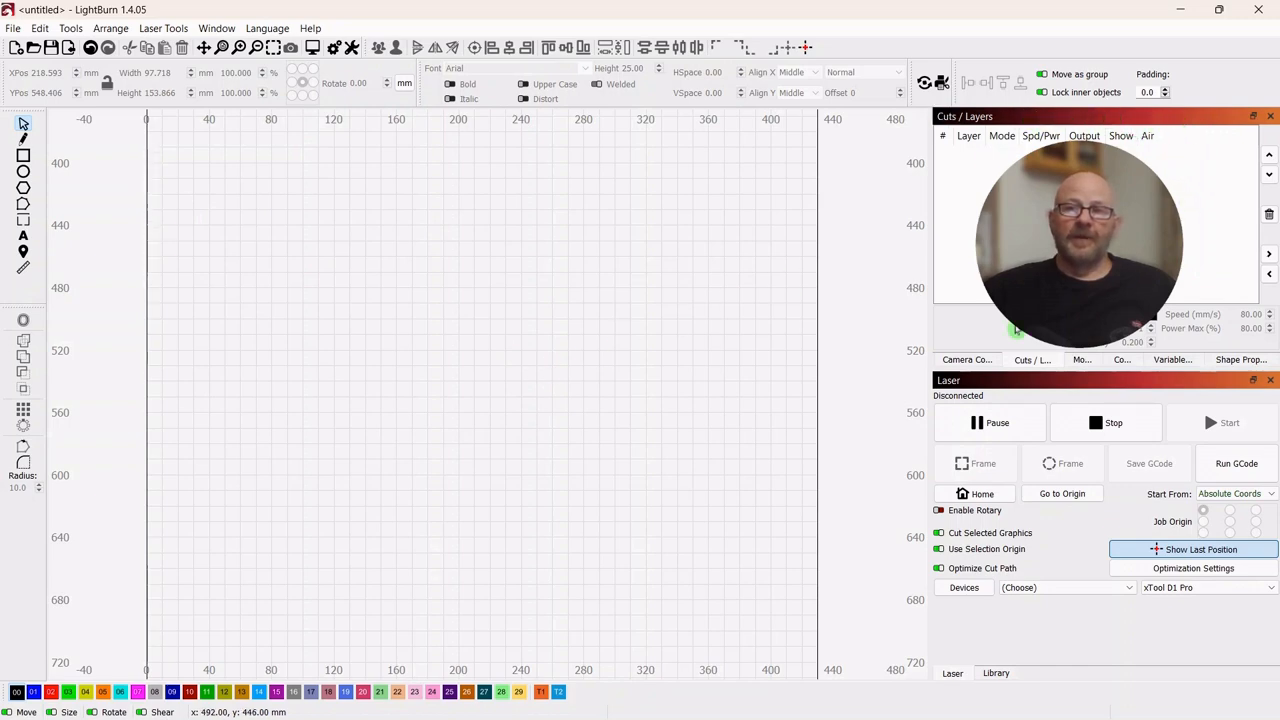
click(1056, 390)
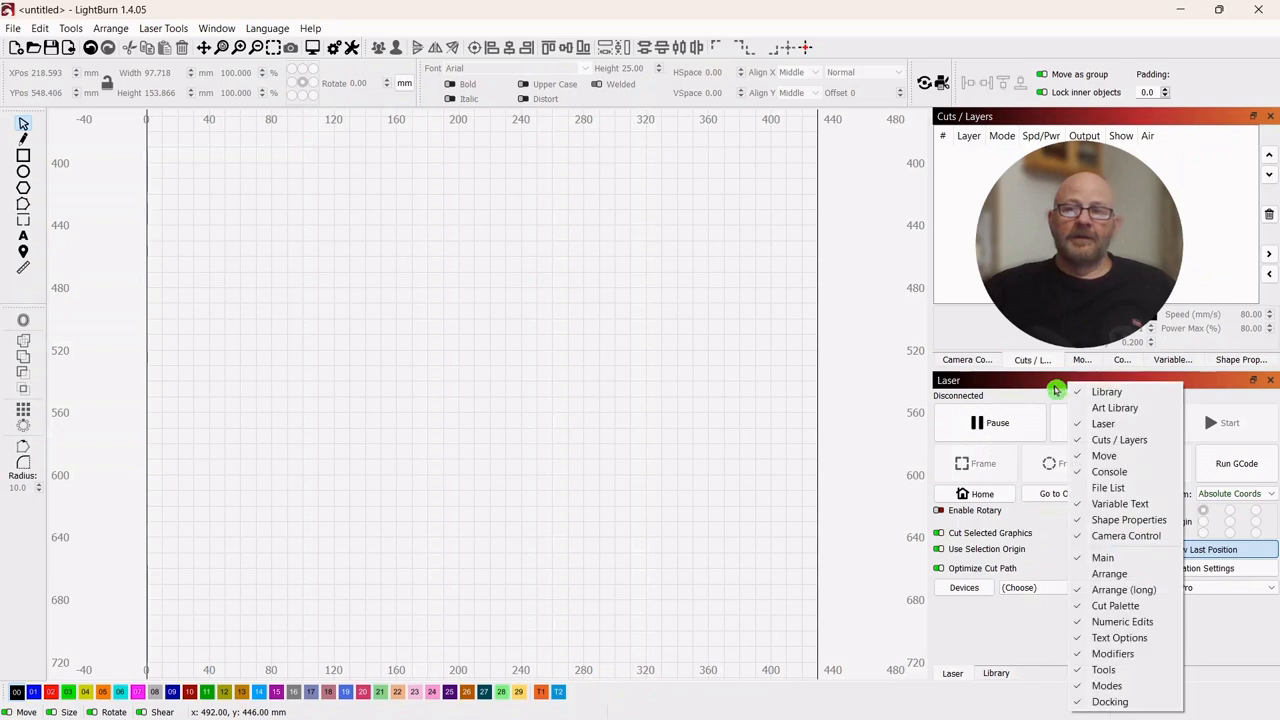
mouse_move(1120, 440)
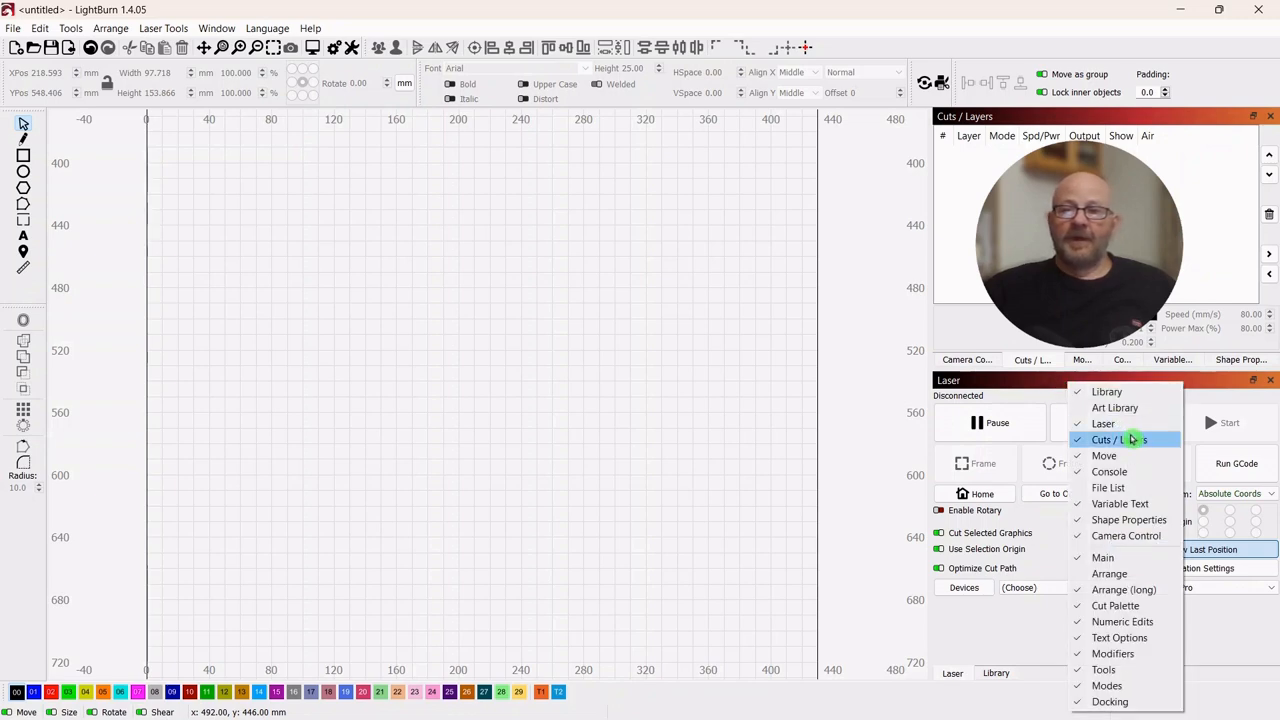
click(1116, 440)
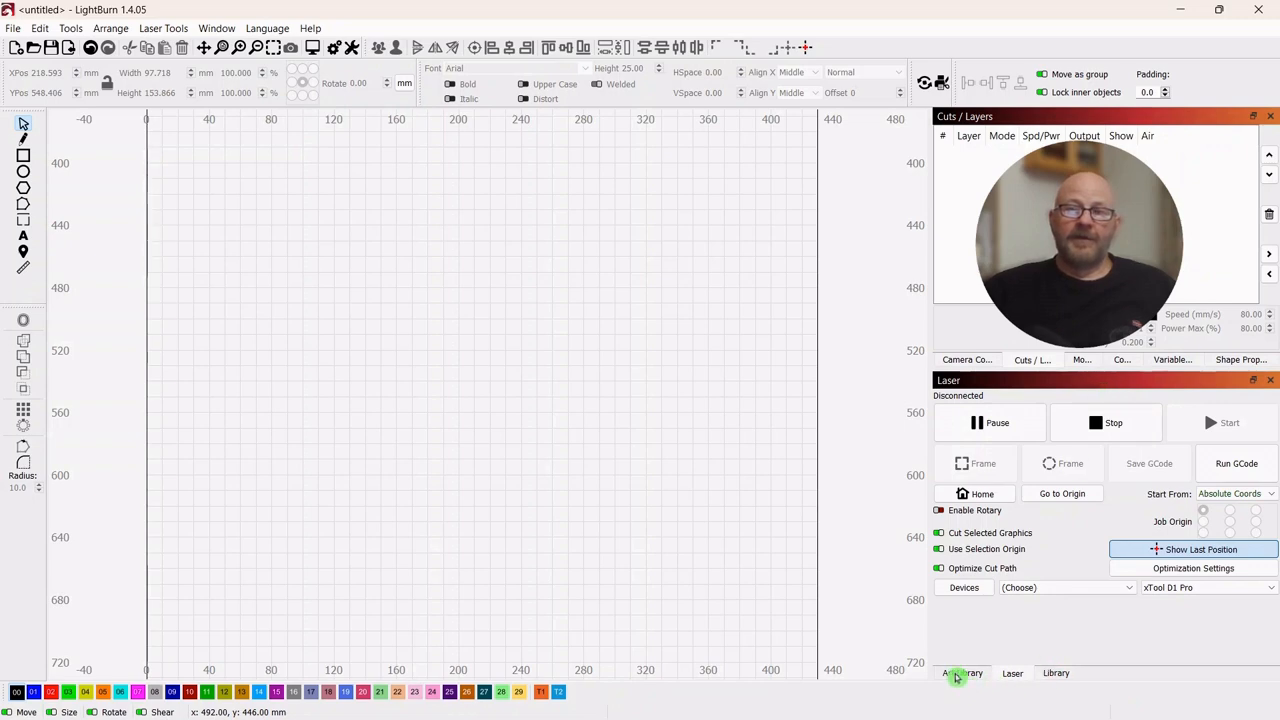
click(960, 672)
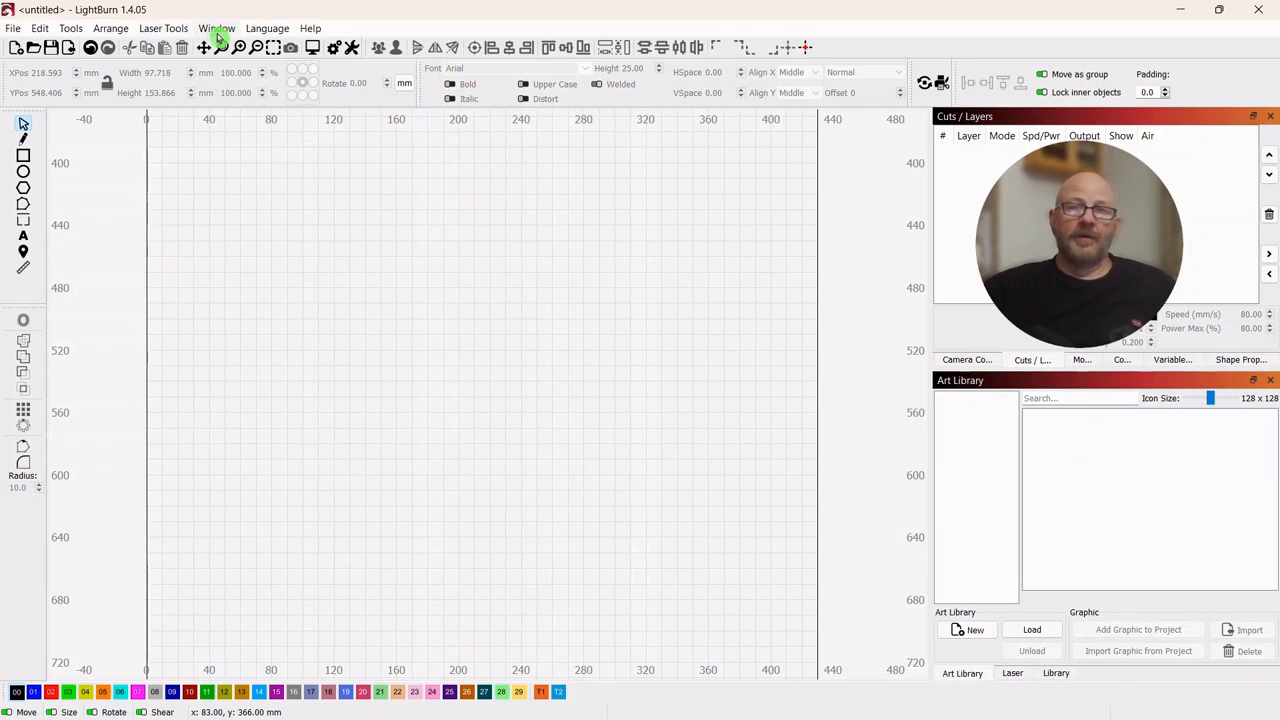
click(216, 28)
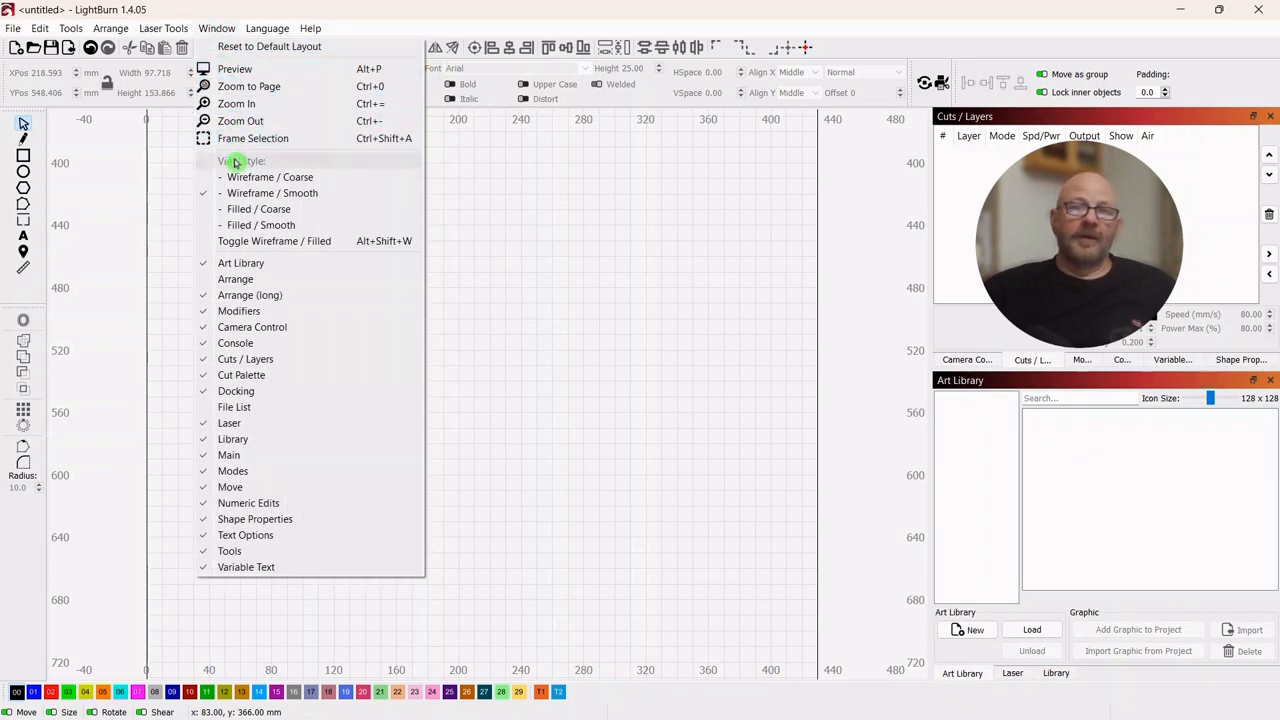
mouse_move(236, 280)
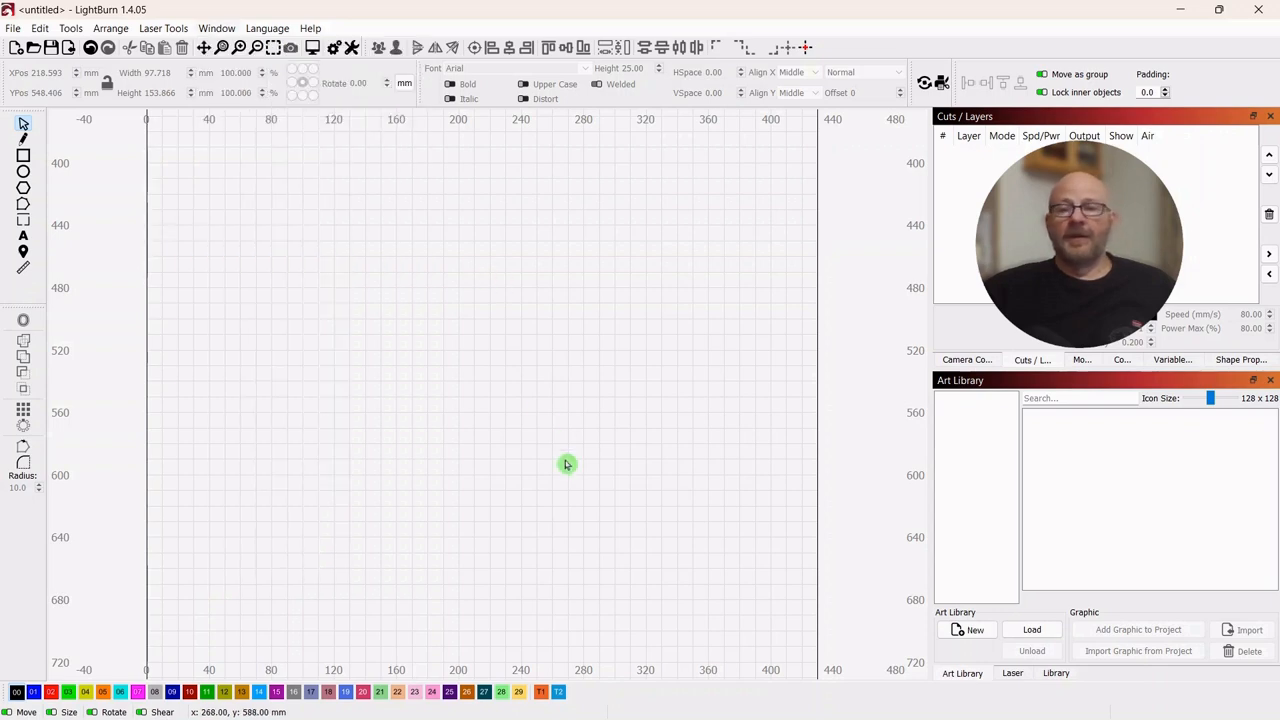
mouse_move(572, 486)
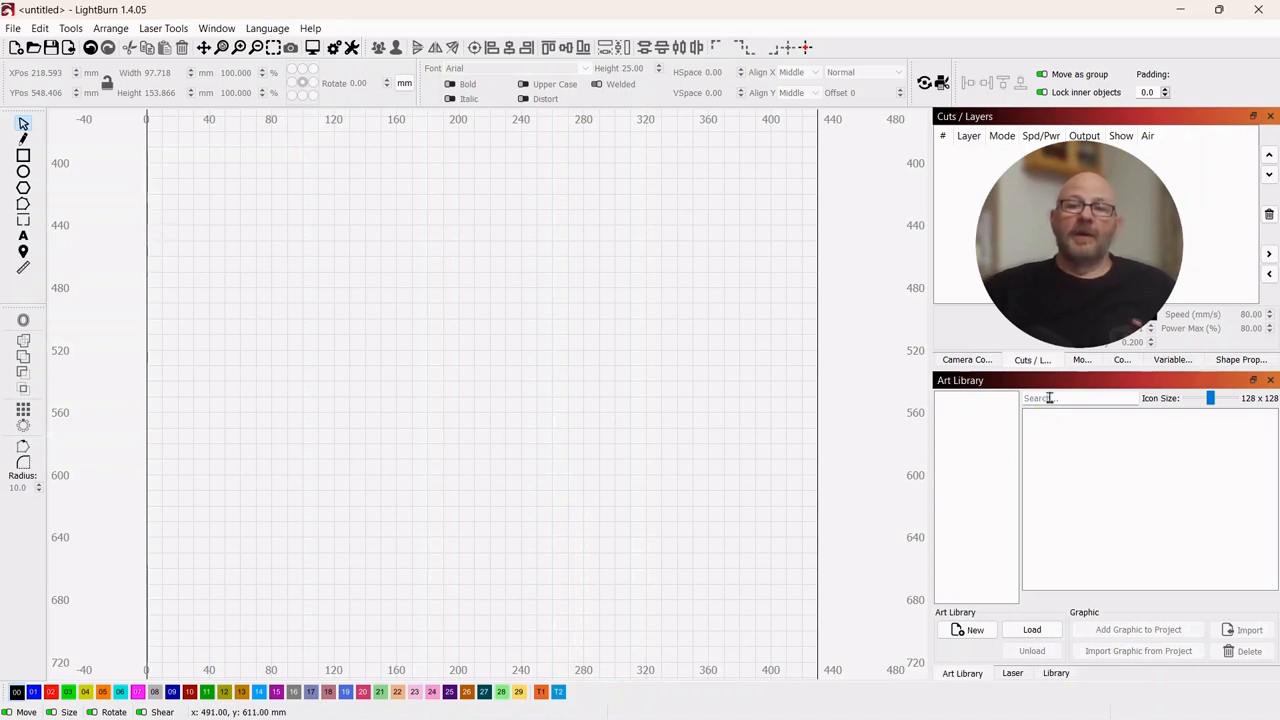
mouse_move(976, 420)
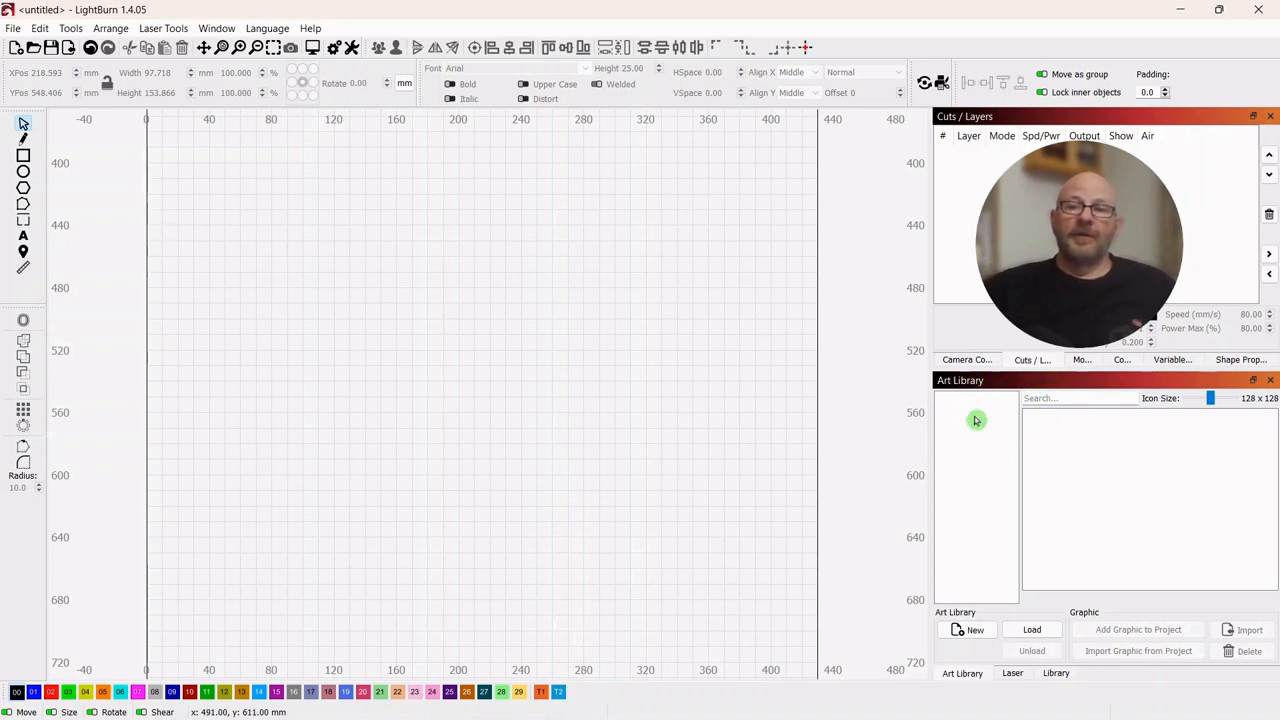
mouse_move(362, 318)
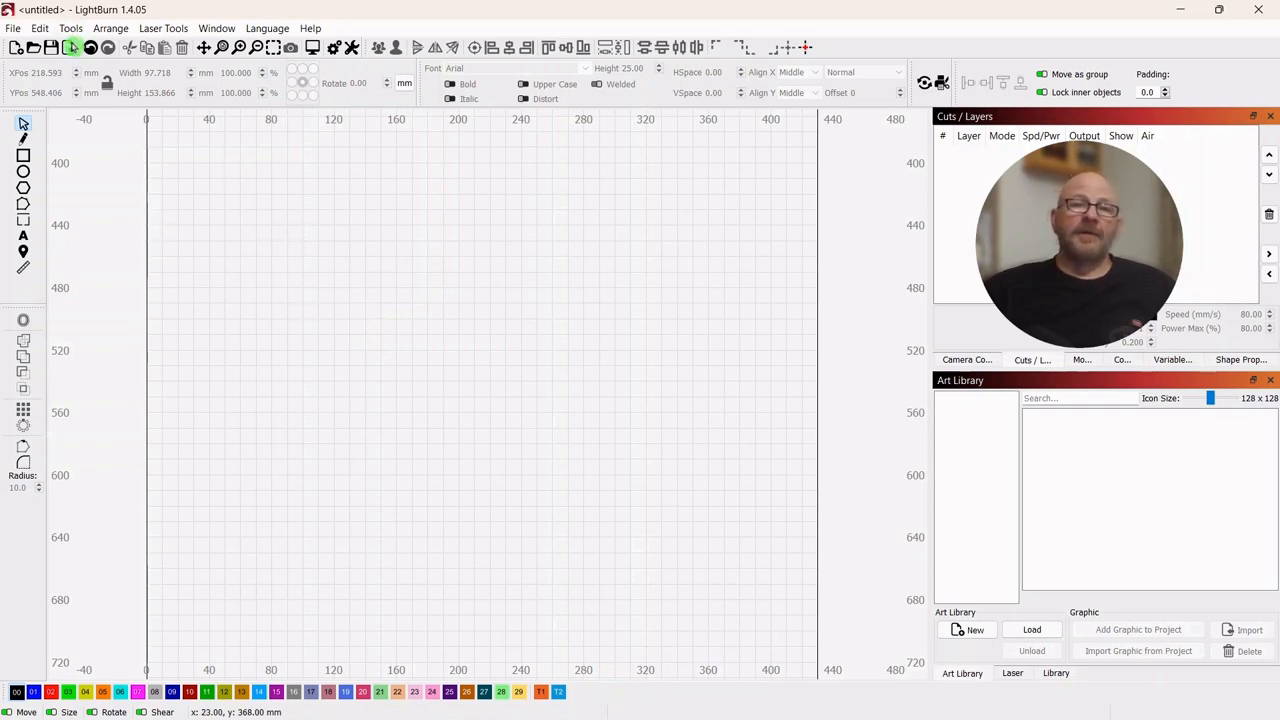
mouse_move(70, 48)
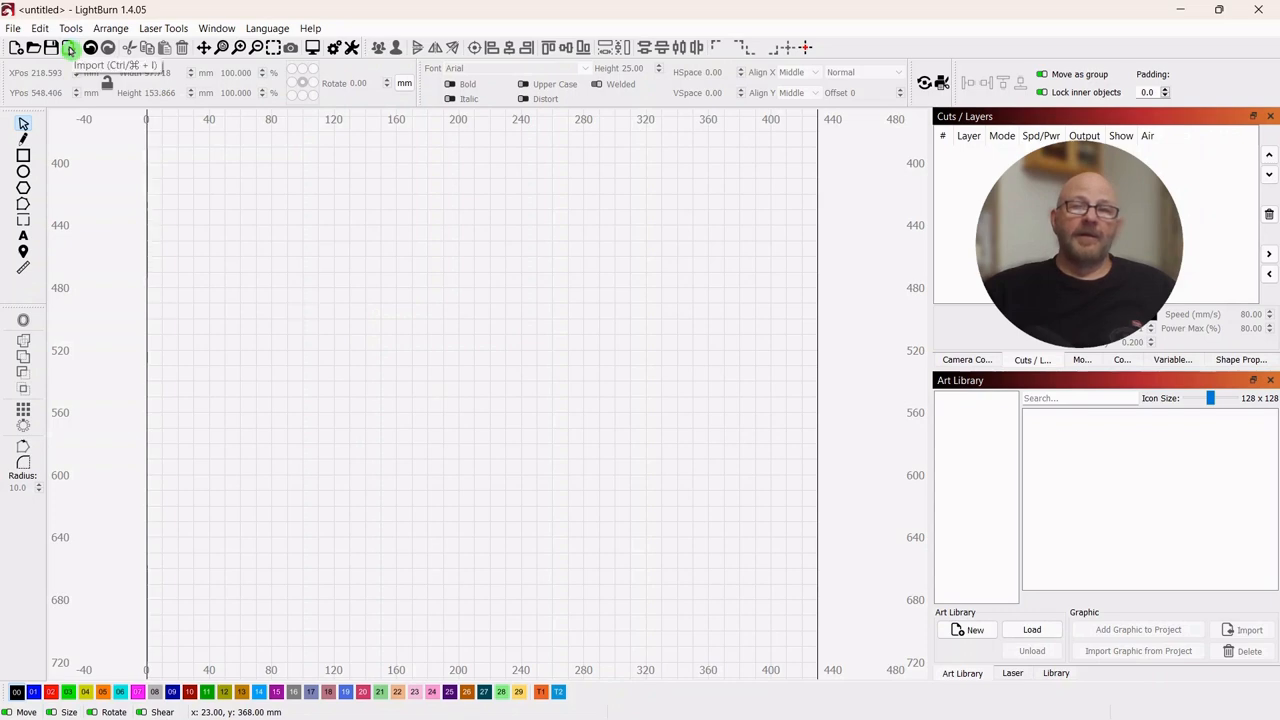
Step: Import Cartoon_bunny.svg from the public_art folder onto the canvas
click(70, 48)
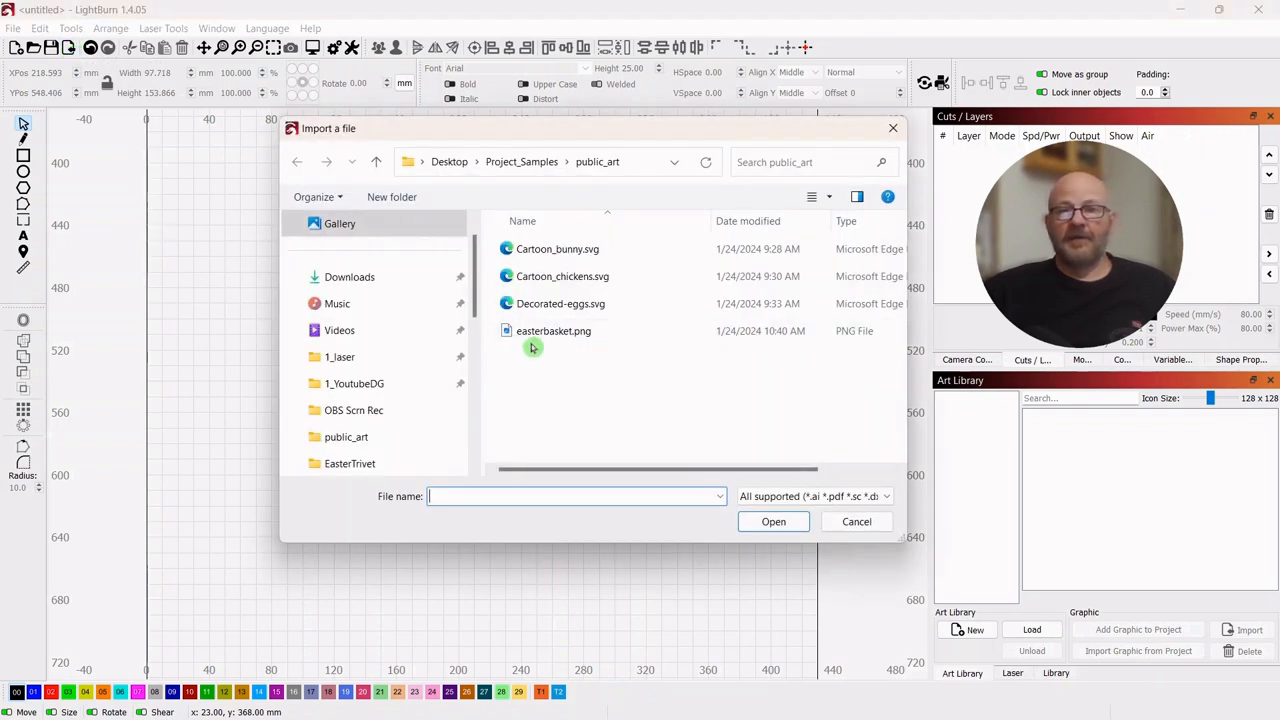
mouse_move(618, 336)
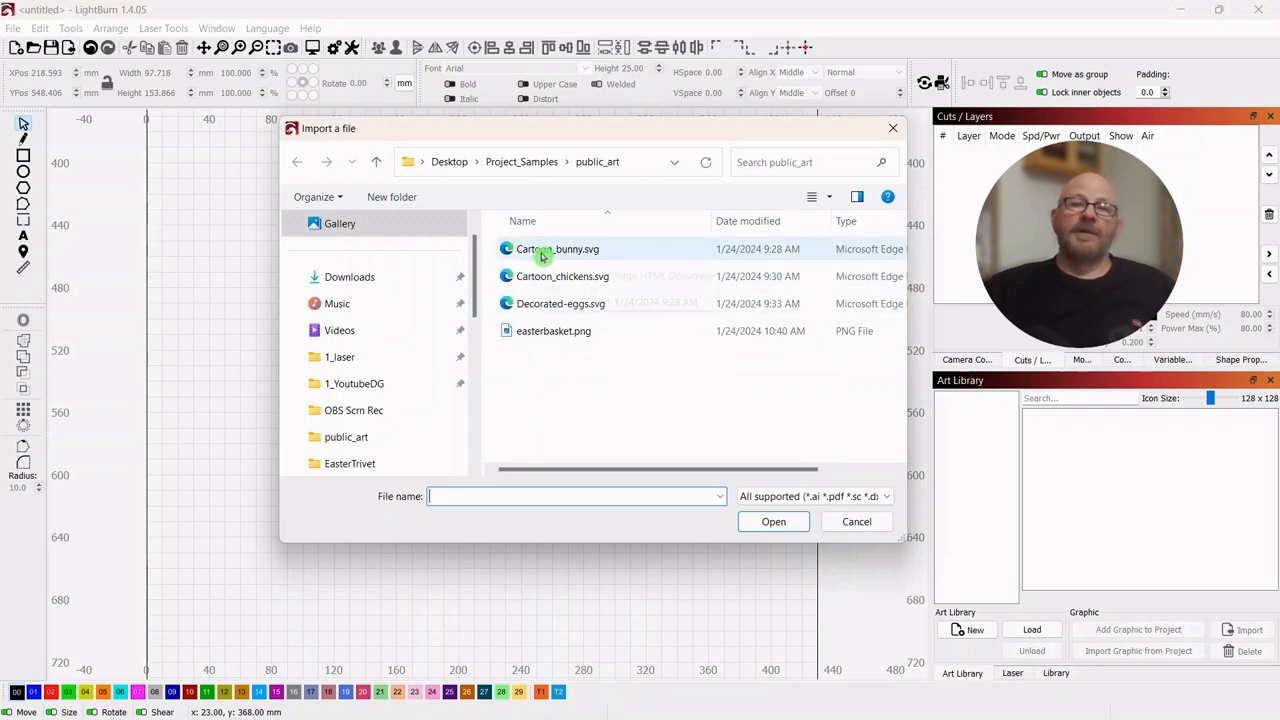
click(558, 248)
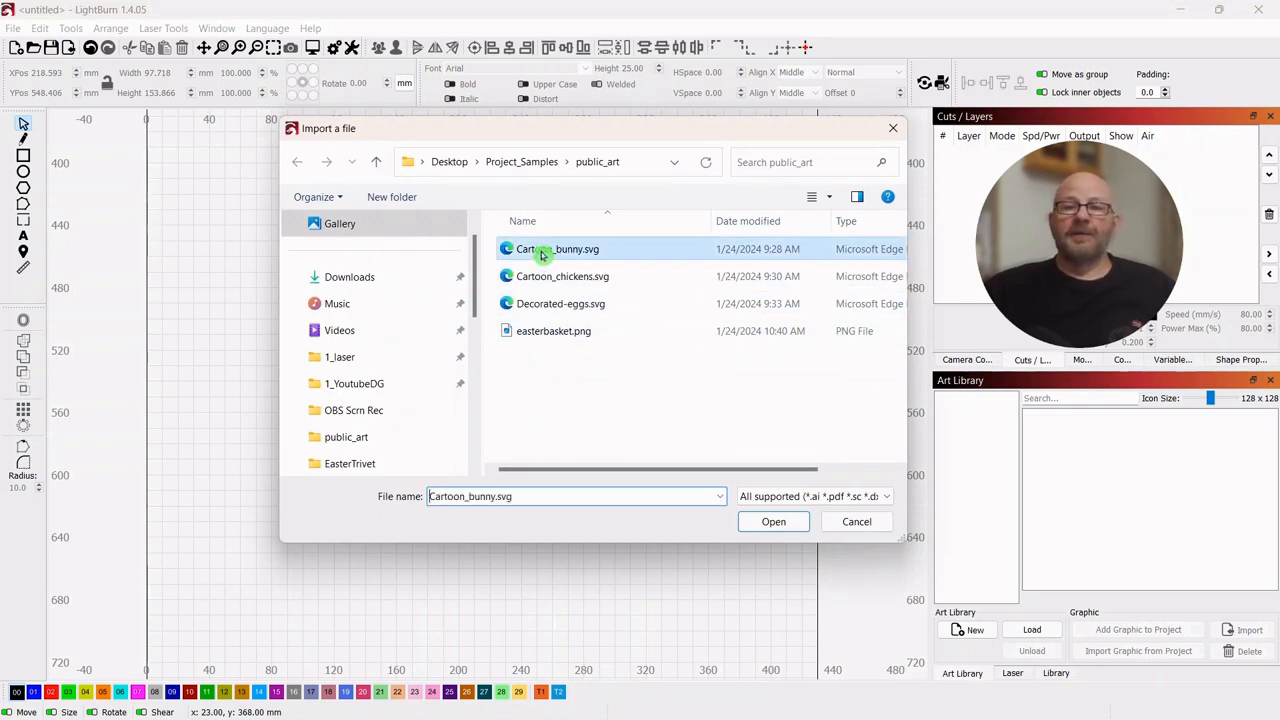
click(772, 520)
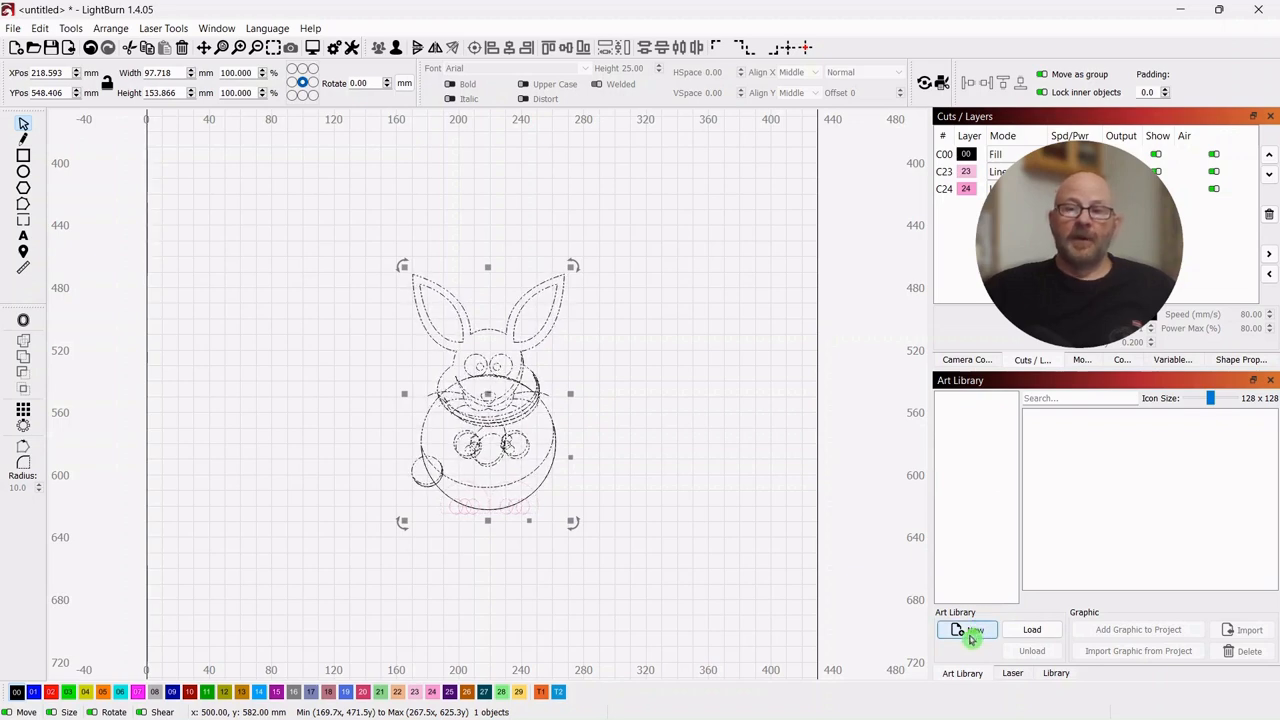
Step: Create and save a new art library named 'public' in the public_art folder
click(966, 628)
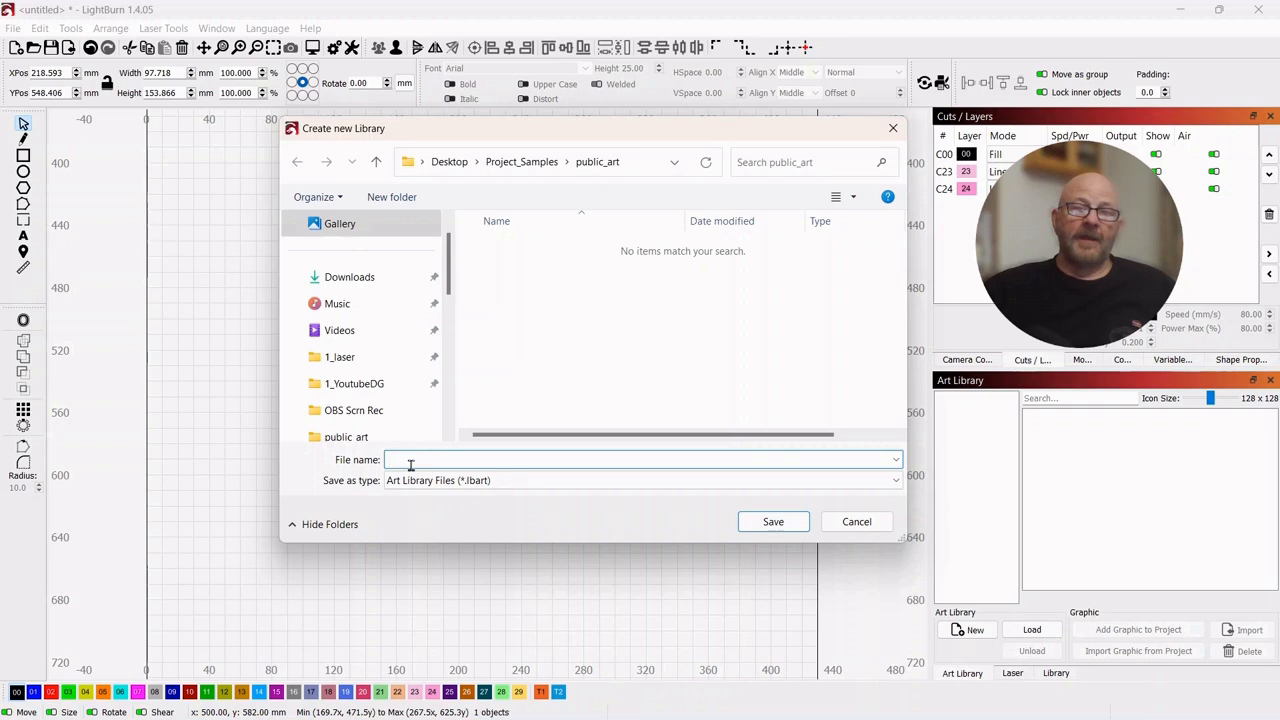
mouse_move(424, 444)
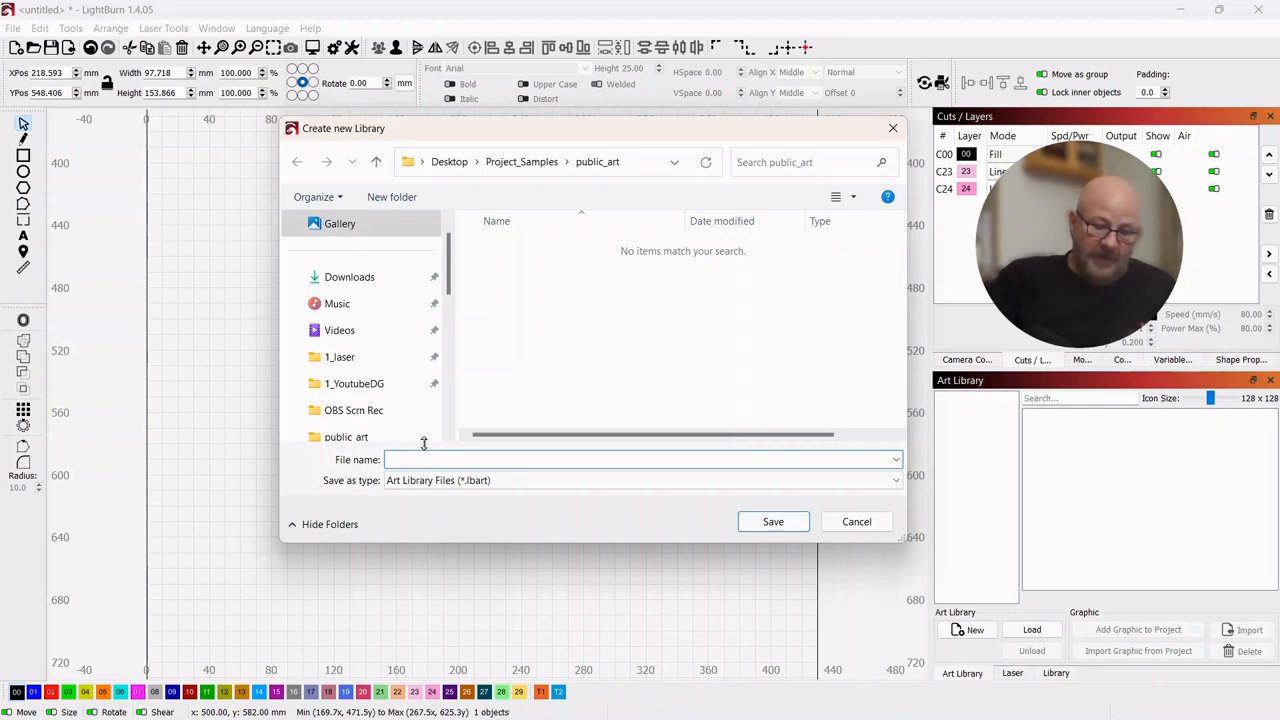
text(public)
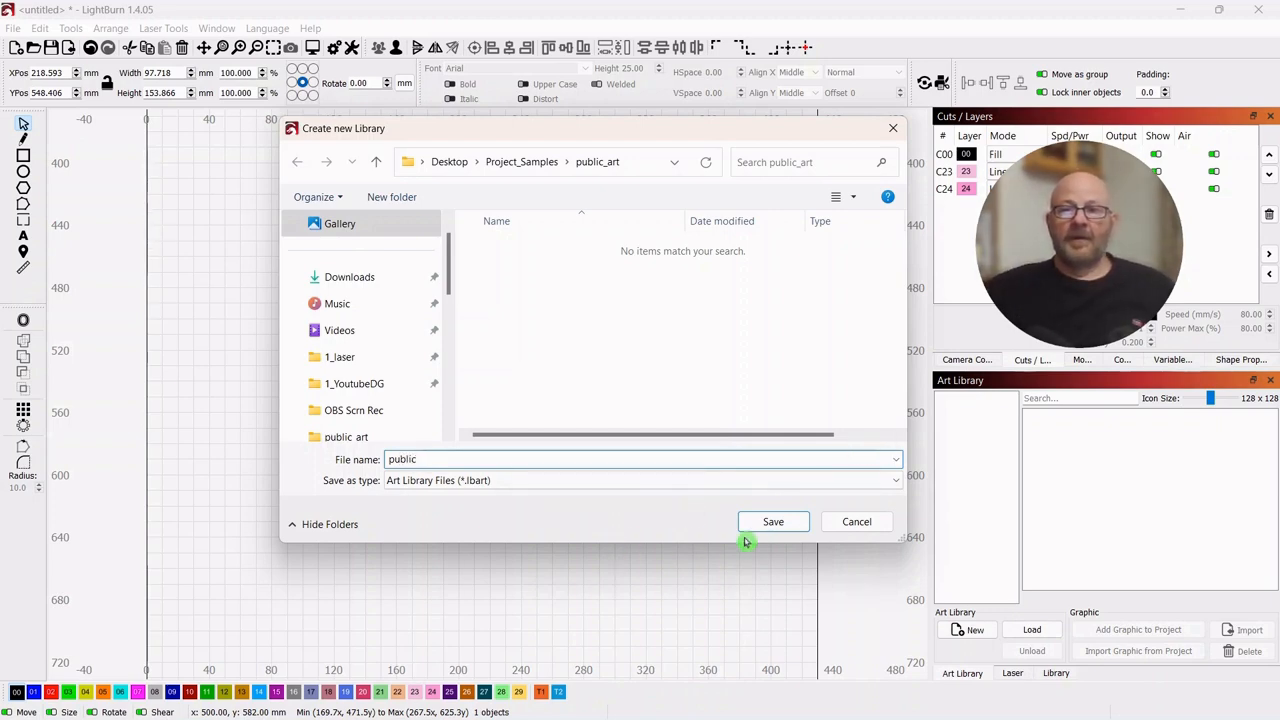
click(772, 520)
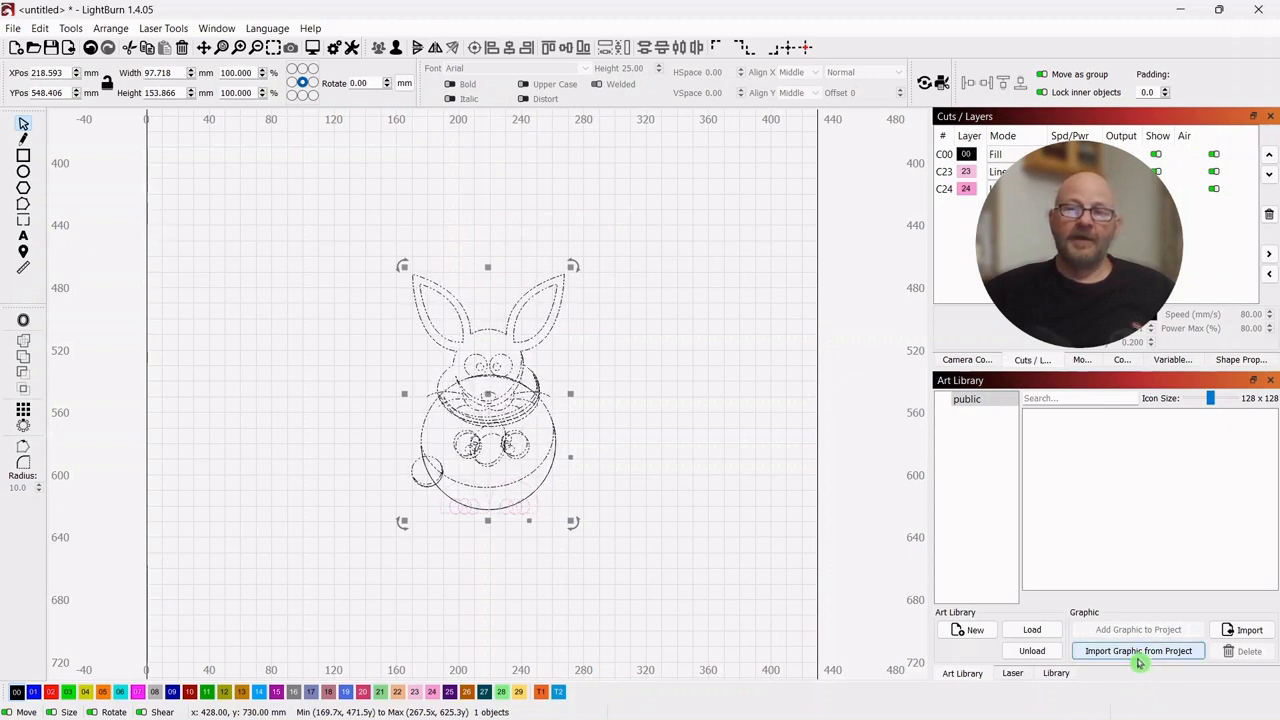
Step: Save the canvas bunny into the public library as 'bunny1' and clear it from the canvas
click(1138, 652)
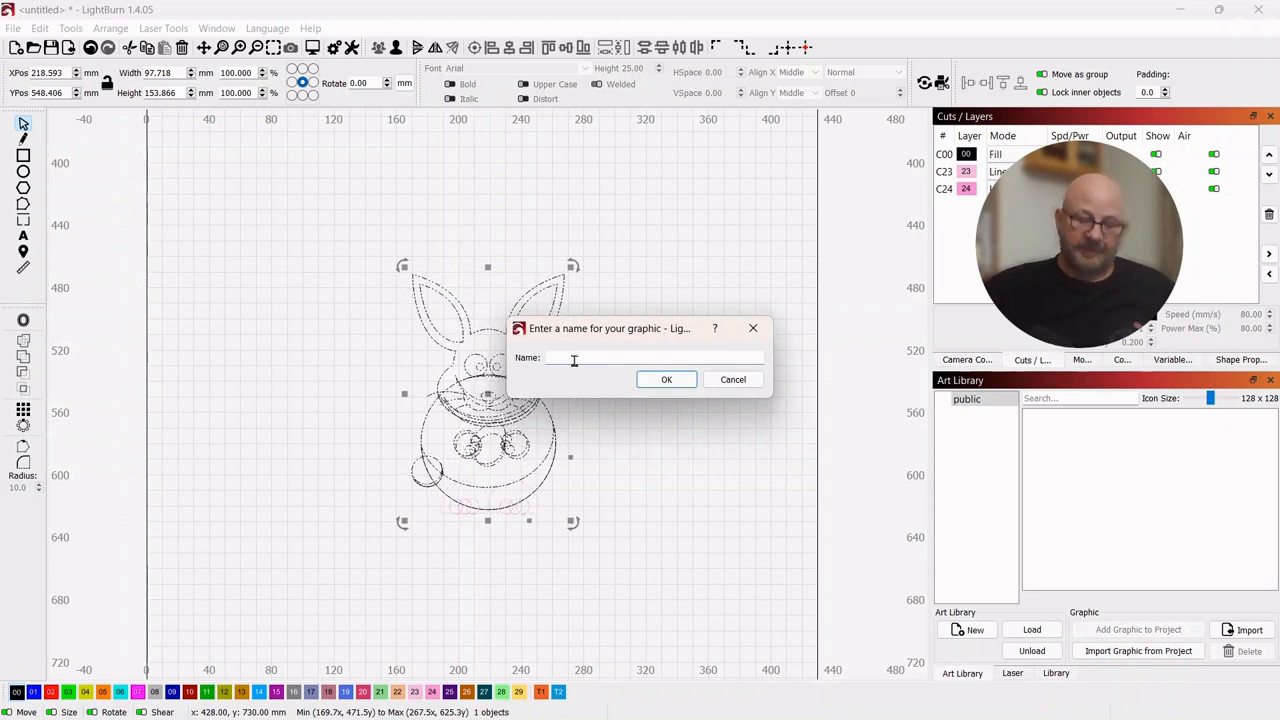
text(bunn)
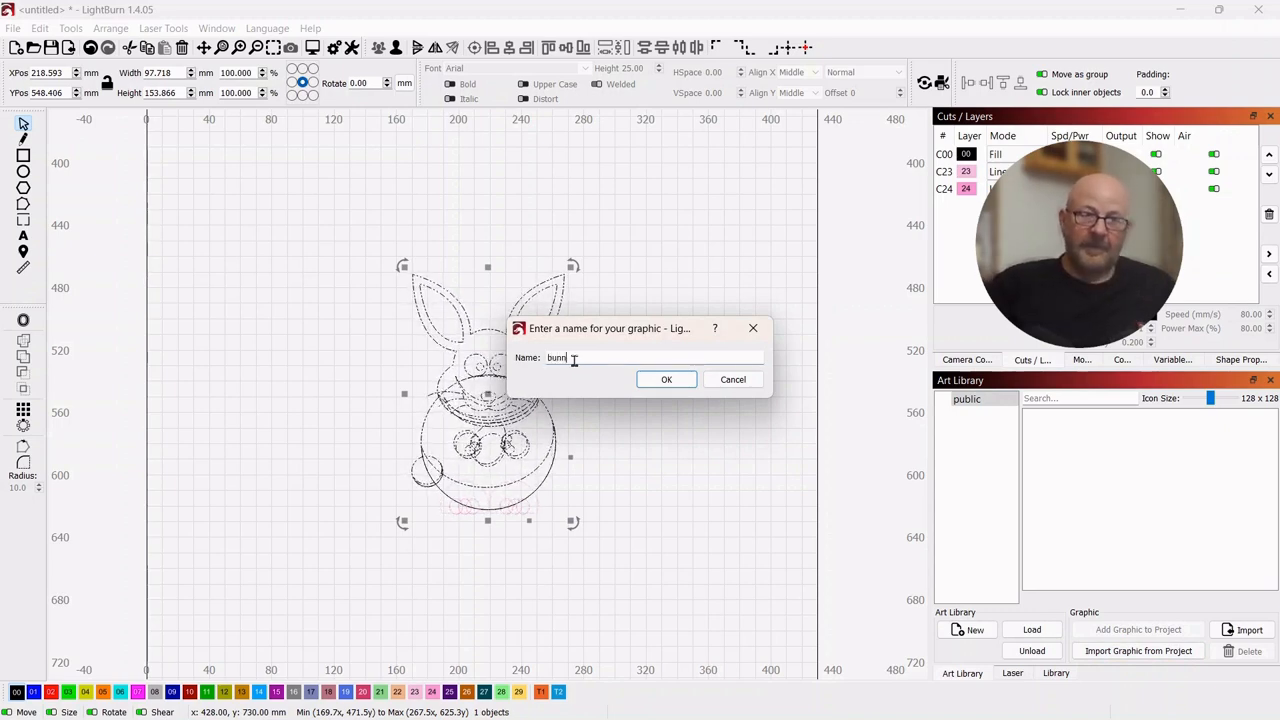
text(y)
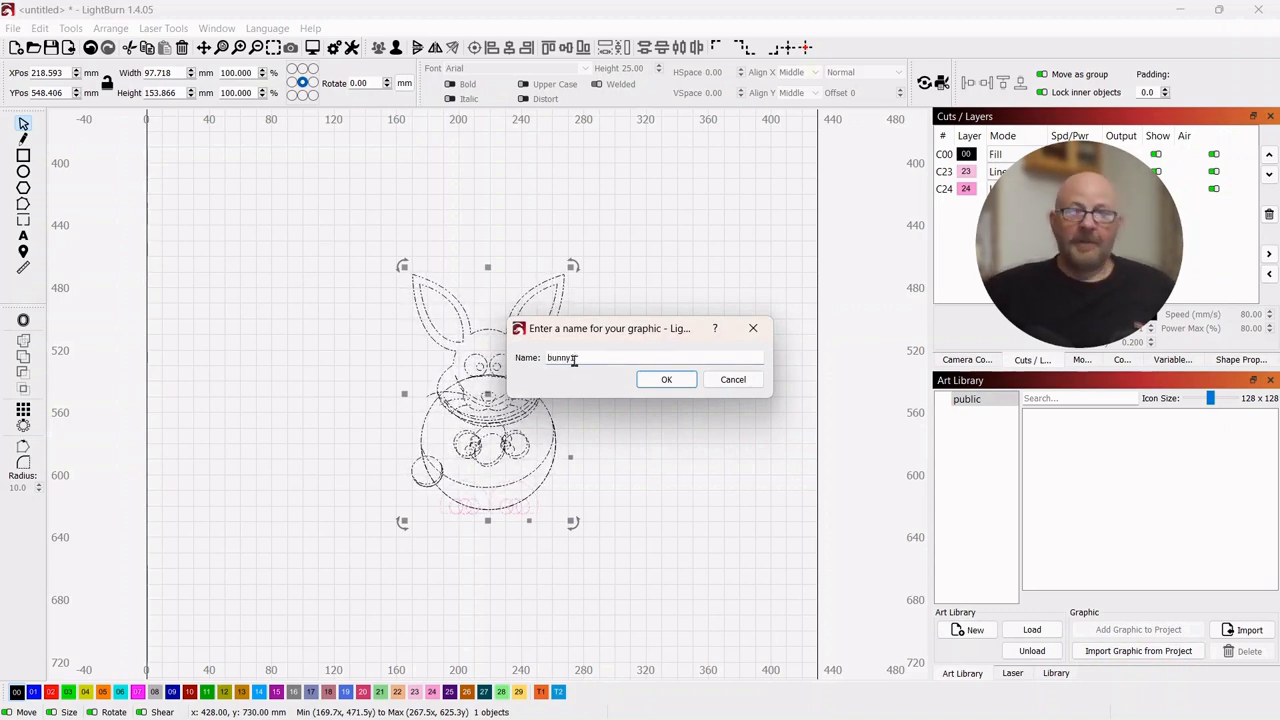
click(666, 380)
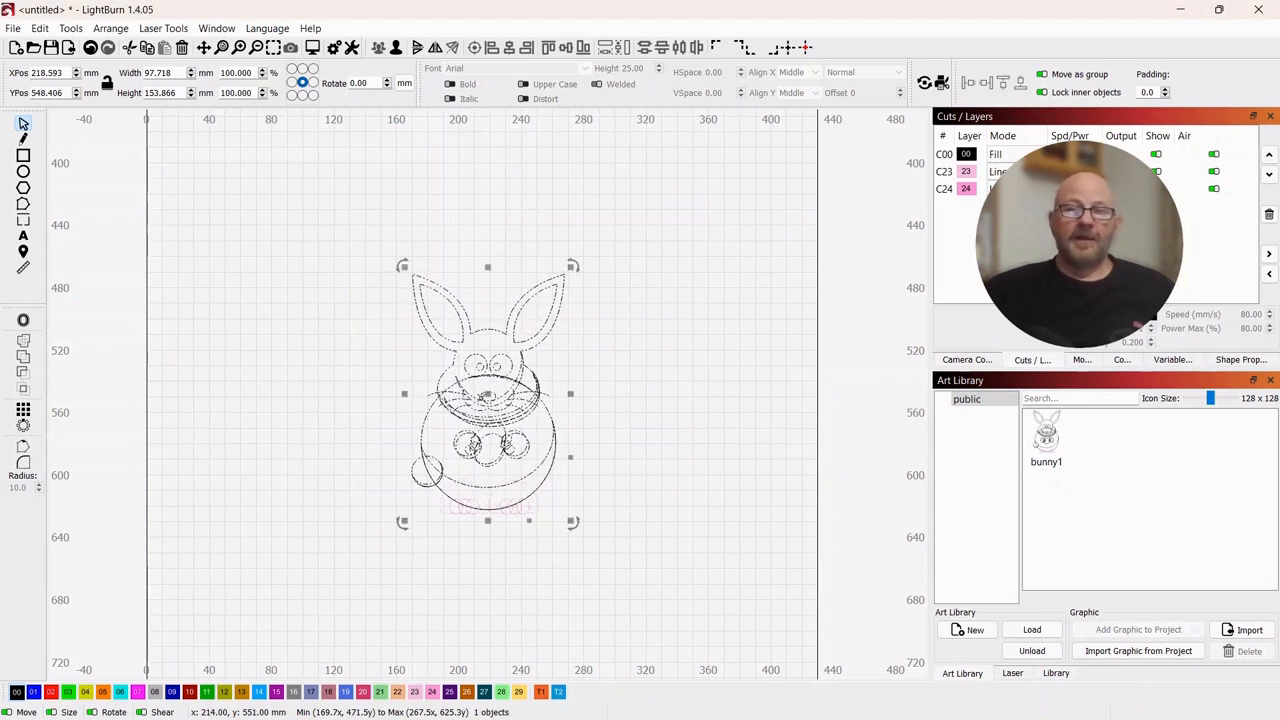
right_click(490, 430)
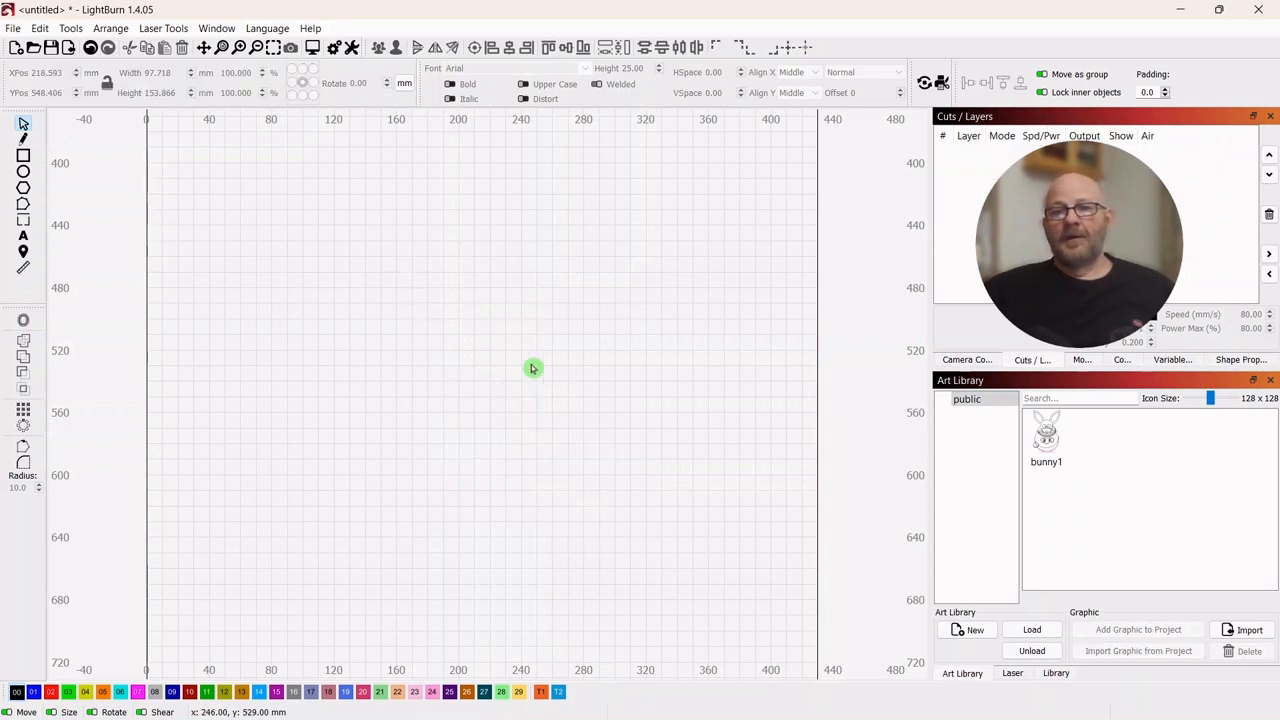
mouse_move(40, 130)
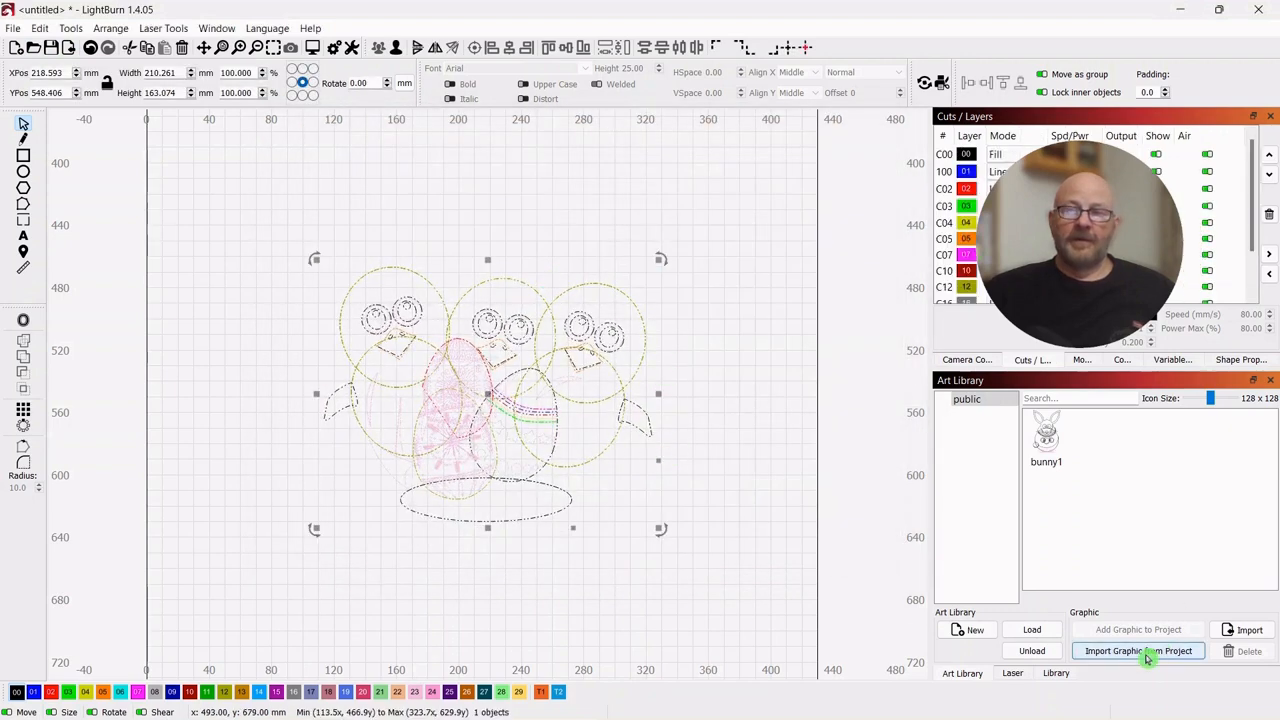
Step: Save the chickens drawing into the public library as 'chickens1' and start removing it from the canvas
click(1140, 652)
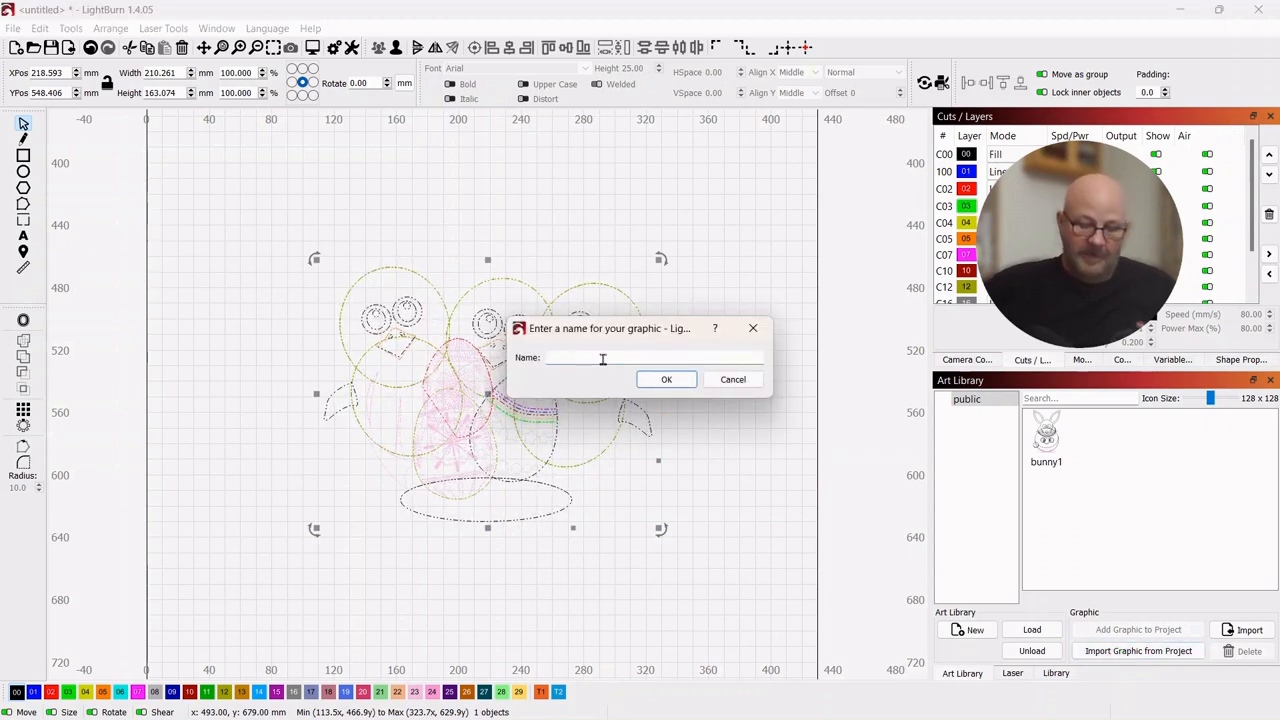
text(chickens1)
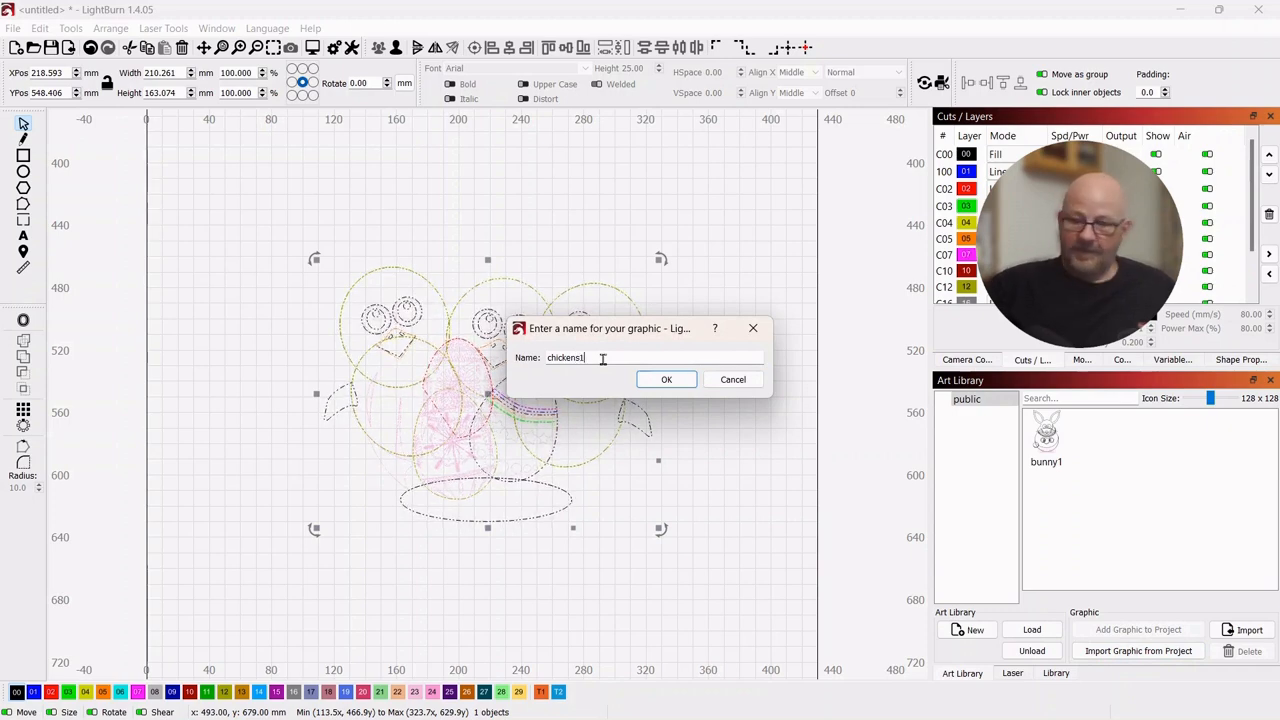
click(666, 380)
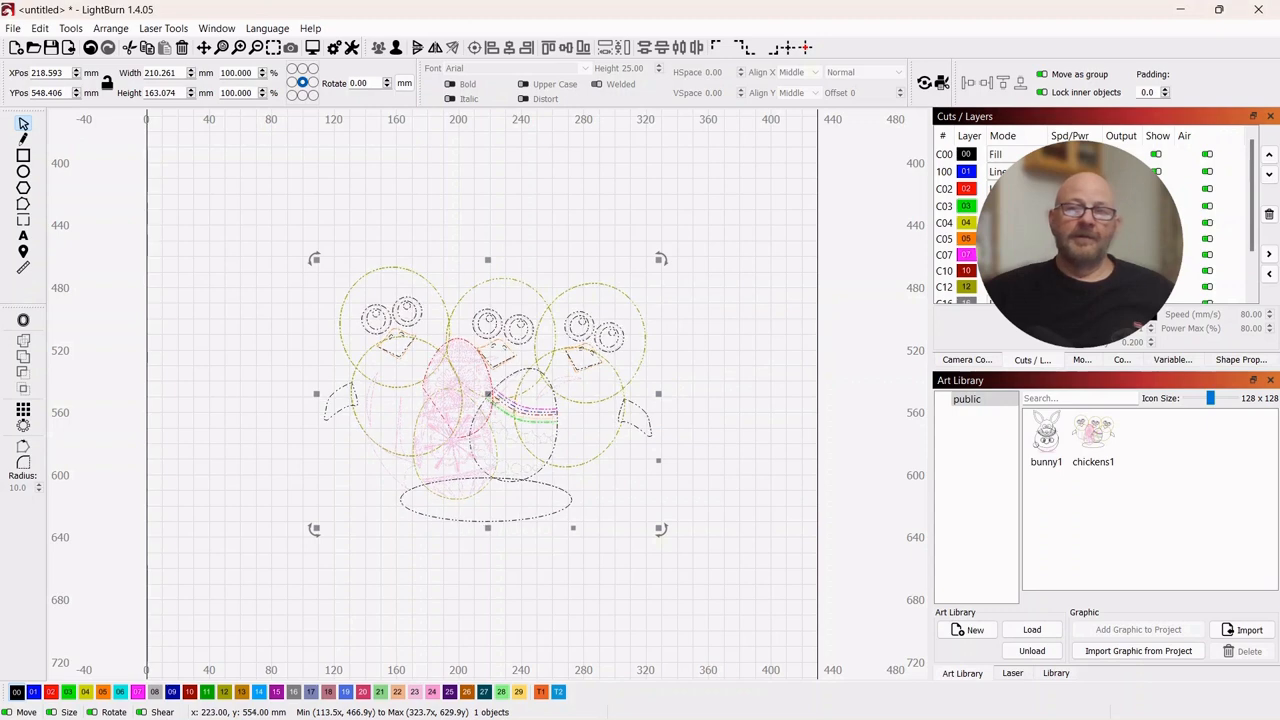
right_click(490, 408)
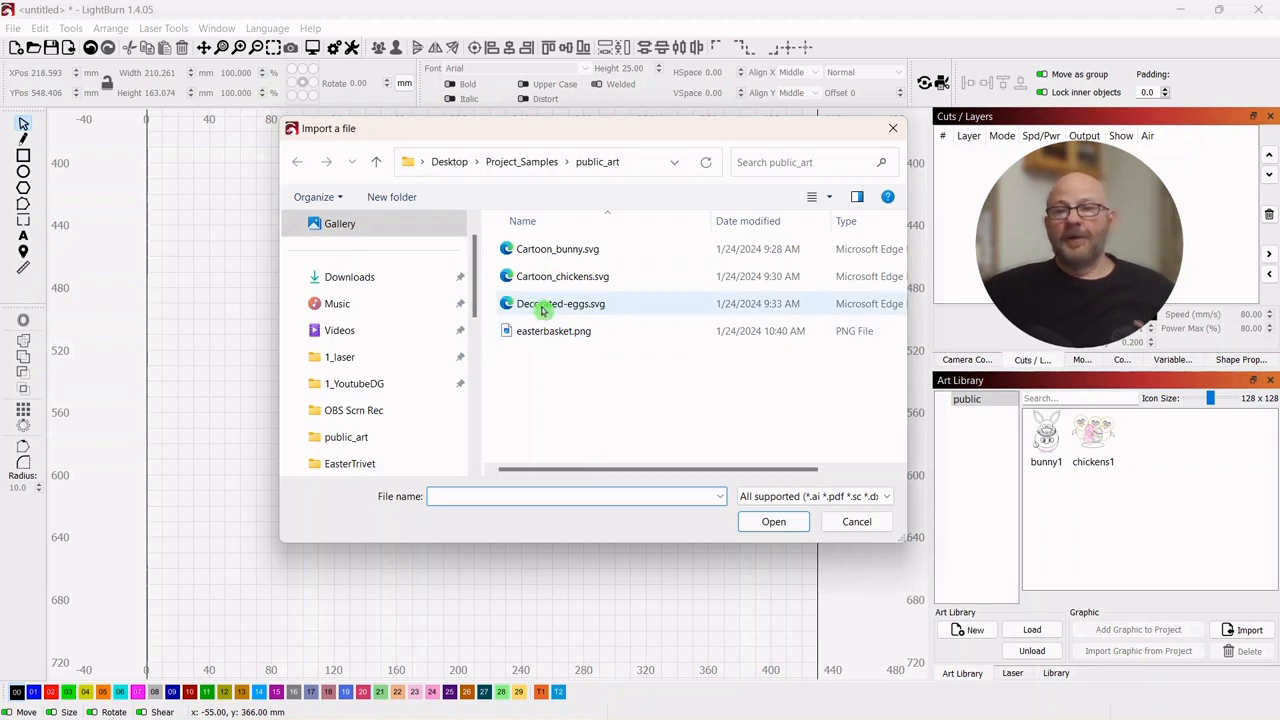
mouse_move(560, 304)
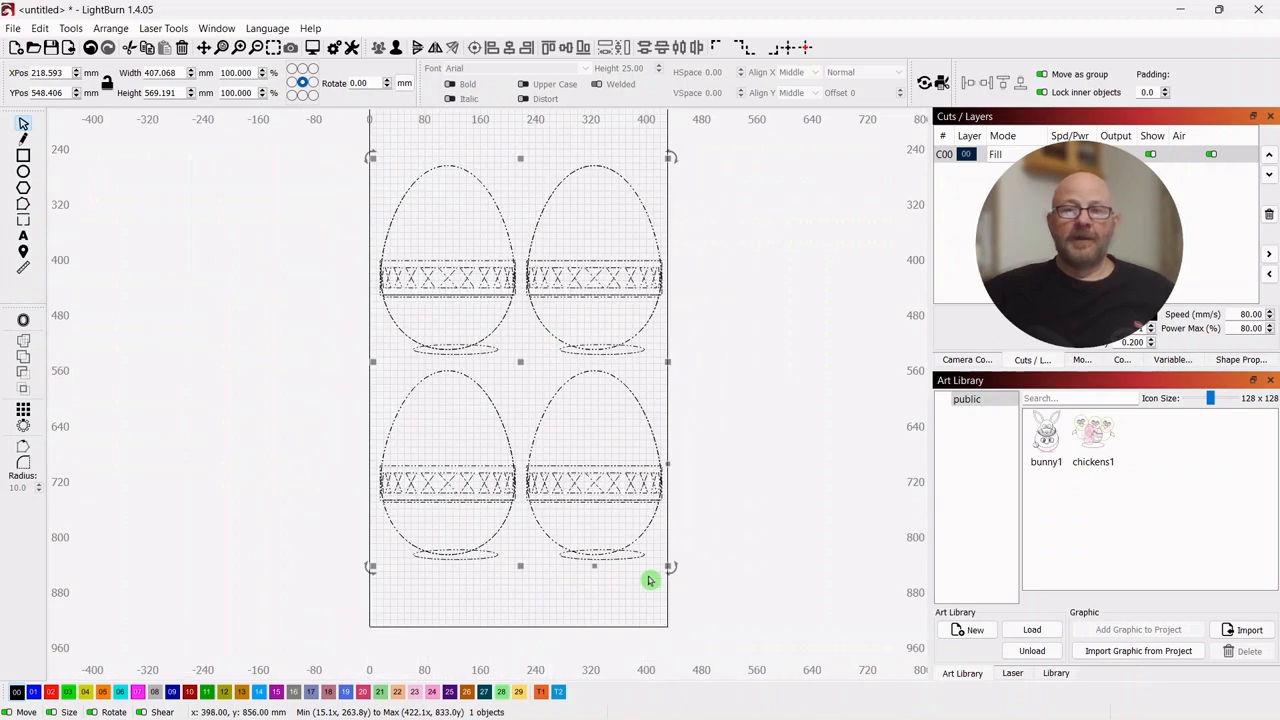
Step: Shrink the decorated eggs drawing, save it to the library as 'eggs1' and delete it from the canvas
drag(670, 568, 520, 362)
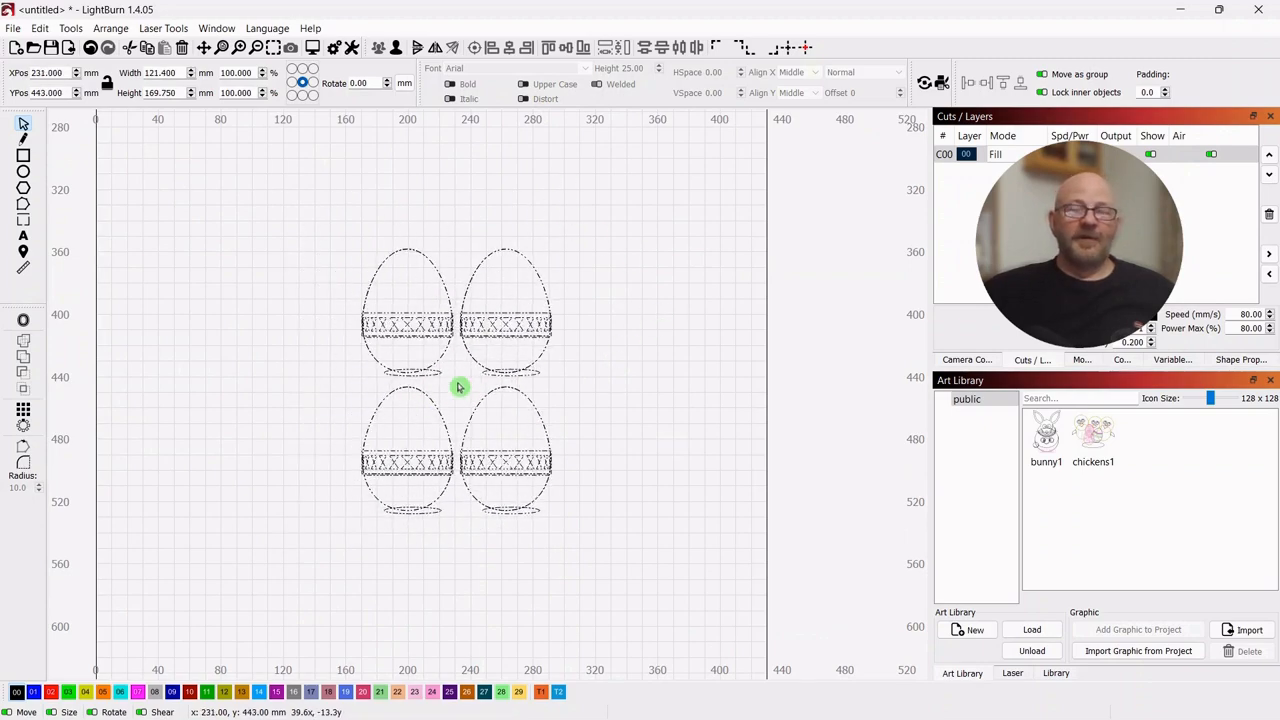
click(456, 388)
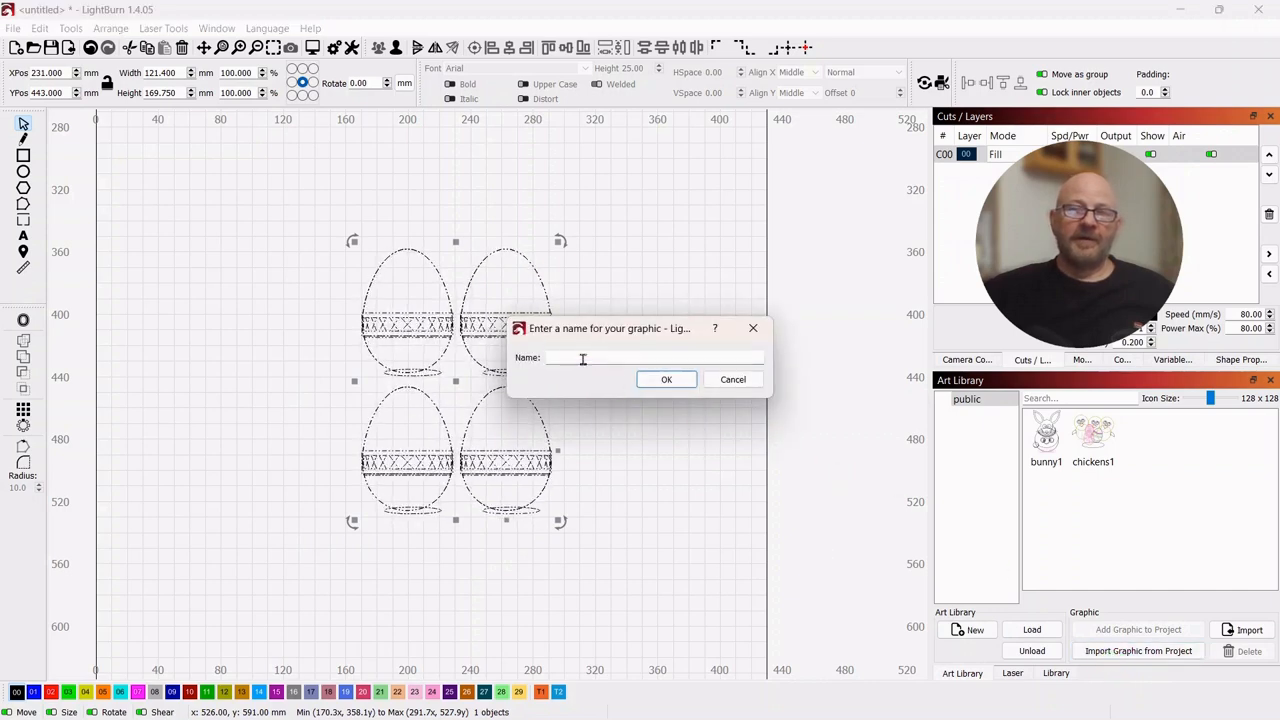
text(e)
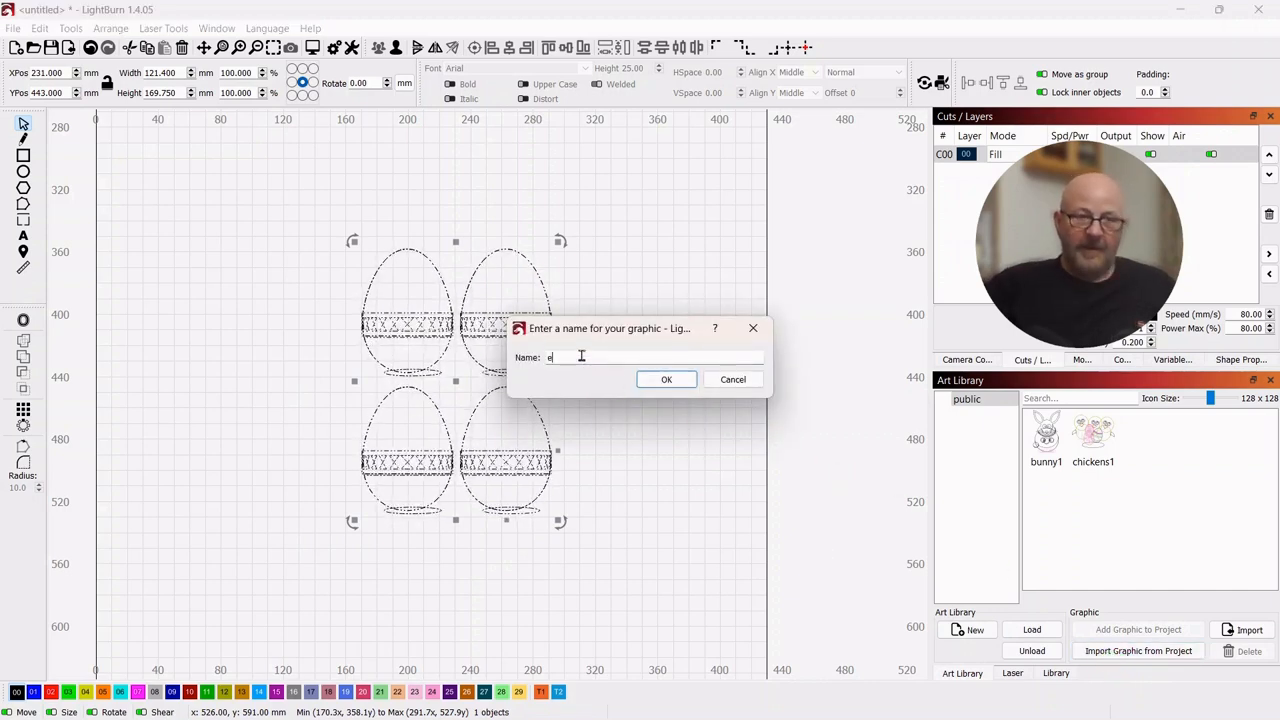
text(ggs1)
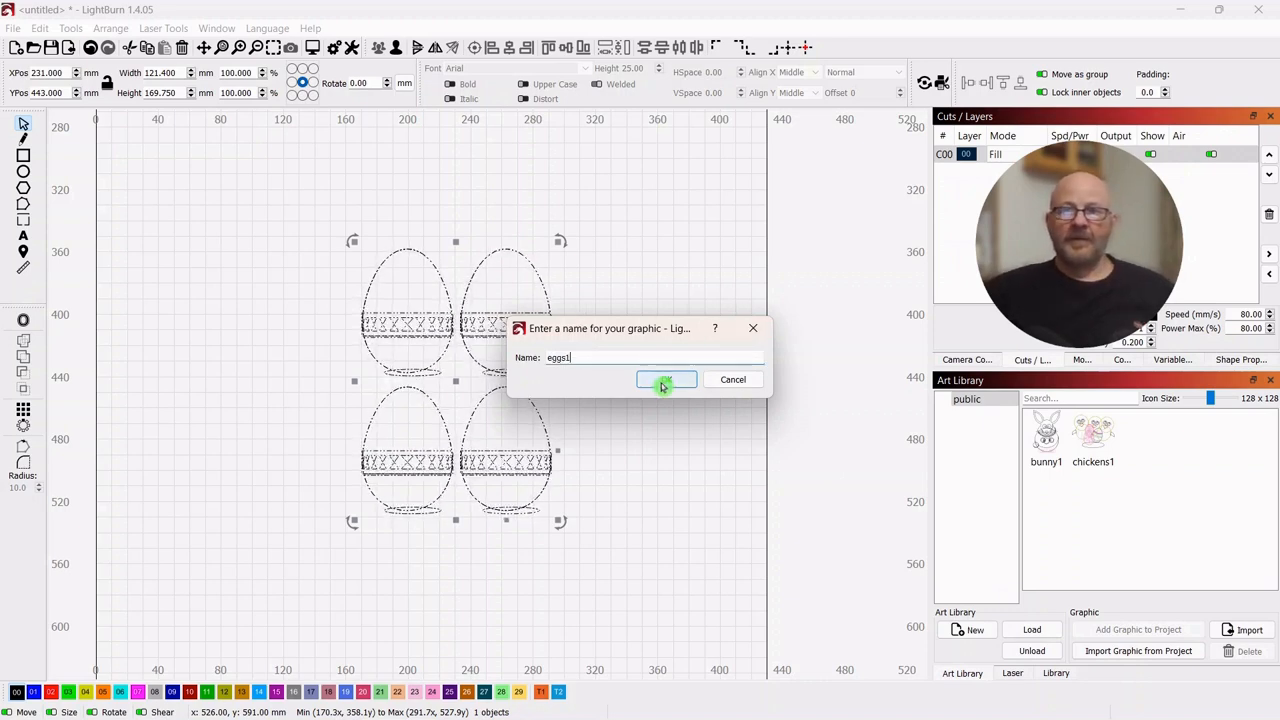
click(664, 380)
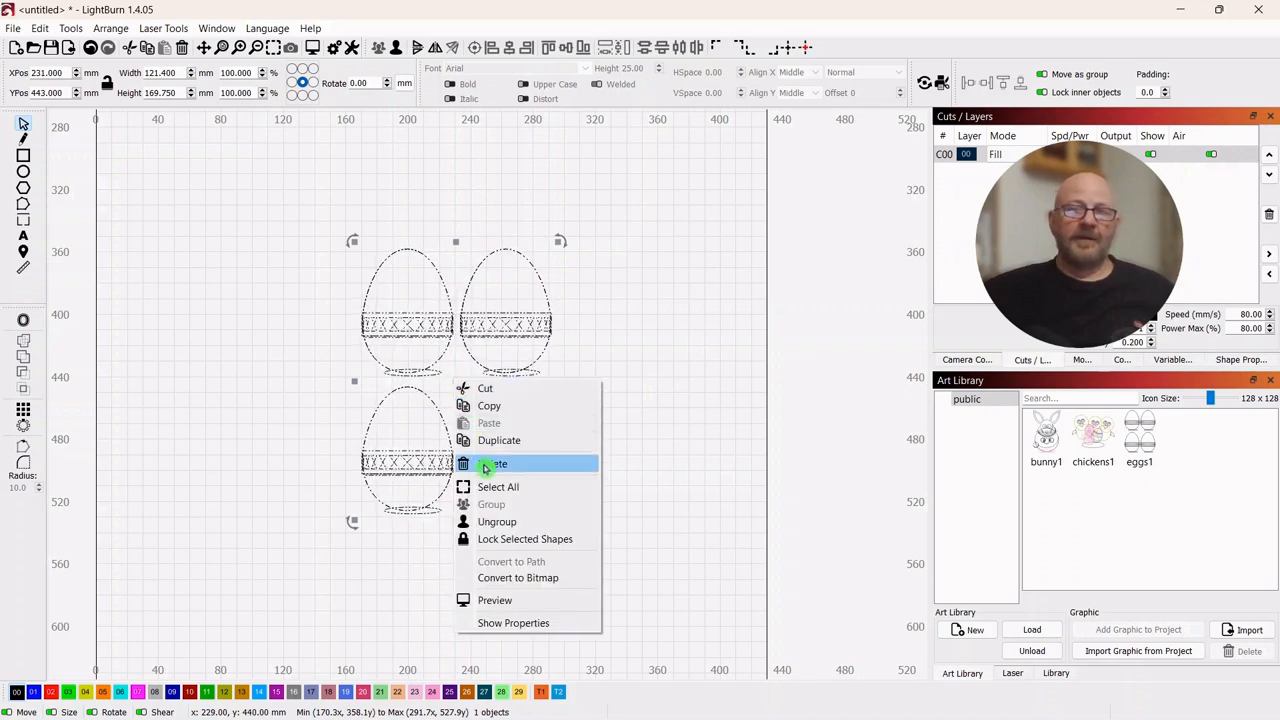
click(492, 464)
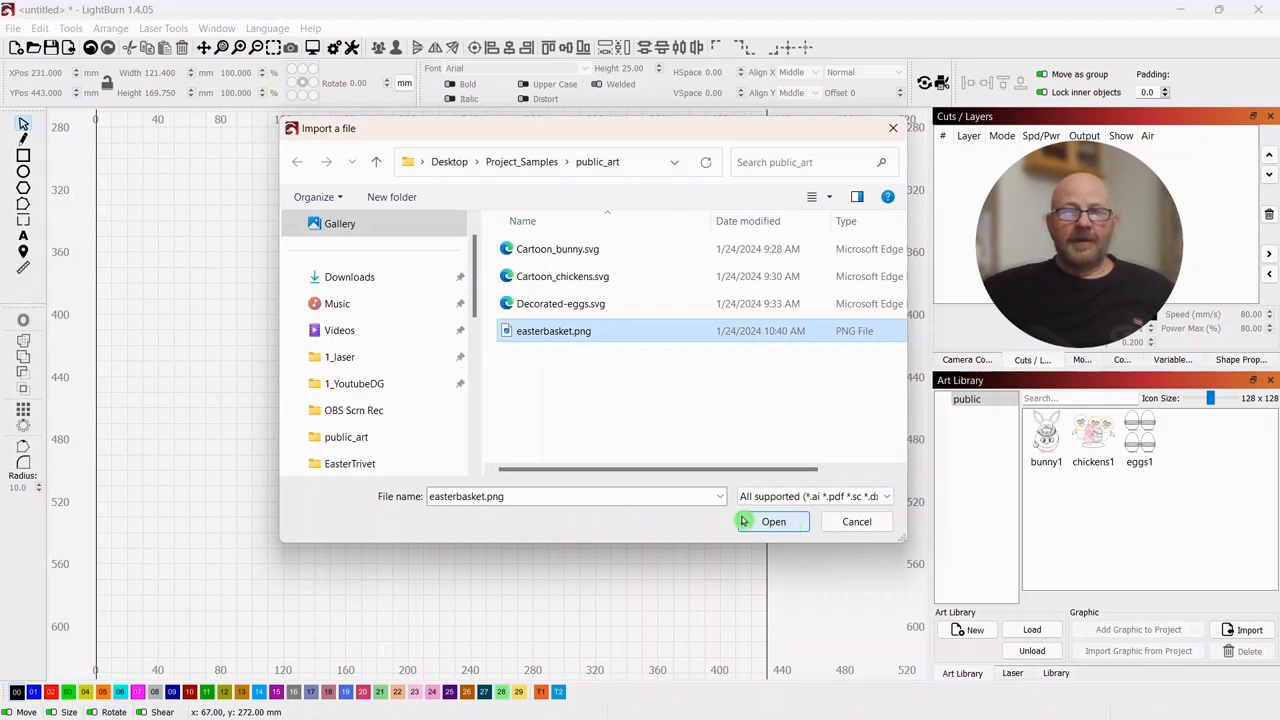
Step: Import easterbasket.png, shrink it to about 250 mm wide and position it on the canvas
click(772, 520)
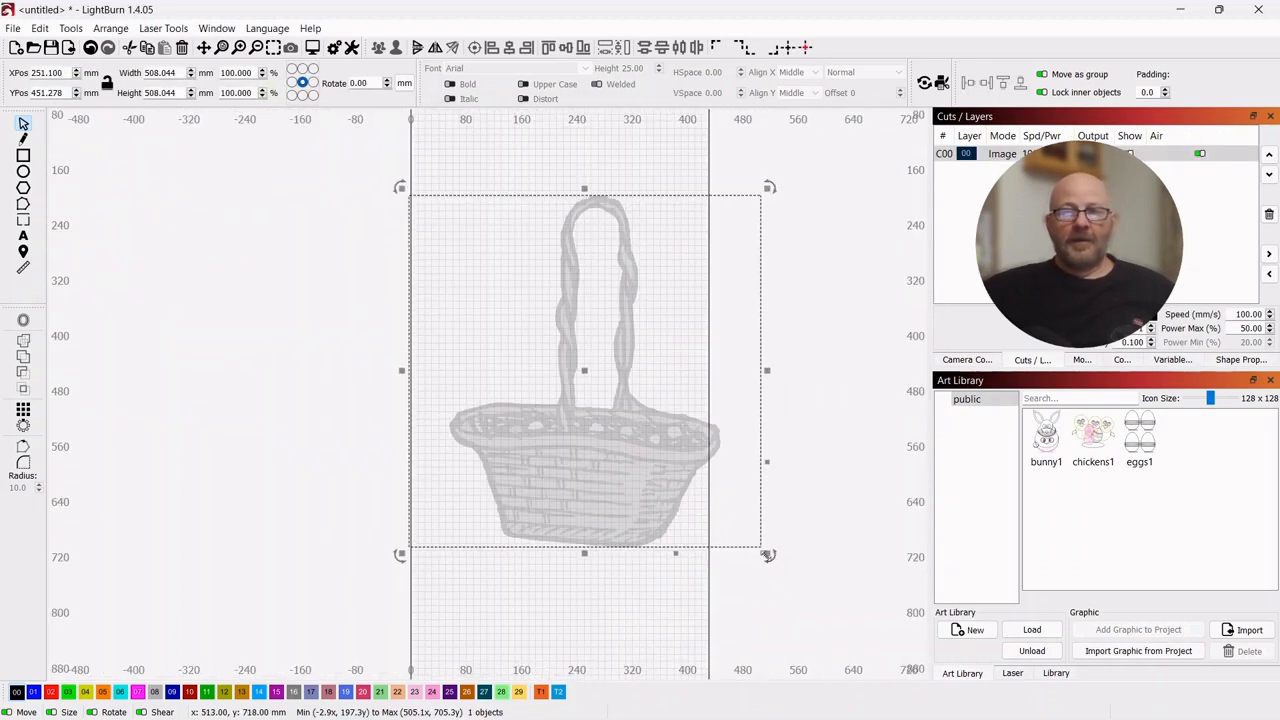
drag(768, 556, 584, 370)
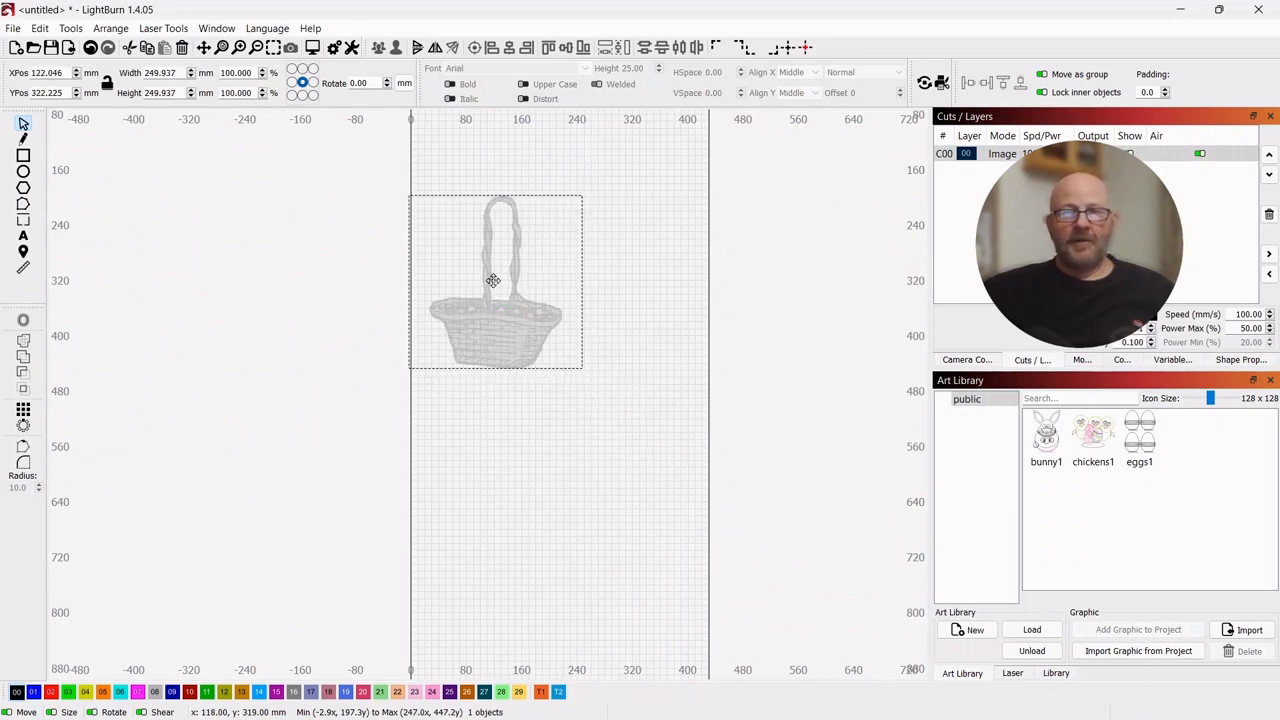
drag(492, 280, 548, 288)
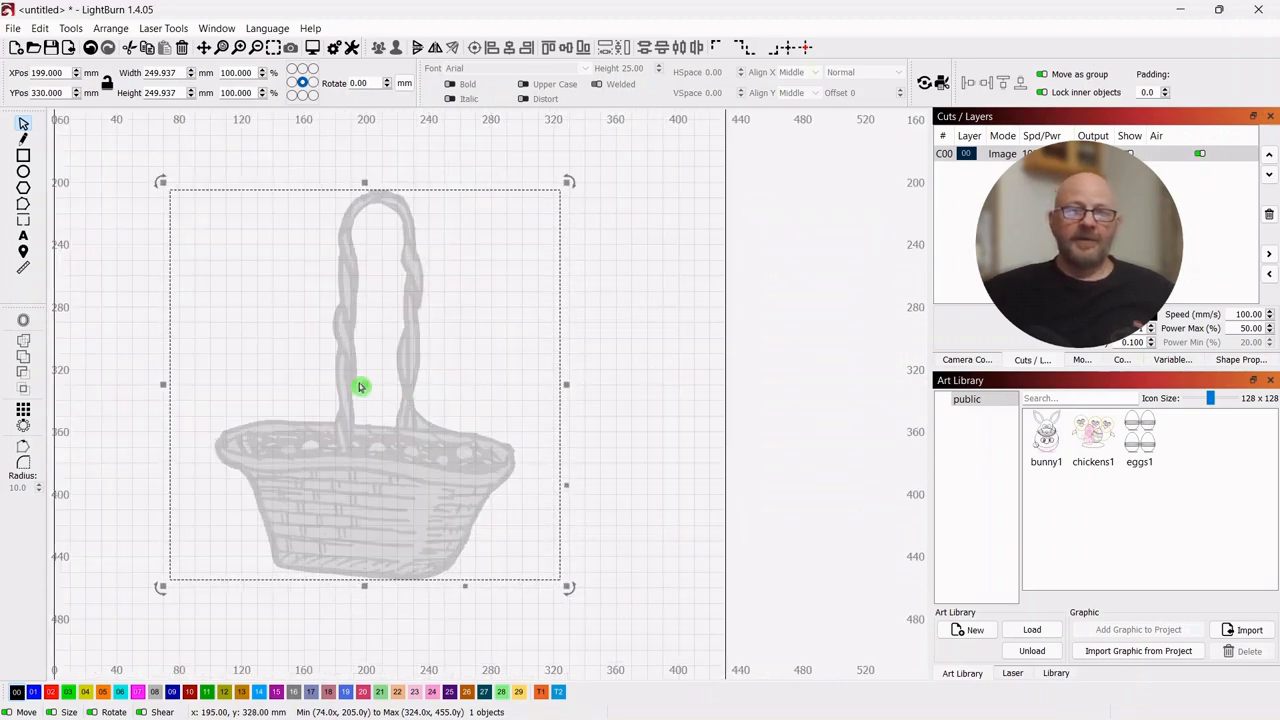
drag(360, 388, 568, 404)
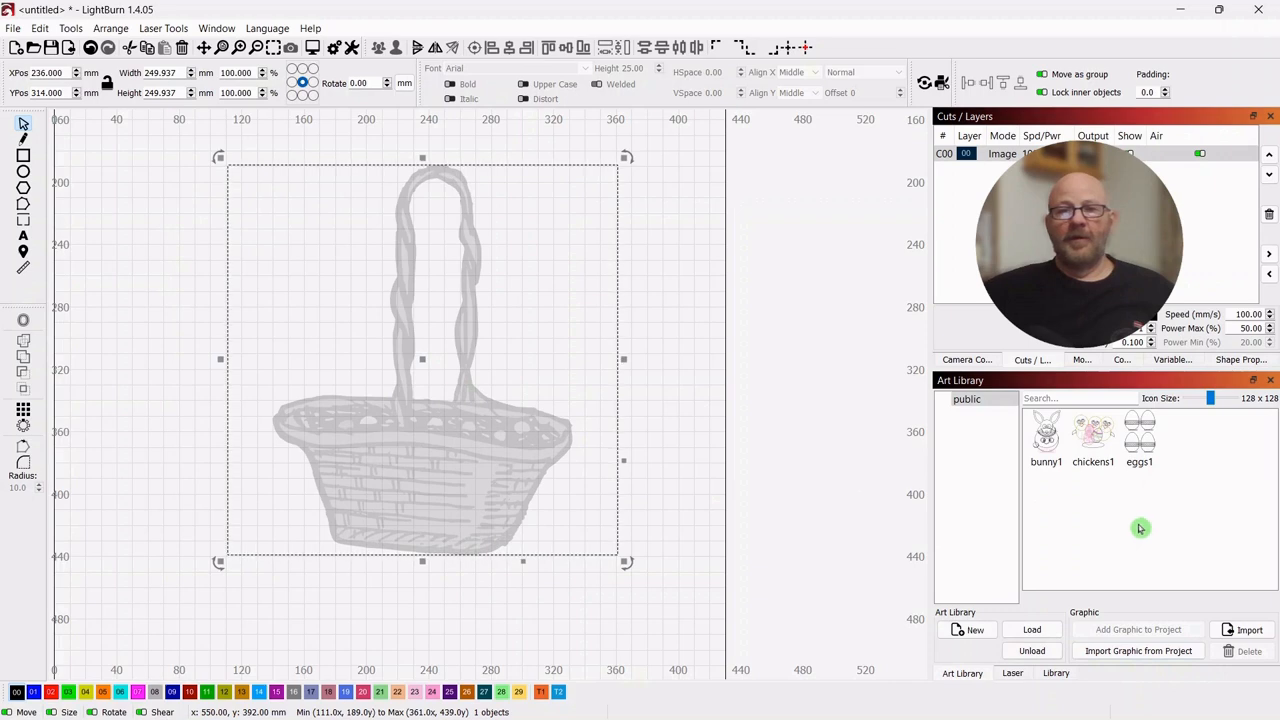
mouse_move(808, 380)
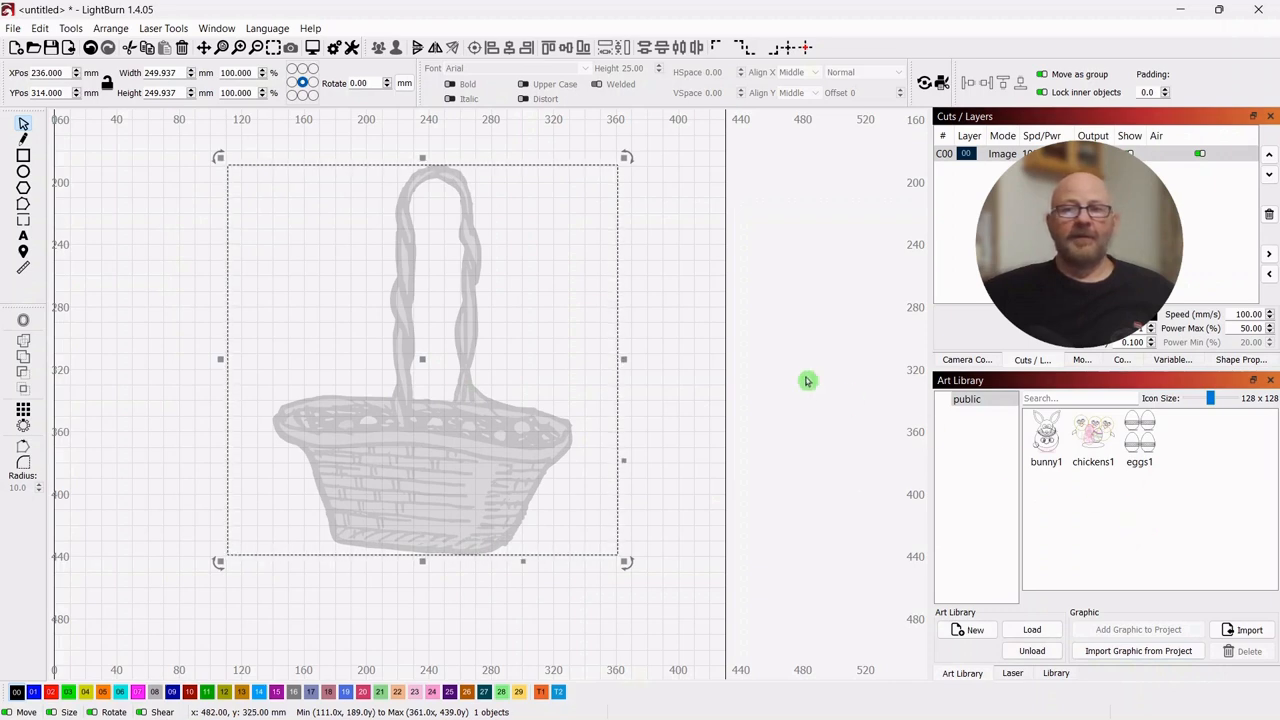
mouse_move(598, 376)
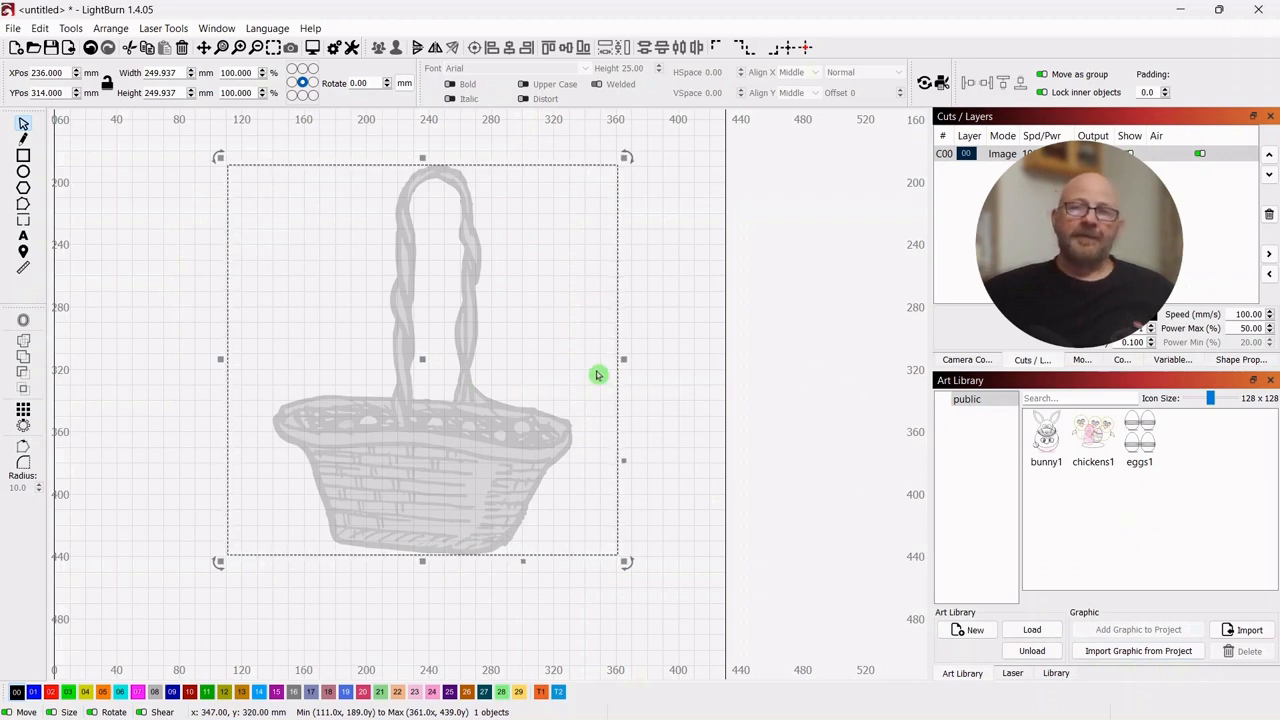
mouse_move(422, 360)
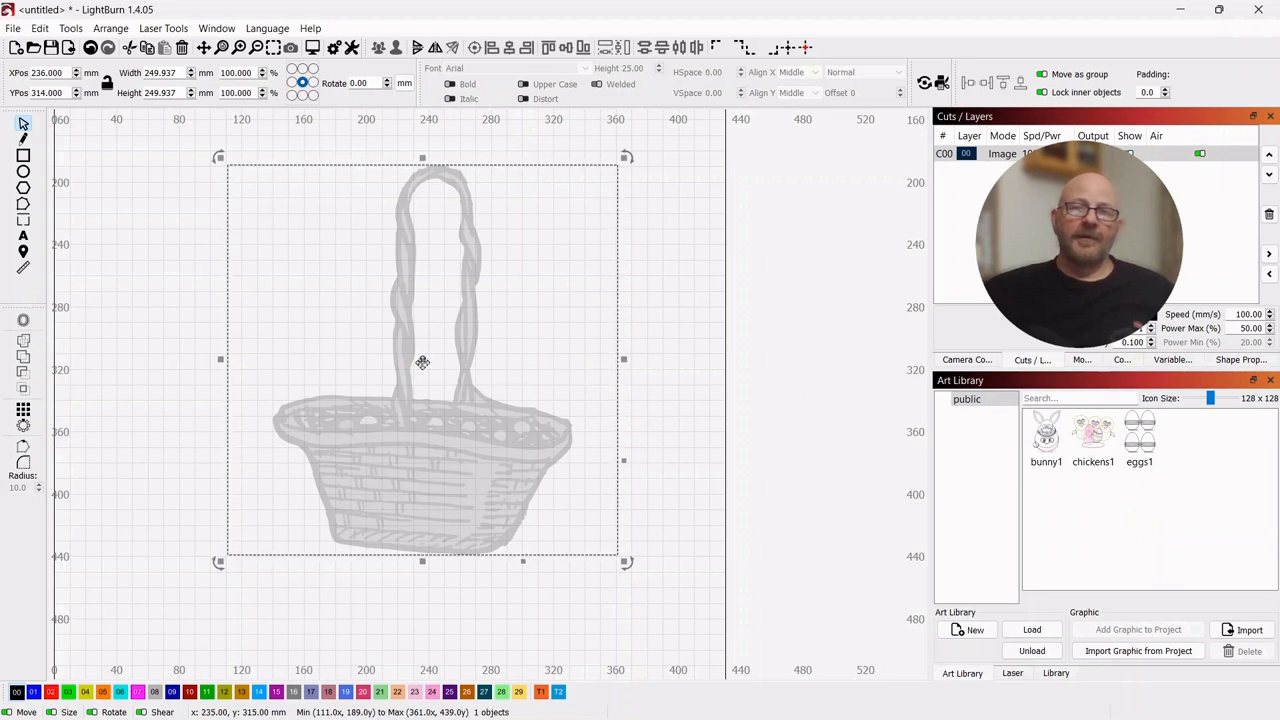
Step: Bring up the right-click editing options for the basket picture
right_click(422, 362)
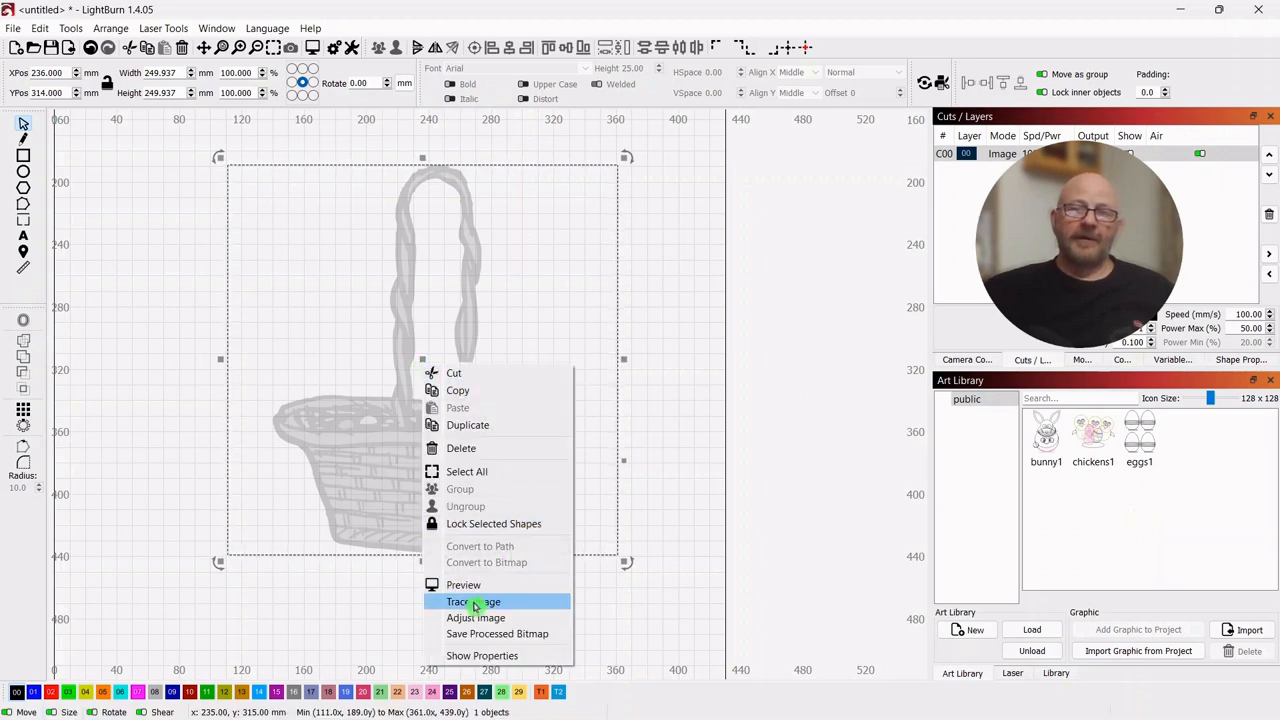
Step: Trace the basket image with the picture faded, lowering the threshold to 65 at cutoff 0
click(472, 600)
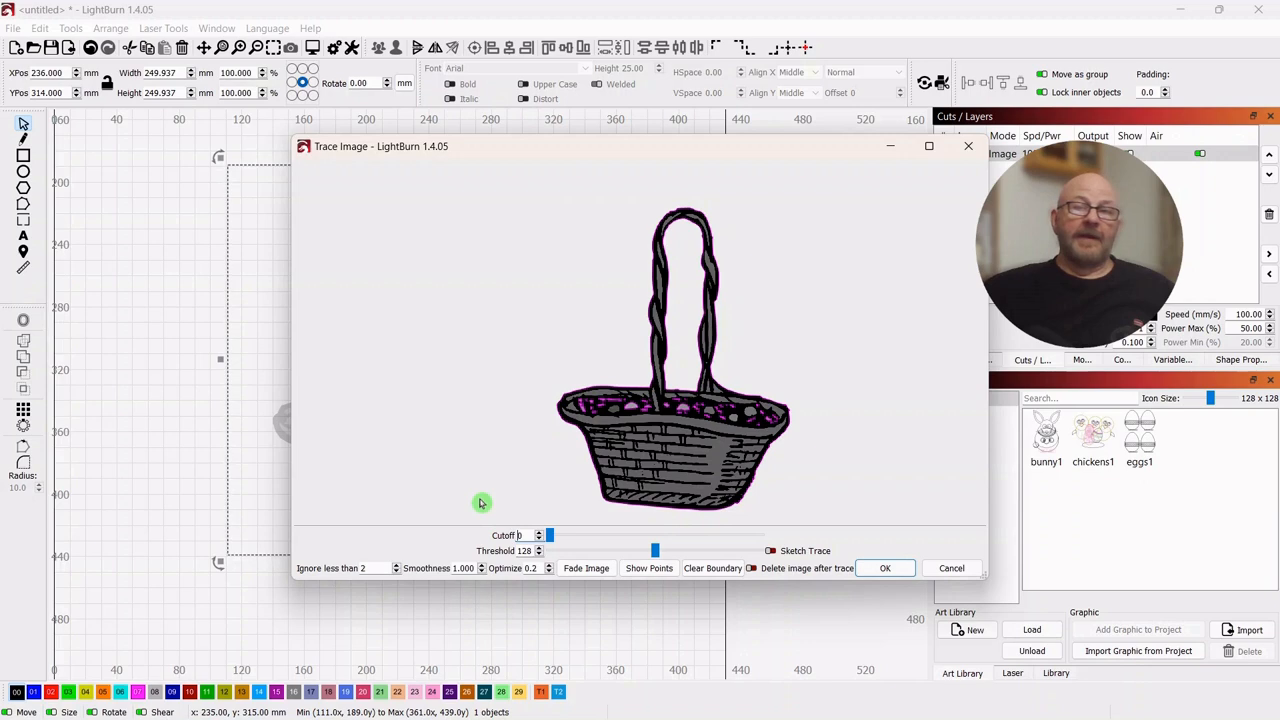
mouse_move(476, 500)
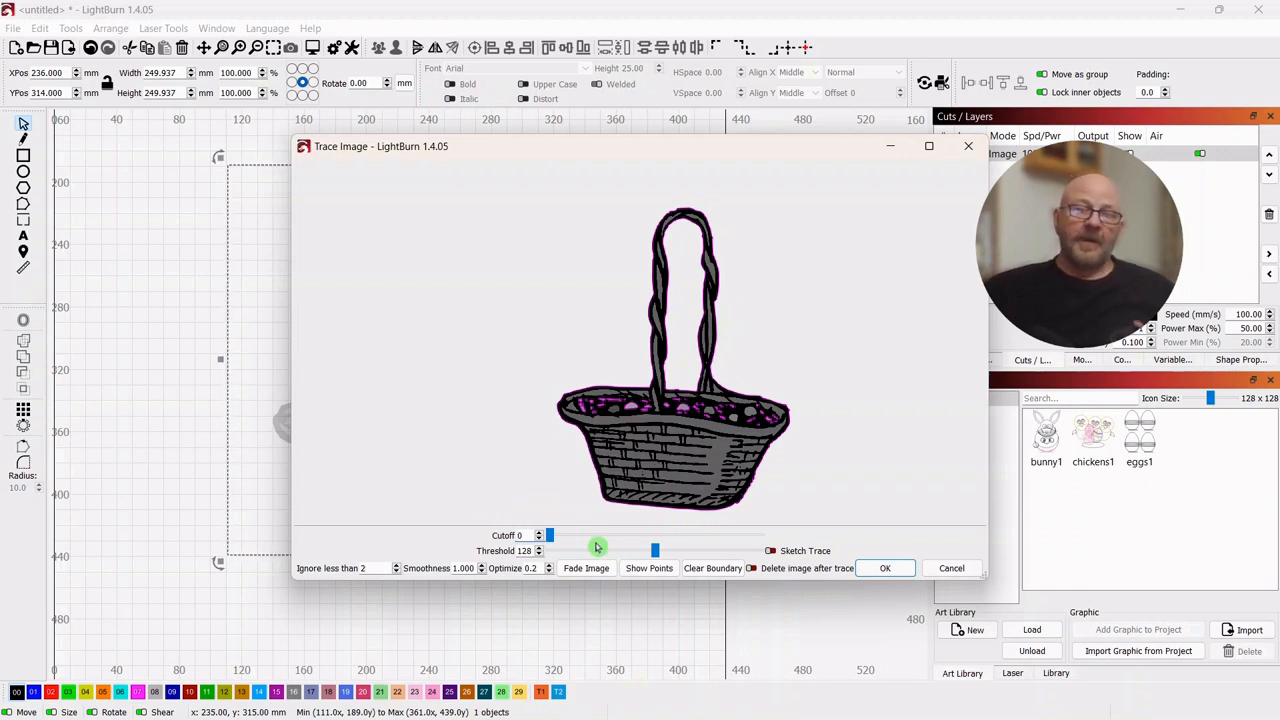
mouse_move(698, 540)
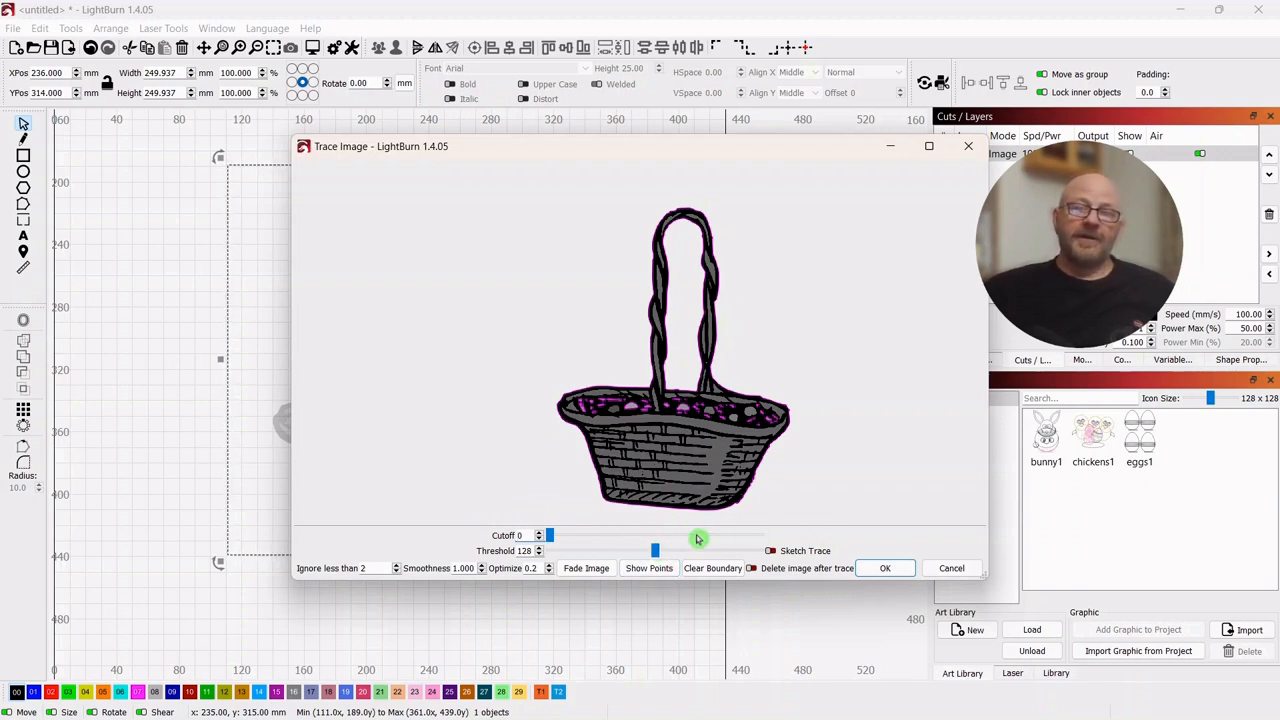
mouse_move(636, 524)
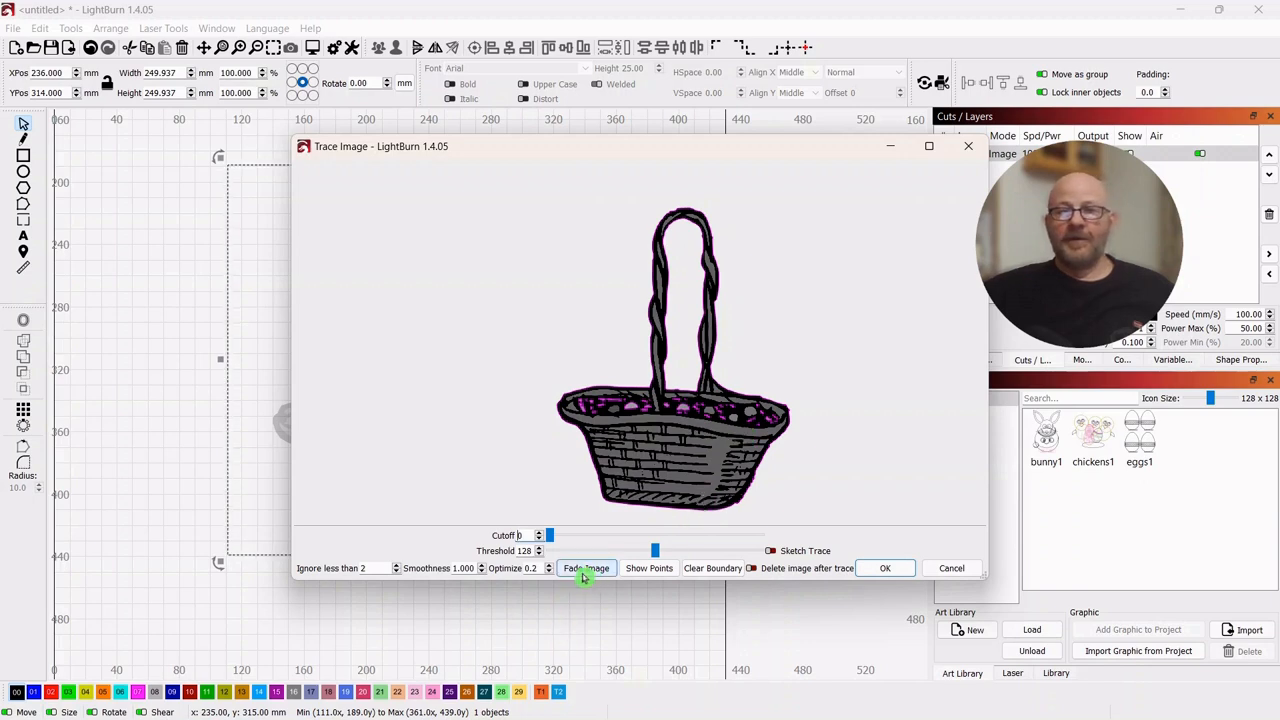
click(586, 568)
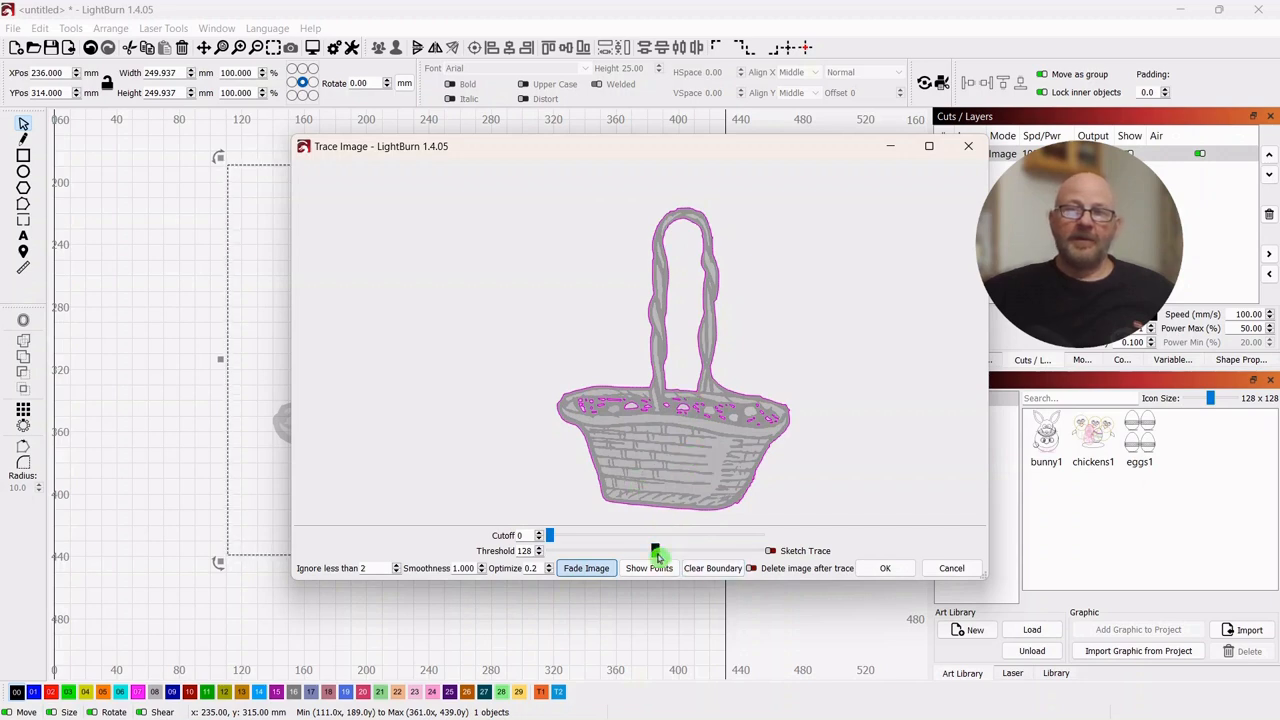
drag(656, 550, 642, 550)
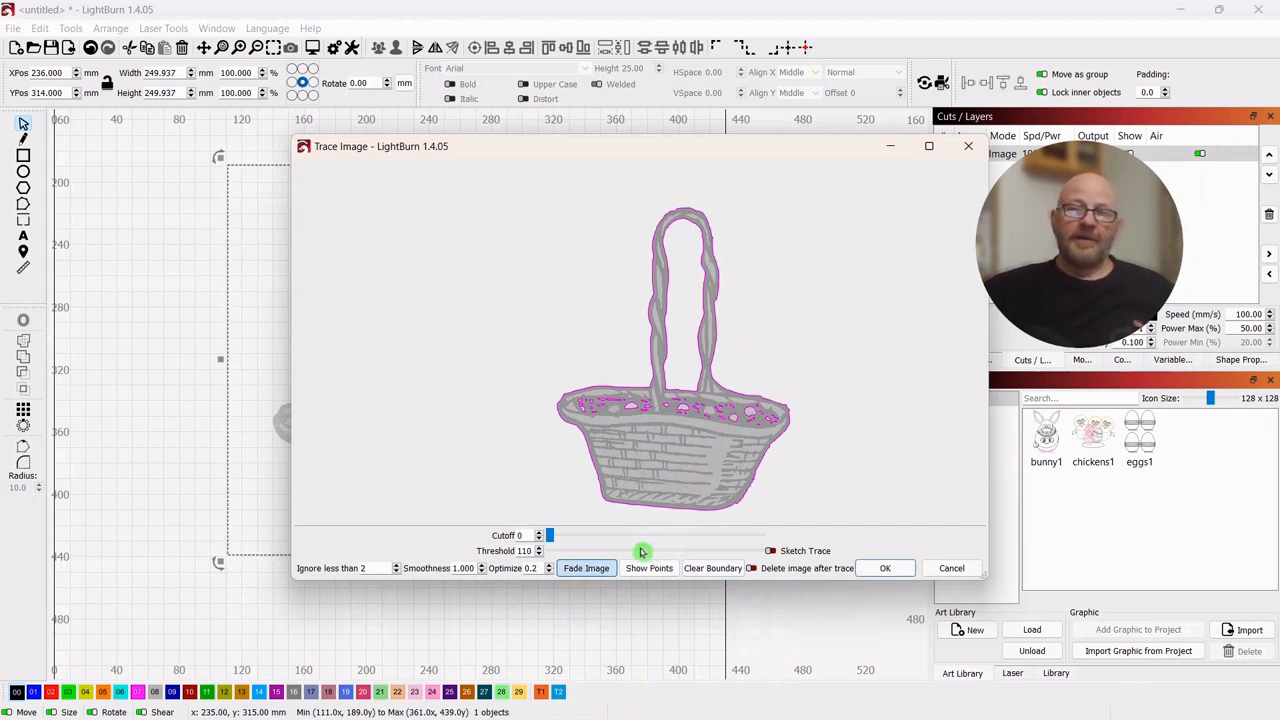
drag(644, 552, 628, 552)
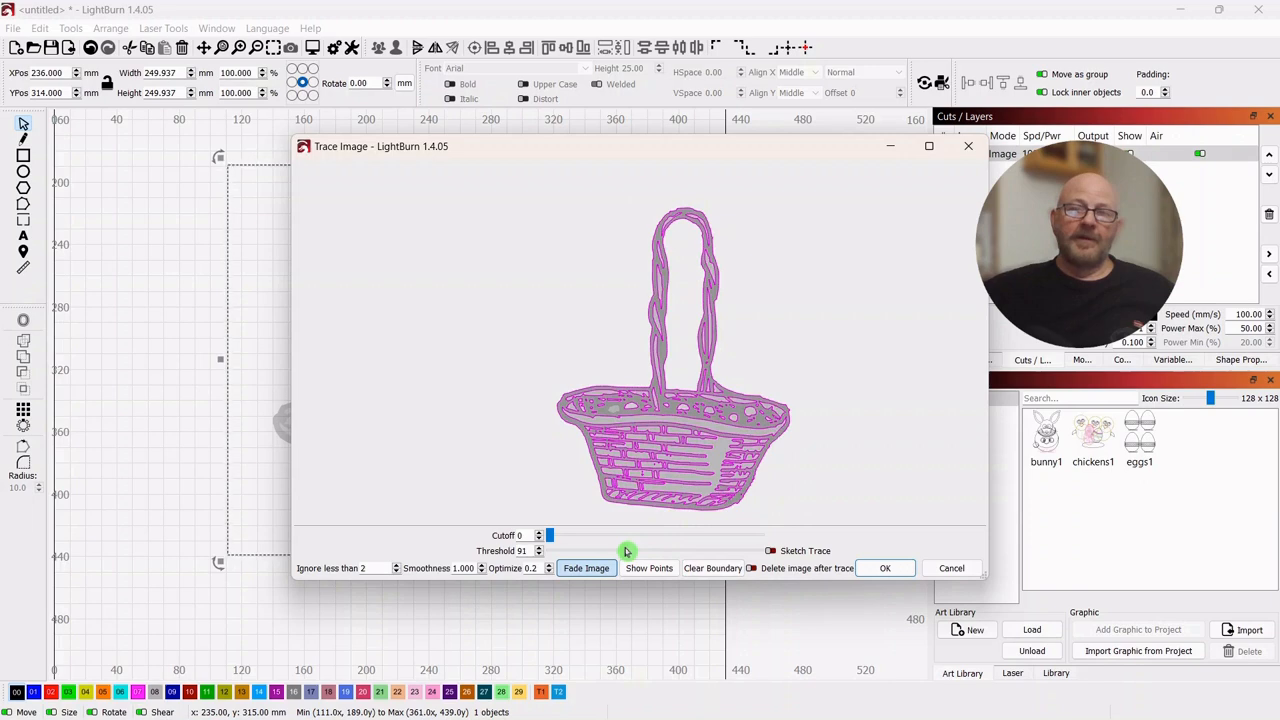
drag(628, 552, 622, 552)
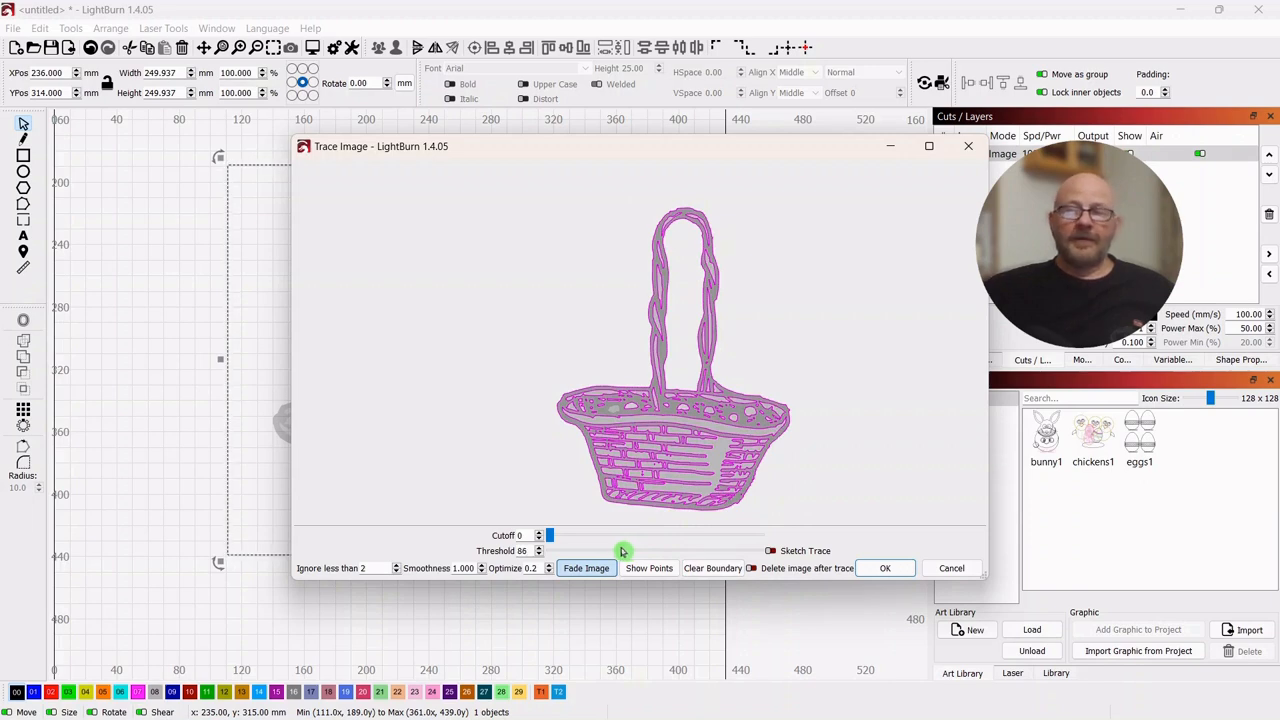
drag(624, 550, 620, 550)
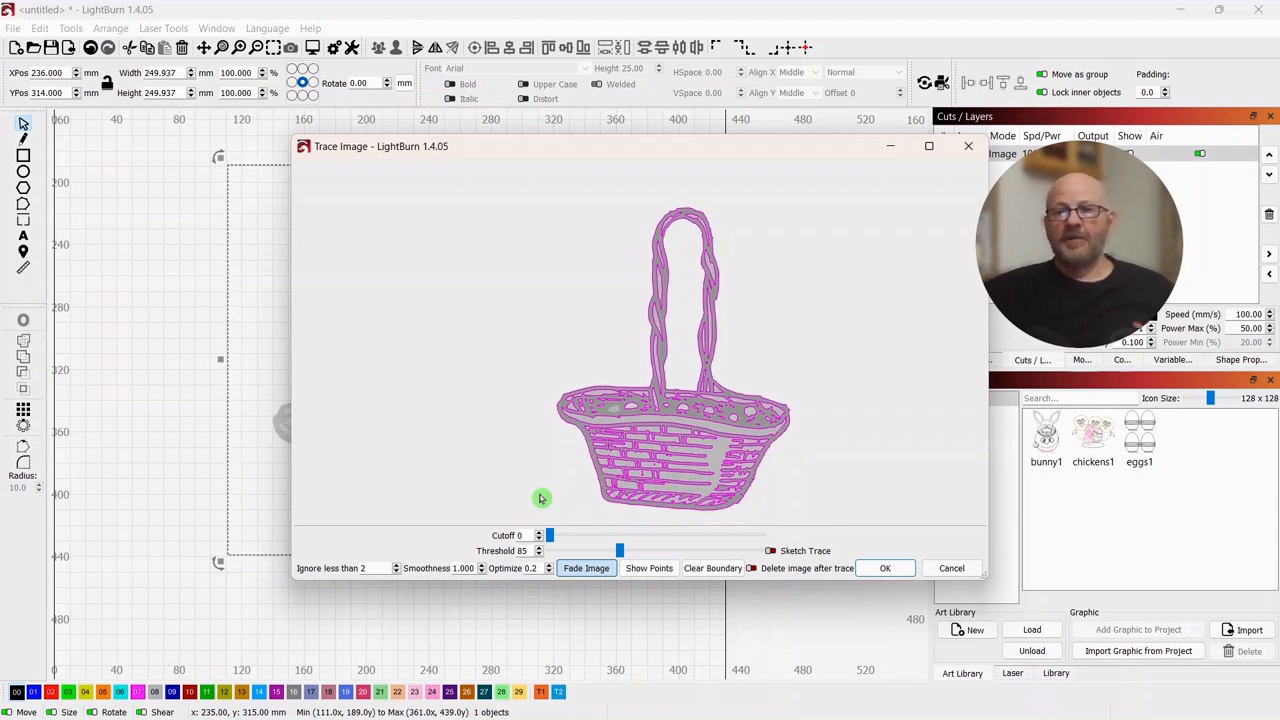
mouse_move(544, 498)
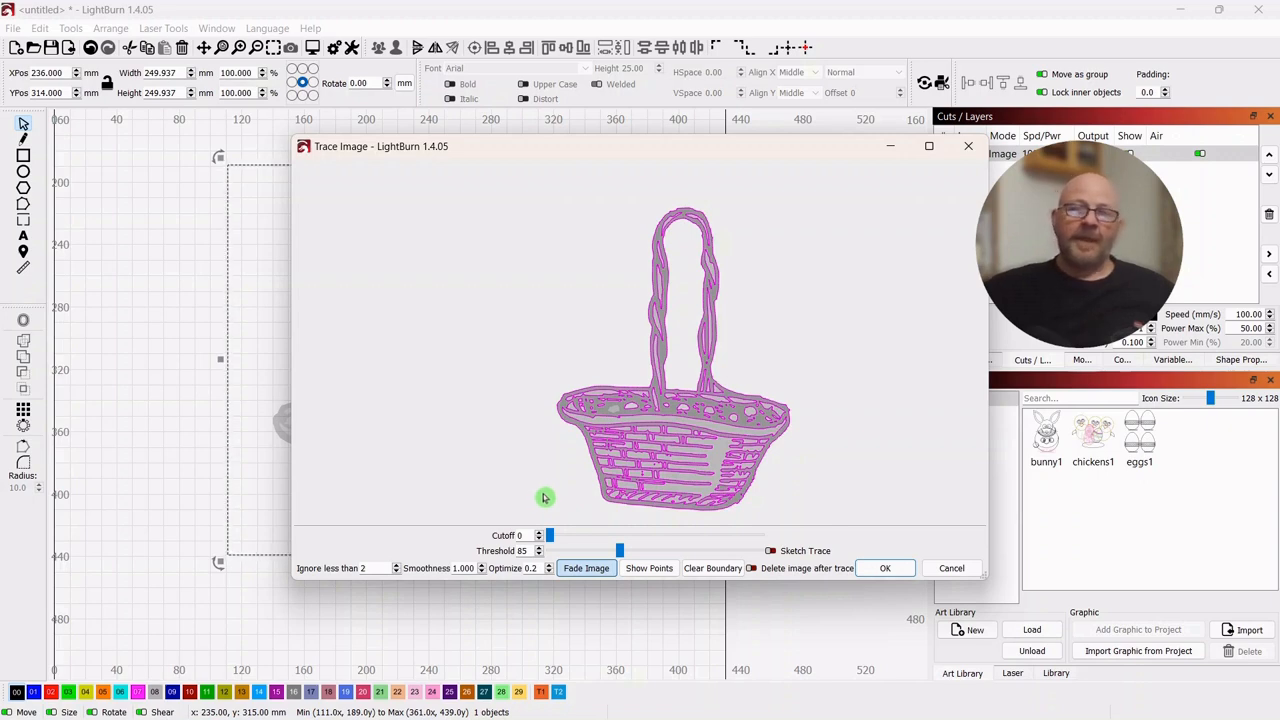
mouse_move(692, 258)
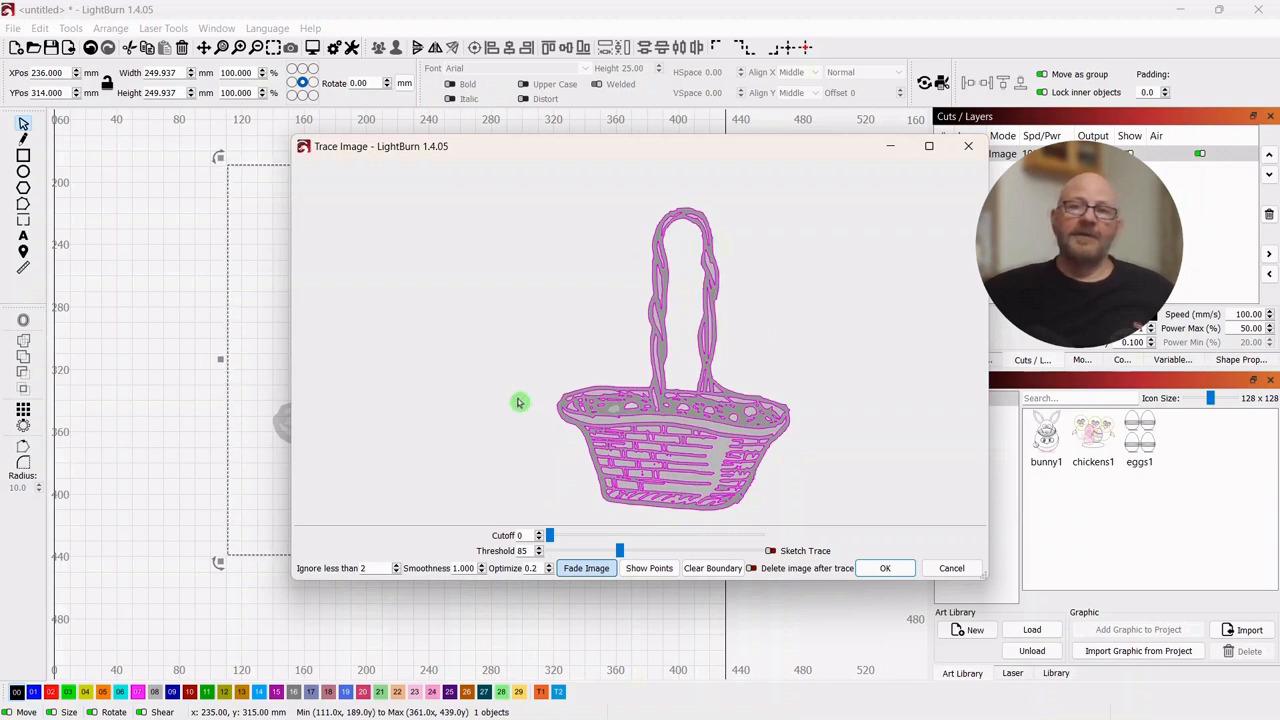
mouse_move(496, 400)
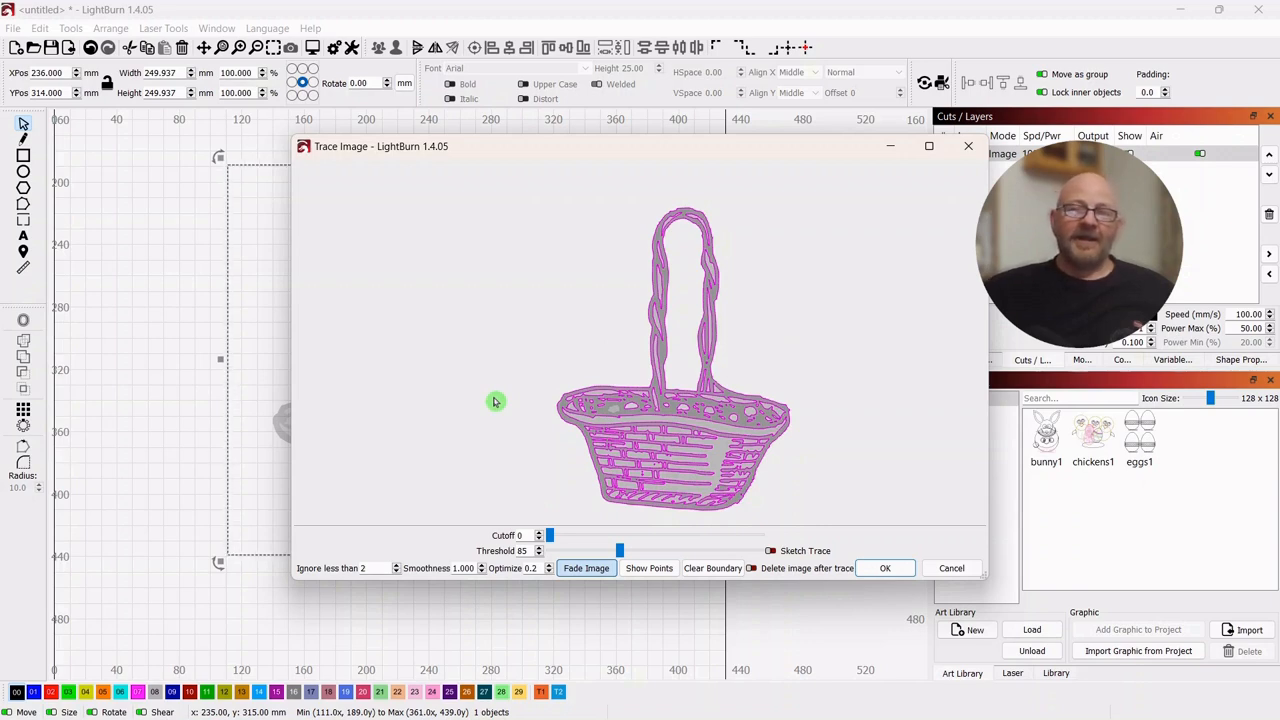
mouse_move(508, 396)
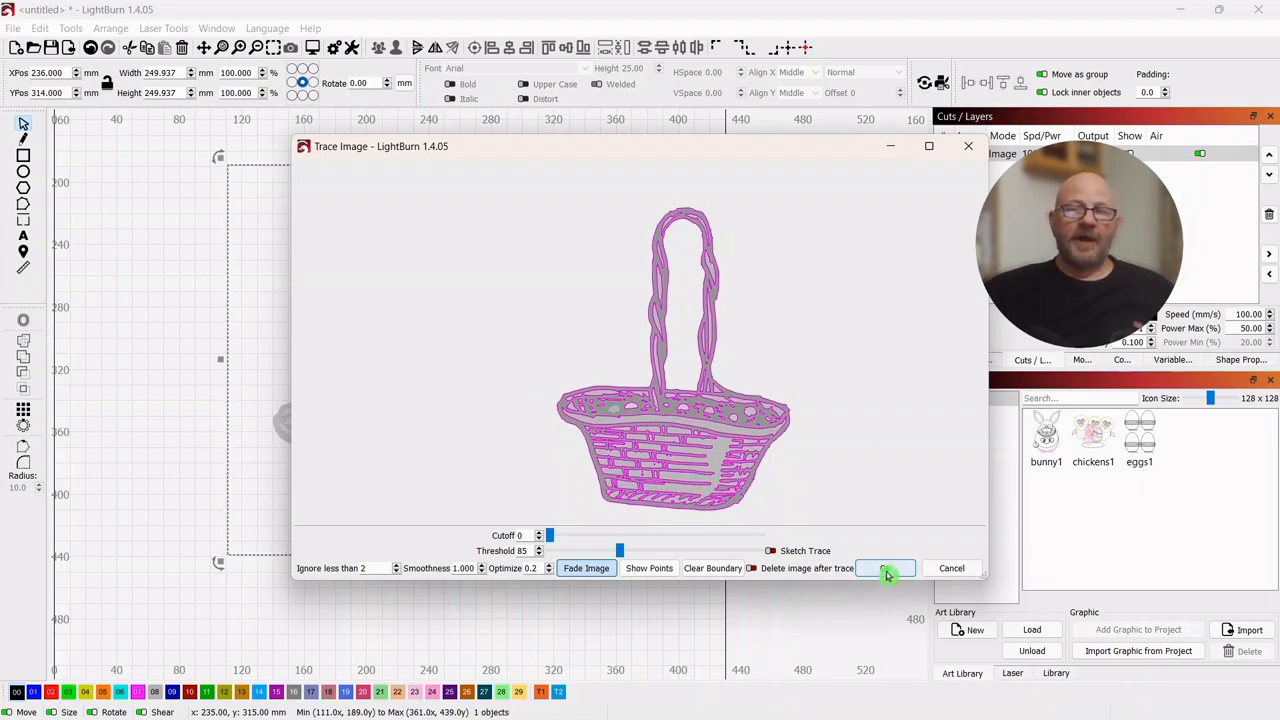
Step: Accept the basket trace and bring up options to delete the original photo
click(884, 568)
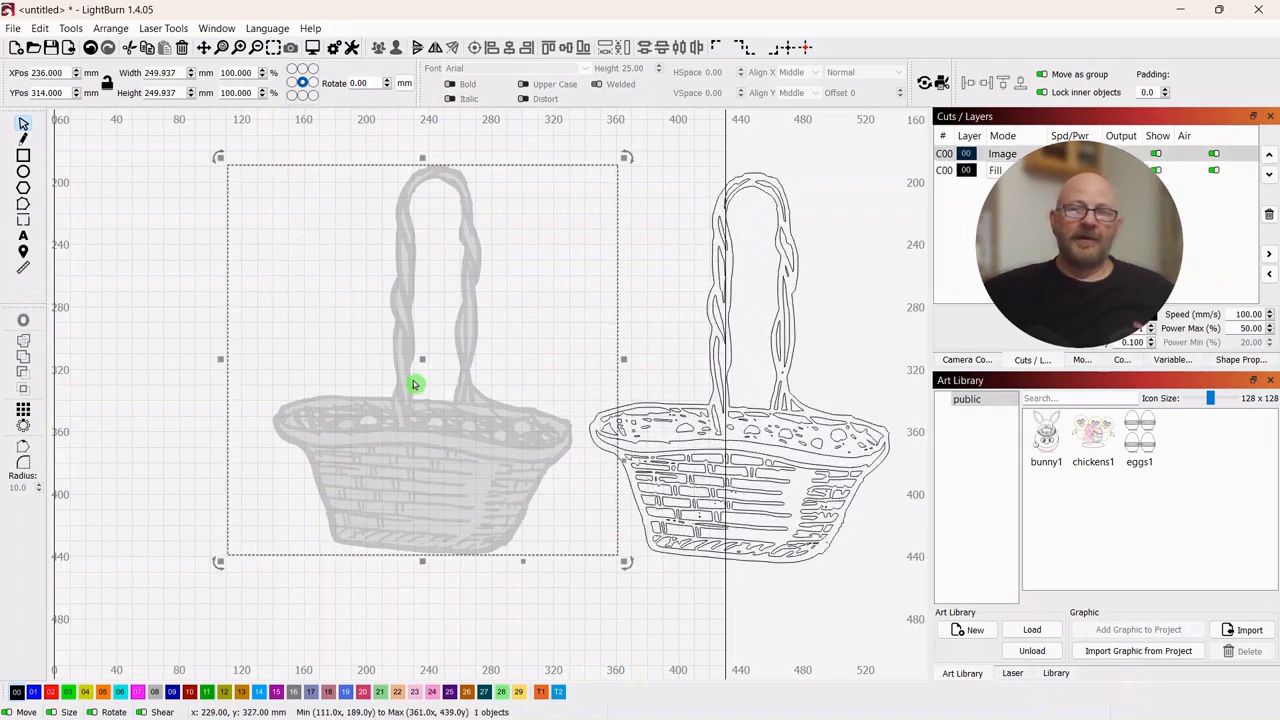
right_click(416, 384)
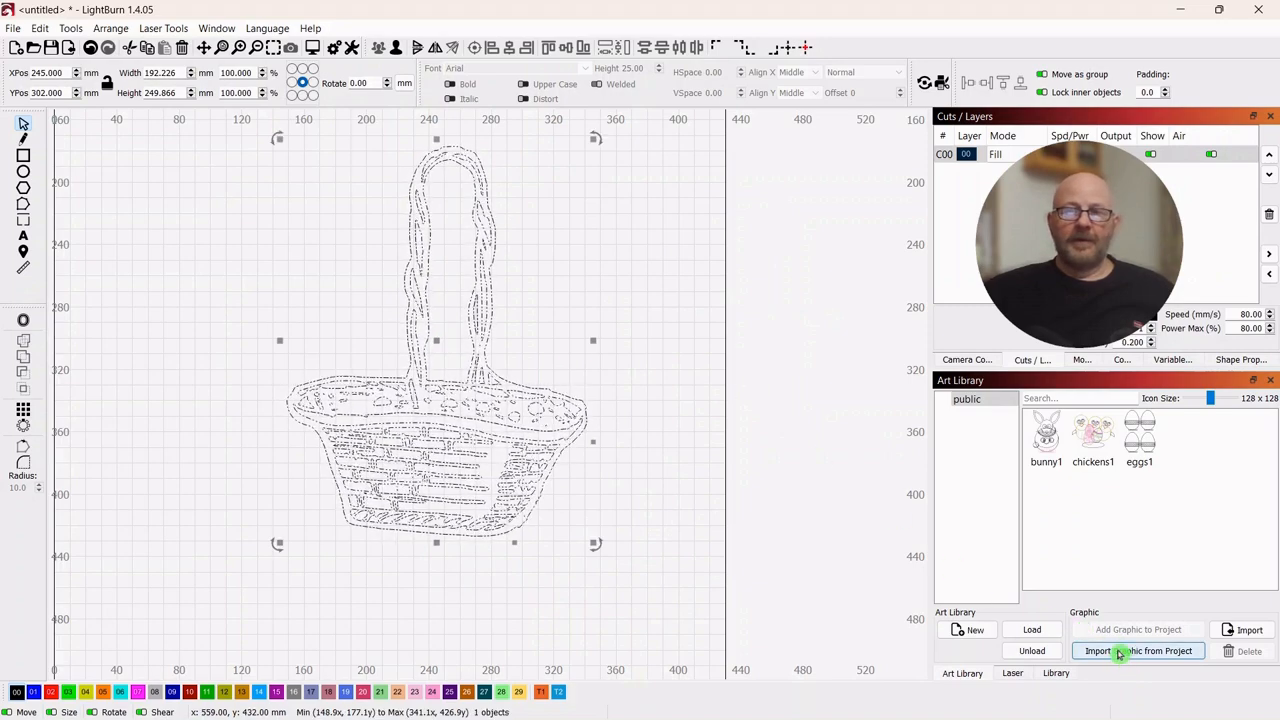
Step: Import the traced basket from the project into the library, naming it 'easter basket'
click(1138, 652)
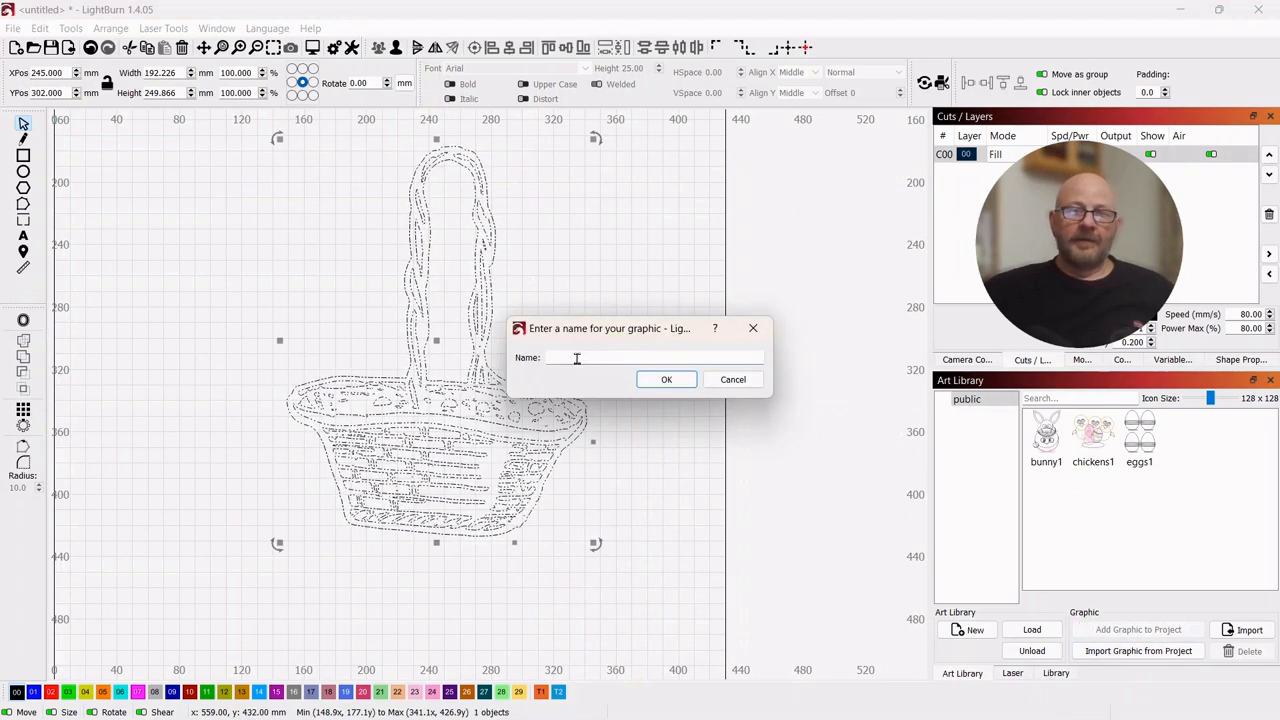
text(easter)
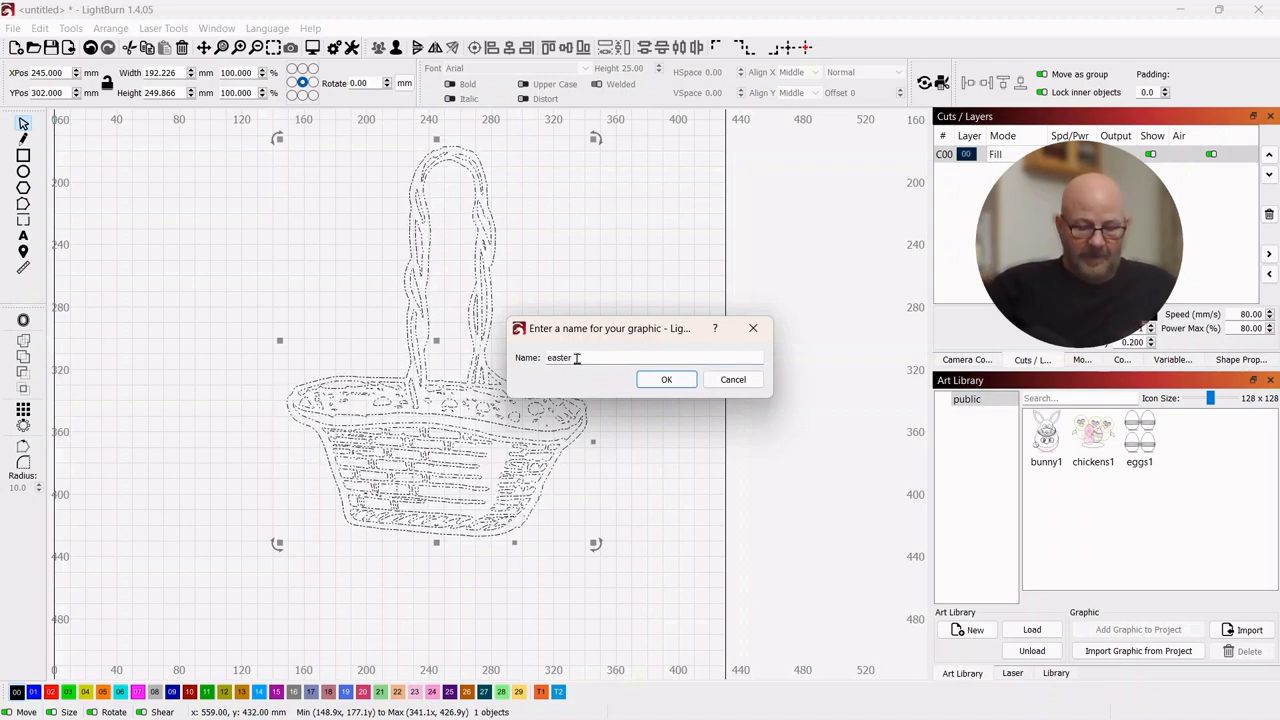
text(basket)
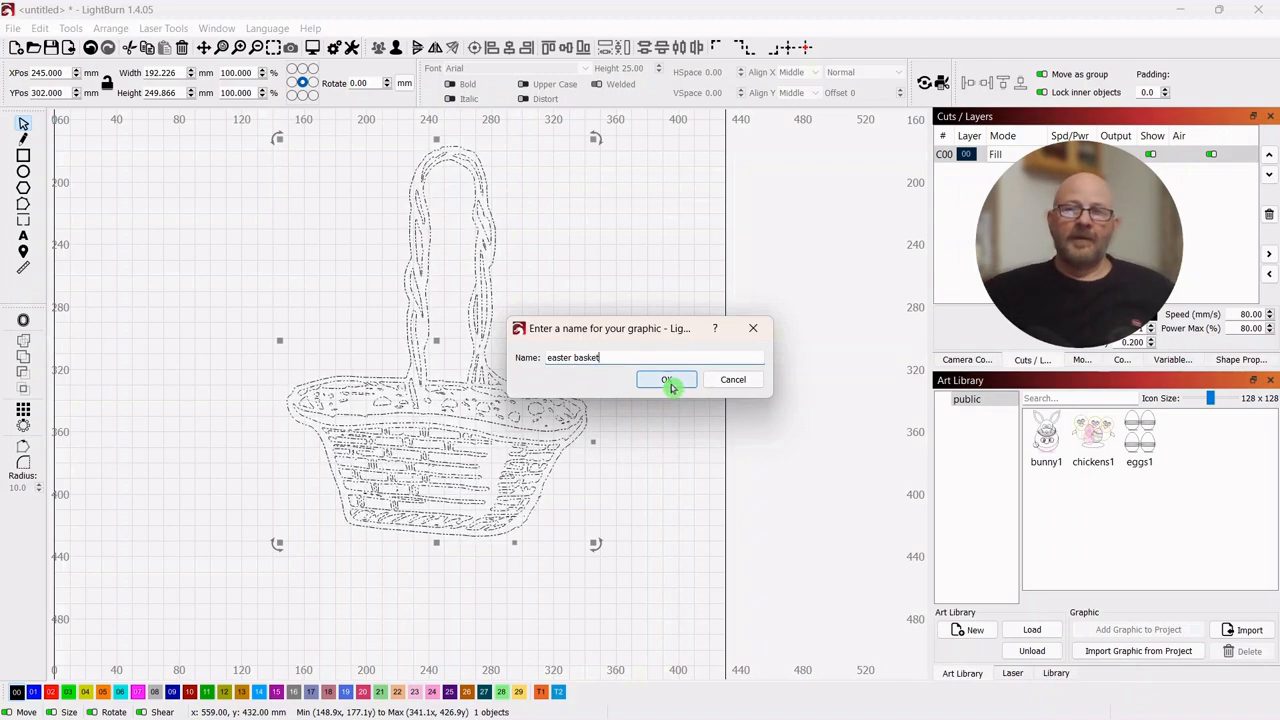
click(668, 380)
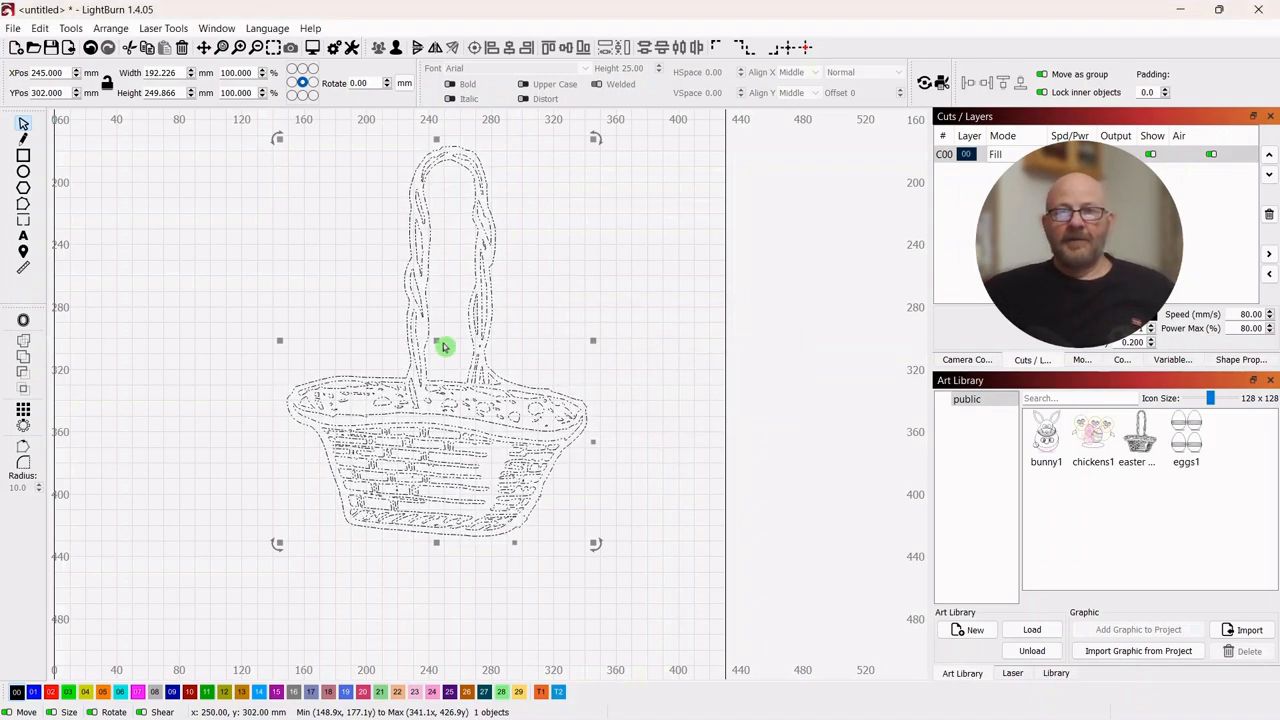
Step: Remove the traced basket outline from the canvas, leaving it only in the library
right_click(444, 348)
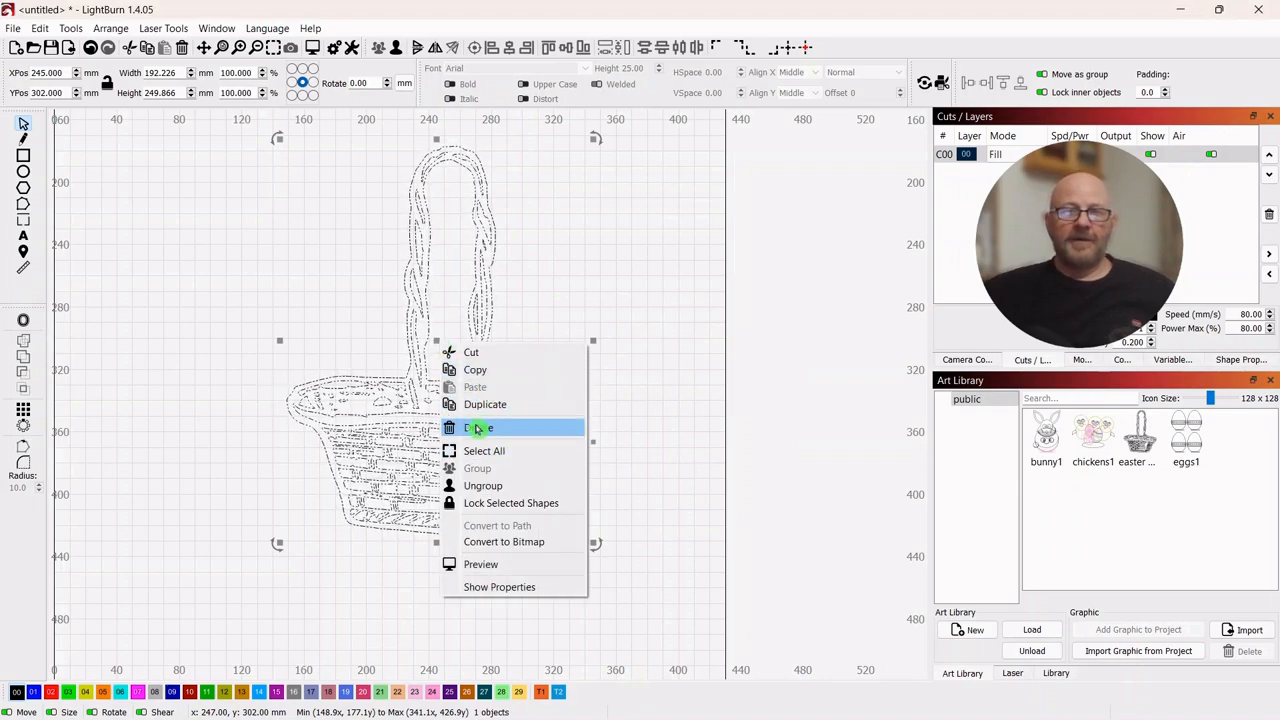
click(480, 428)
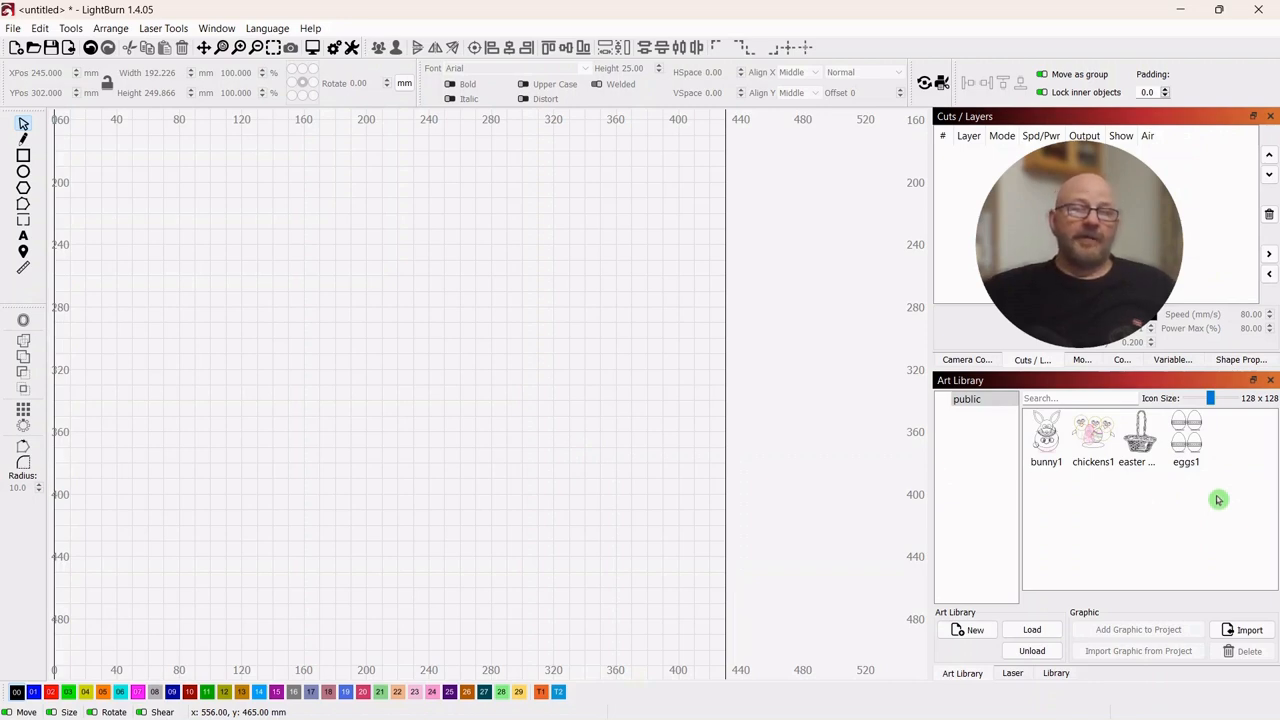
mouse_move(1216, 496)
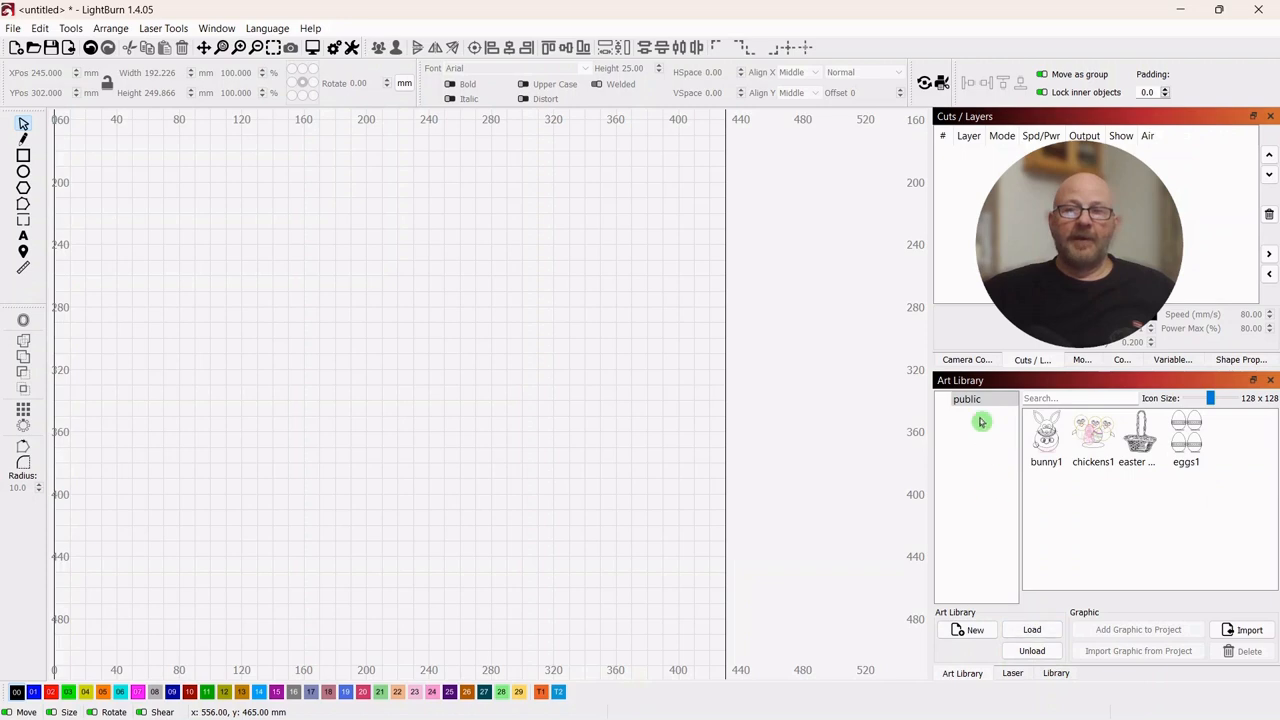
mouse_move(978, 596)
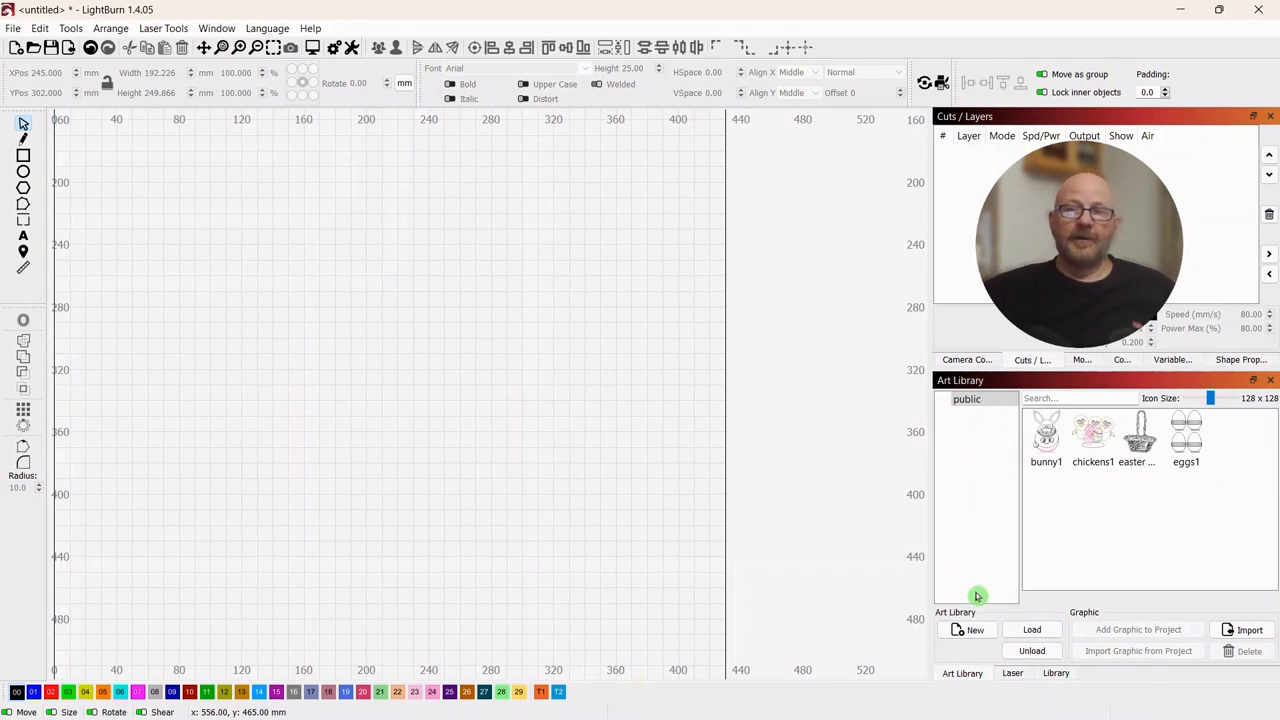
mouse_move(1090, 536)
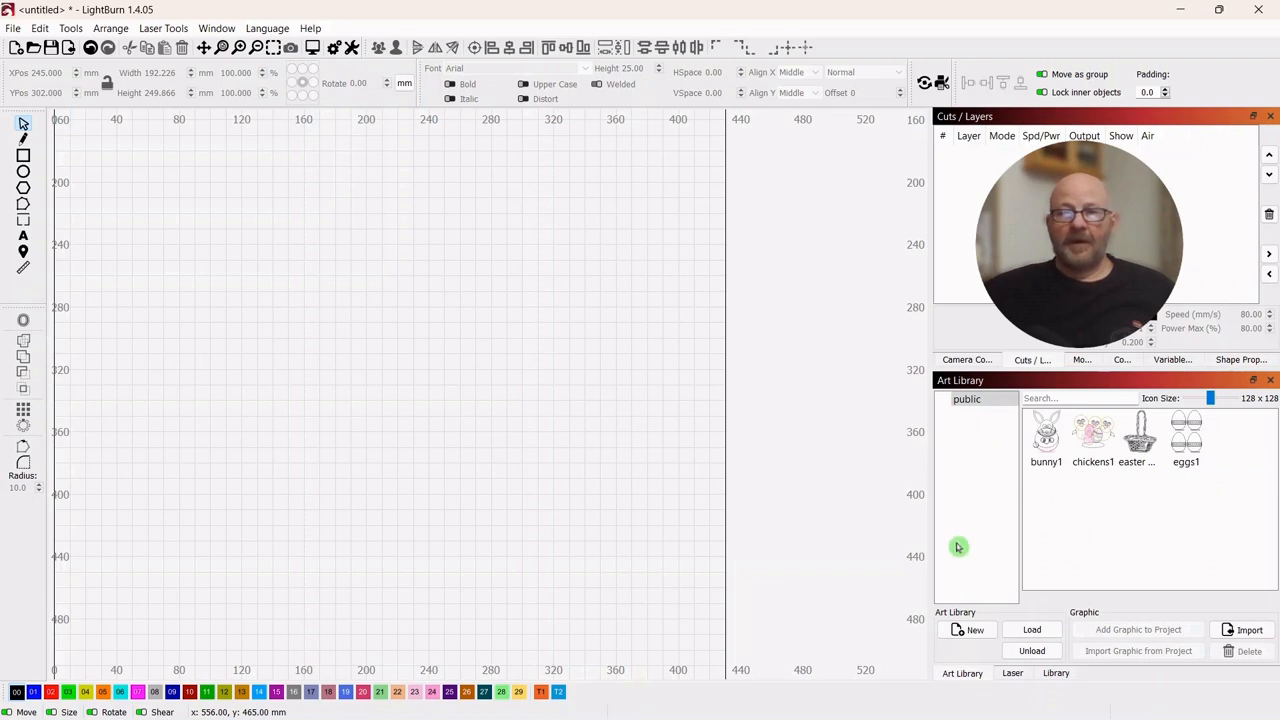
mouse_move(1100, 546)
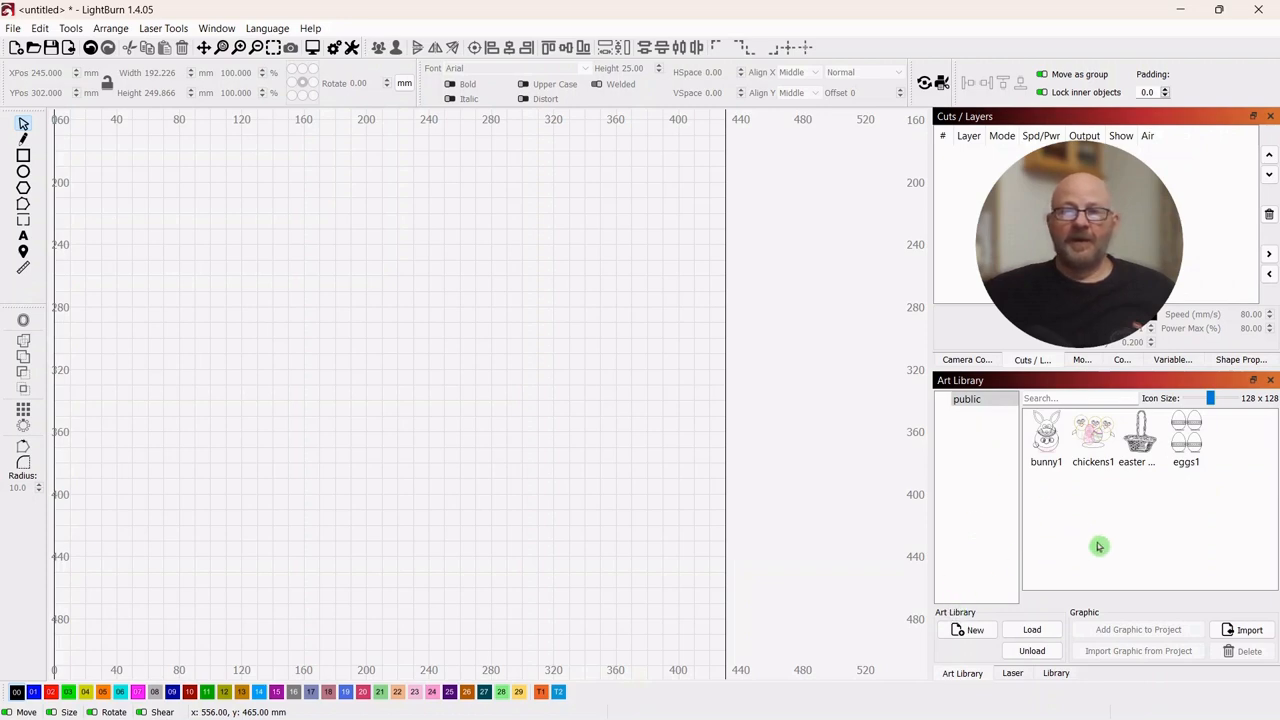
mouse_move(448, 362)
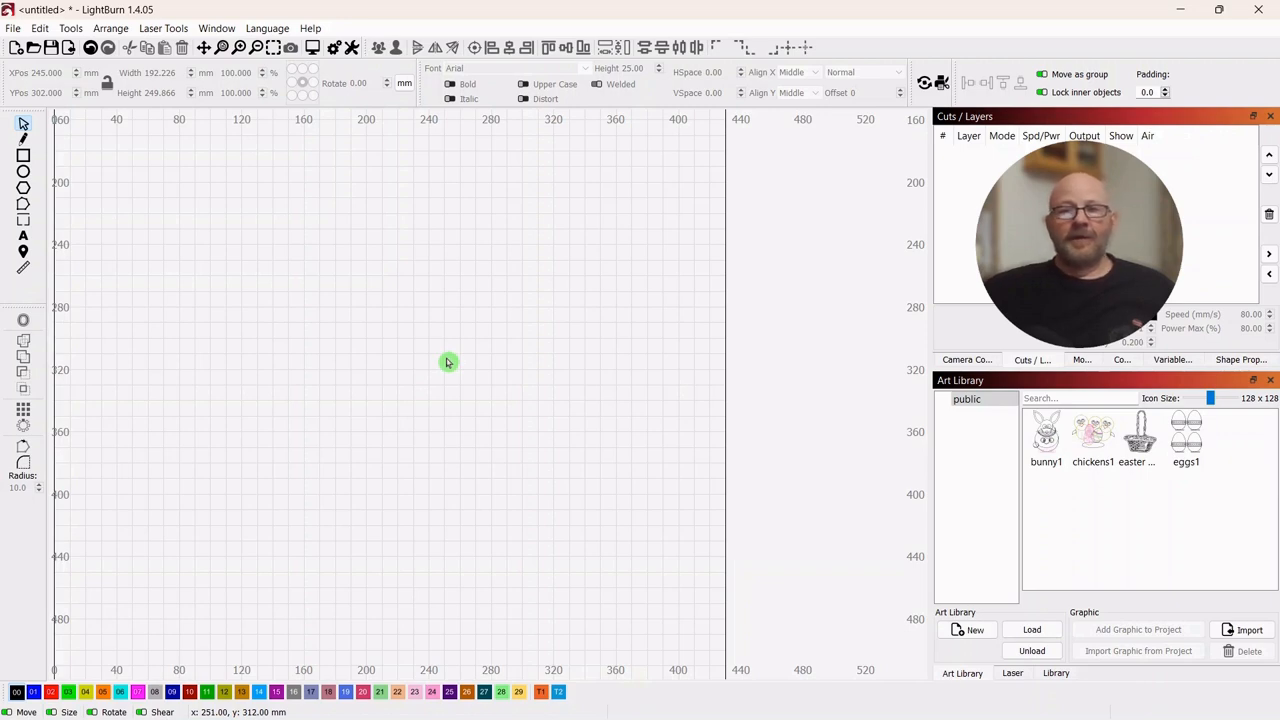
mouse_move(444, 360)
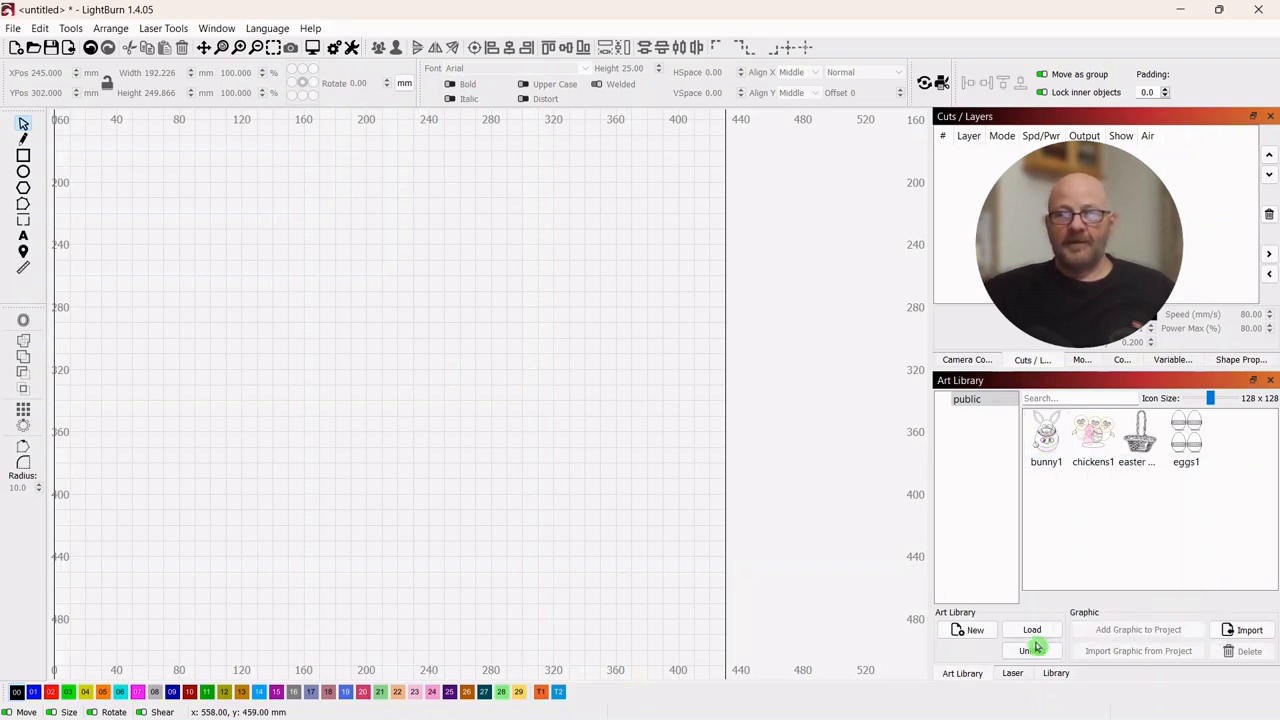
click(1032, 652)
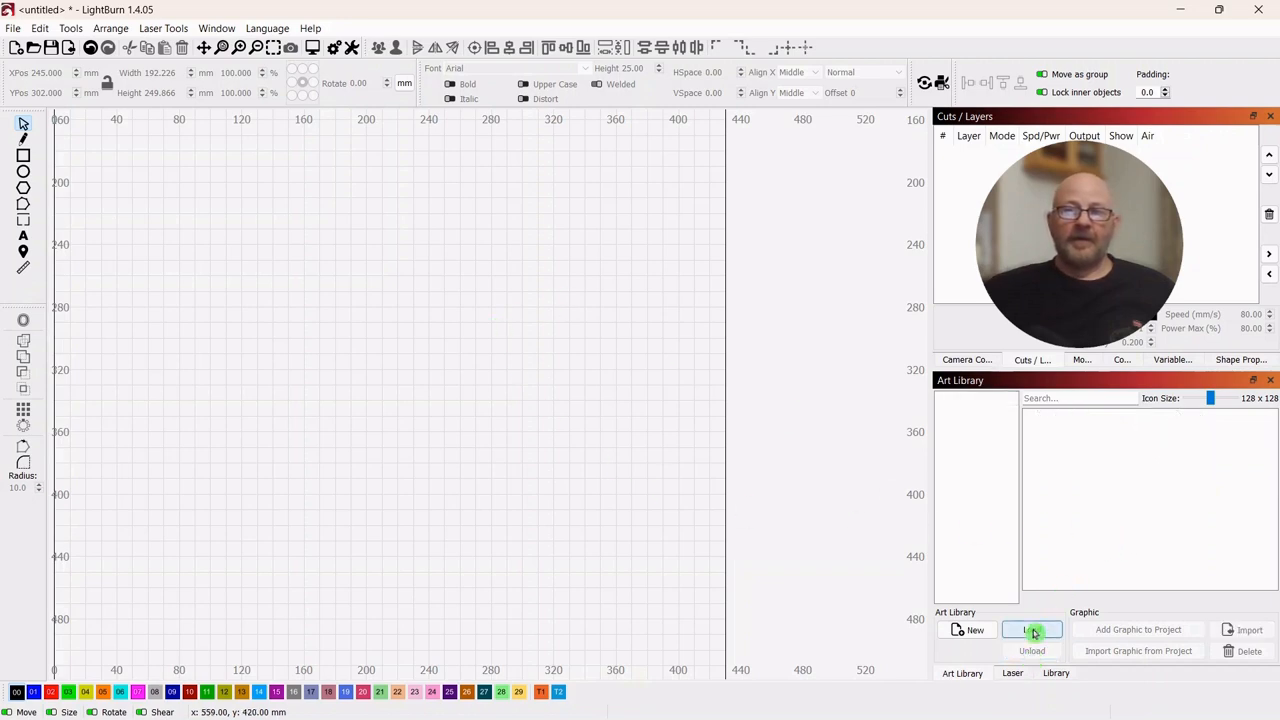
click(1032, 630)
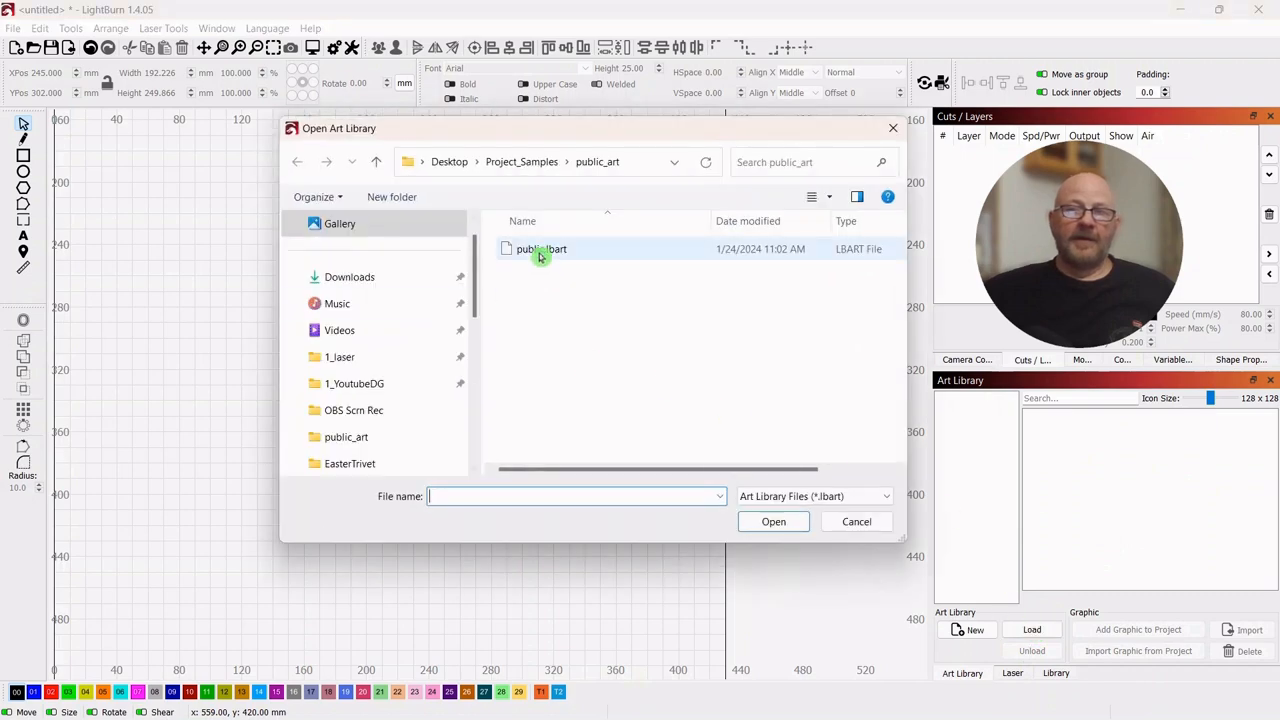
double_click(540, 248)
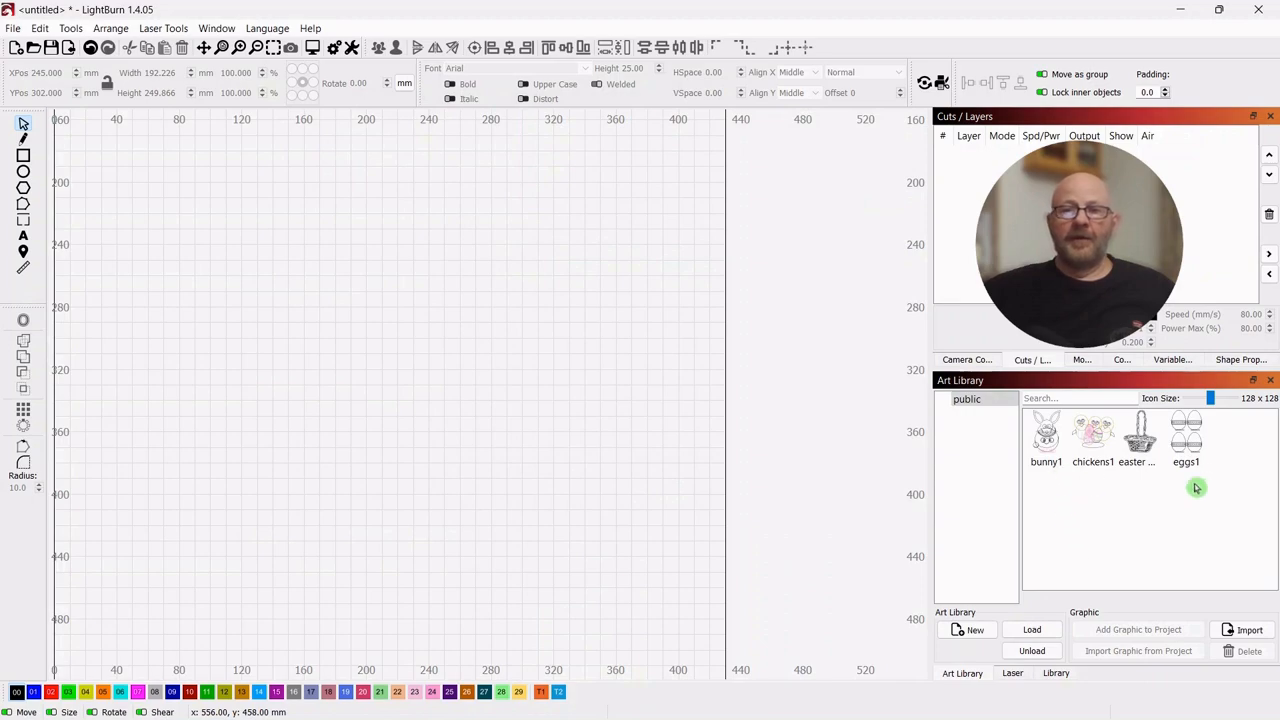
Step: Place the easter basket from the library and delete it, then place the eggs graphic and remove it too
click(1140, 436)
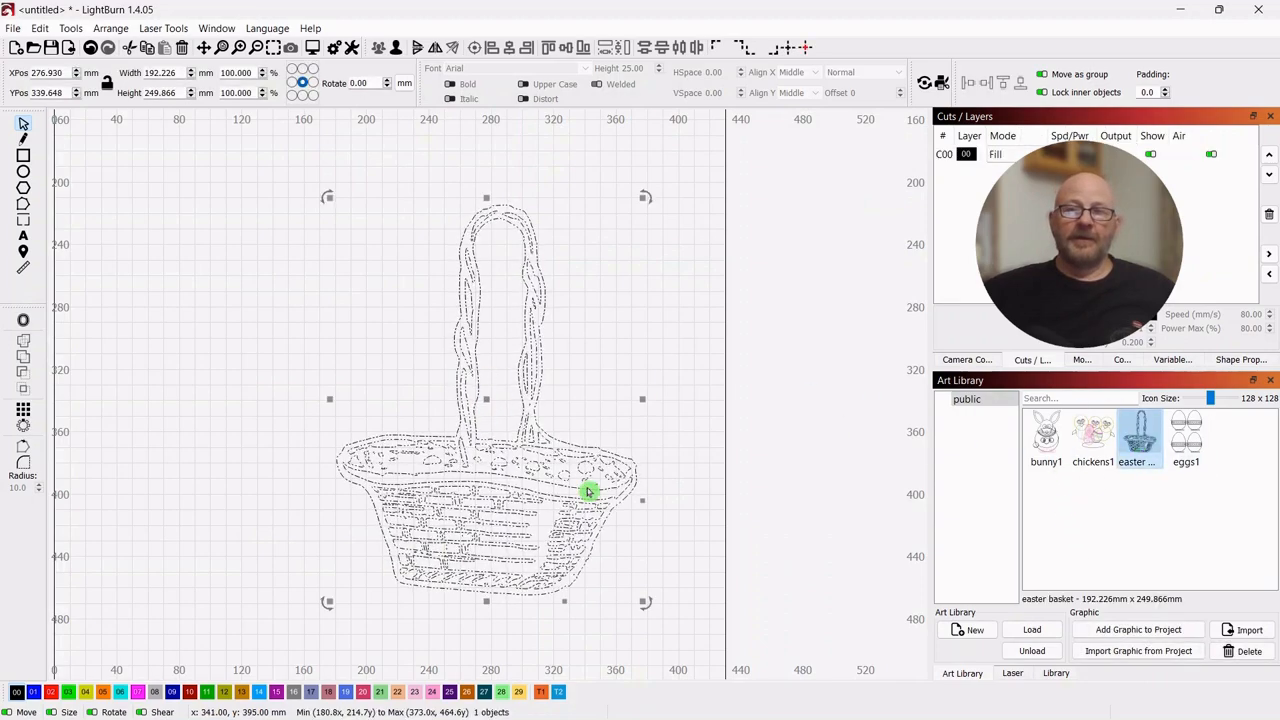
right_click(588, 492)
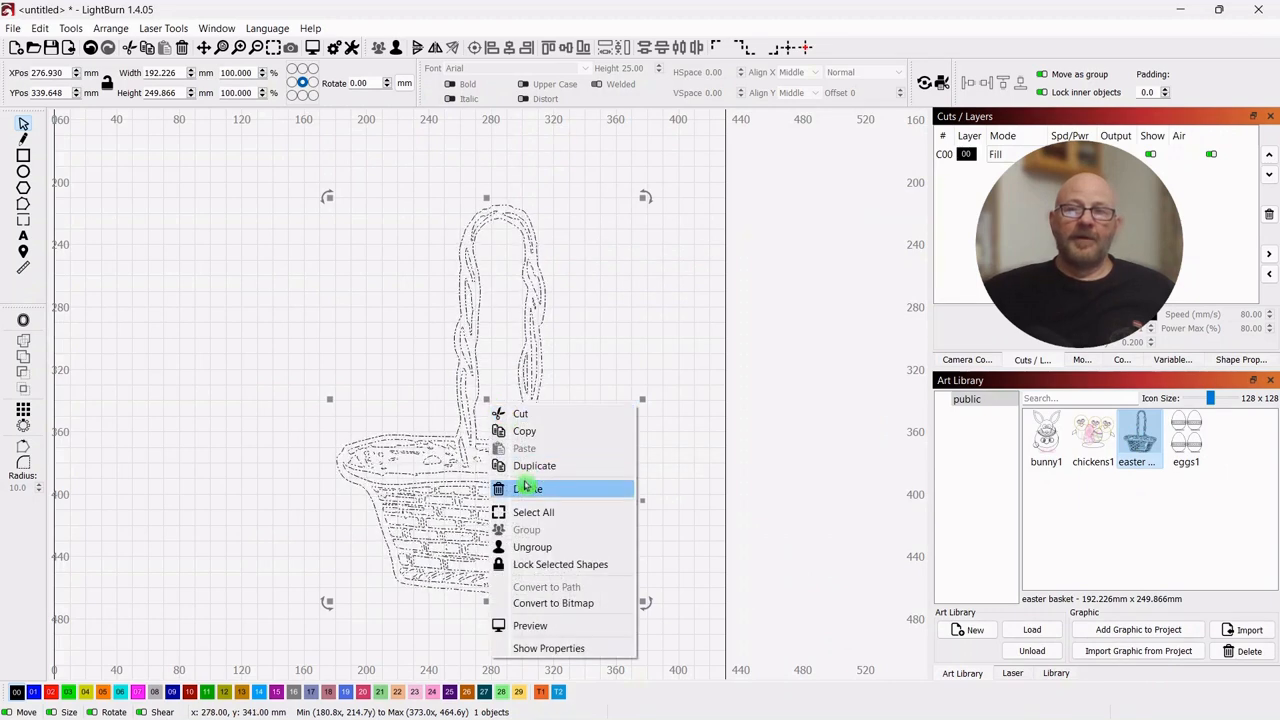
click(528, 488)
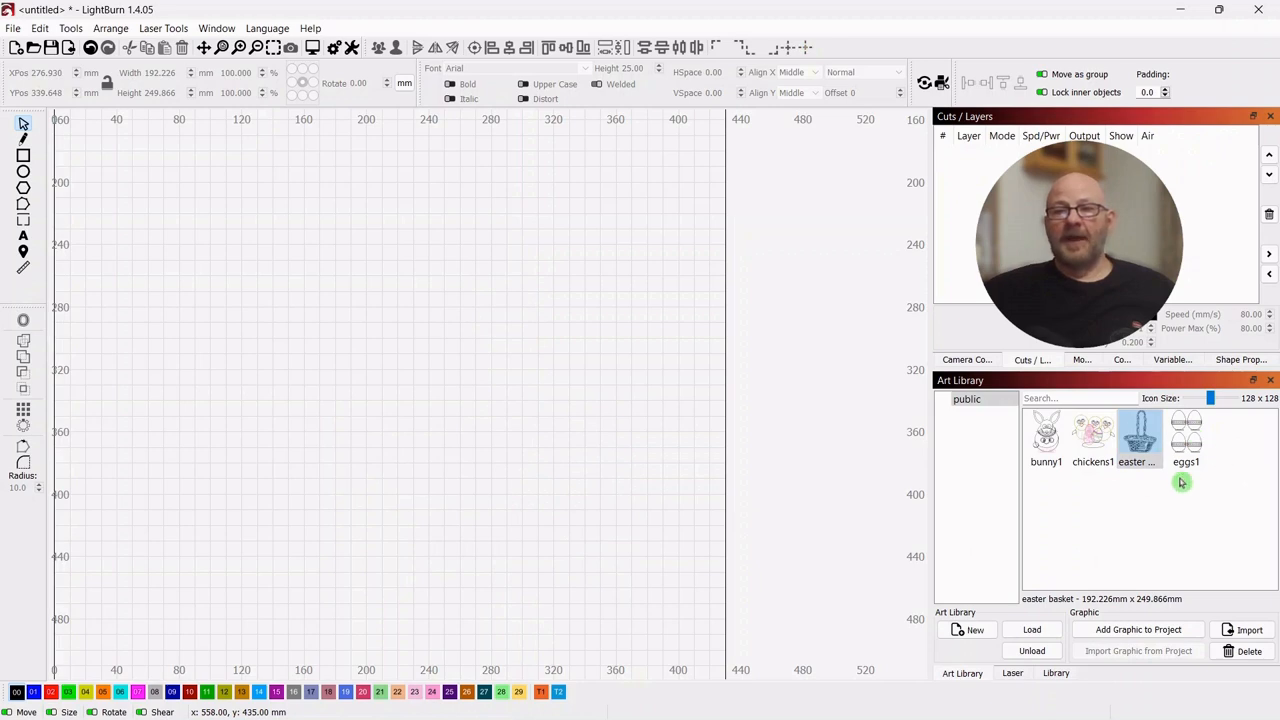
double_click(1186, 436)
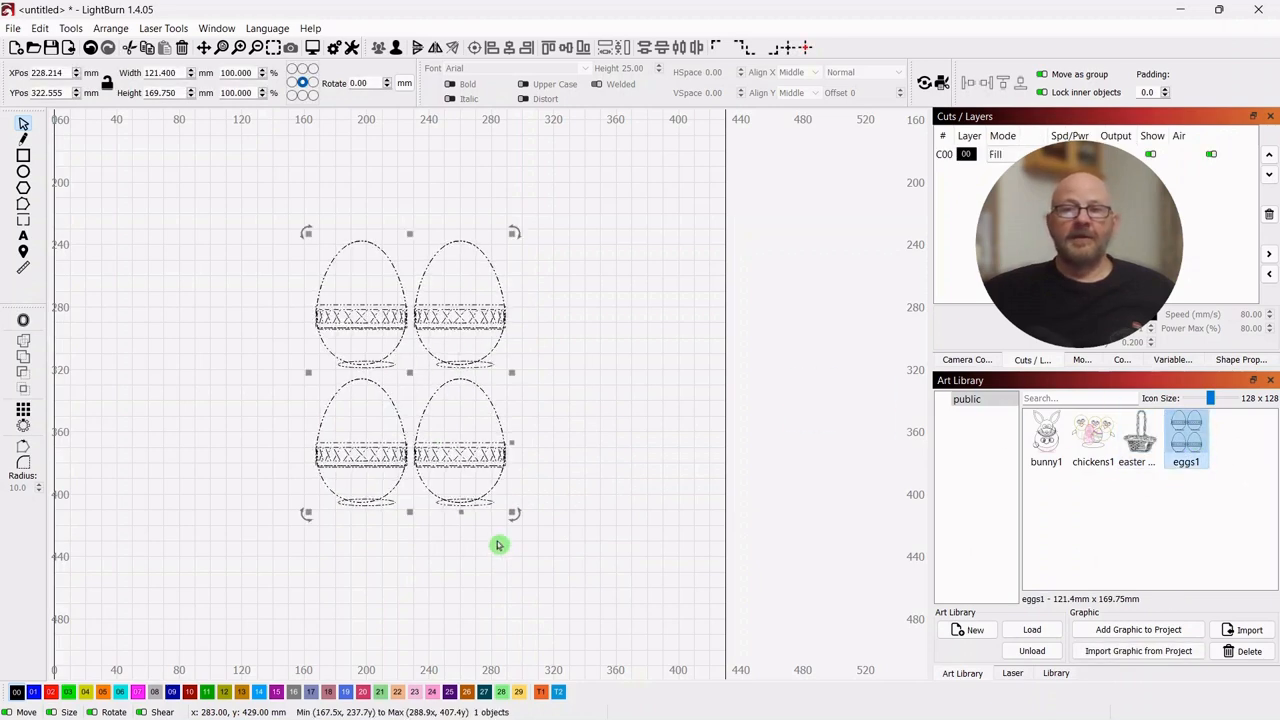
right_click(410, 378)
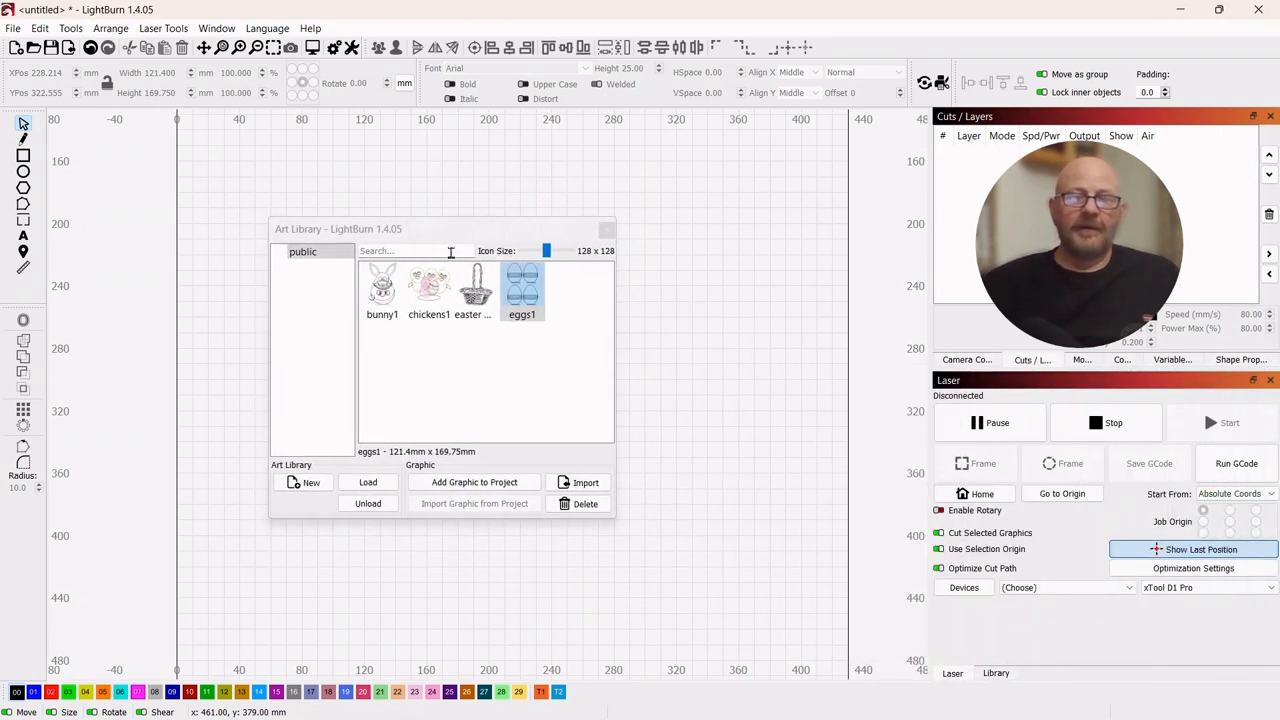
drag(364, 228, 164, 58)
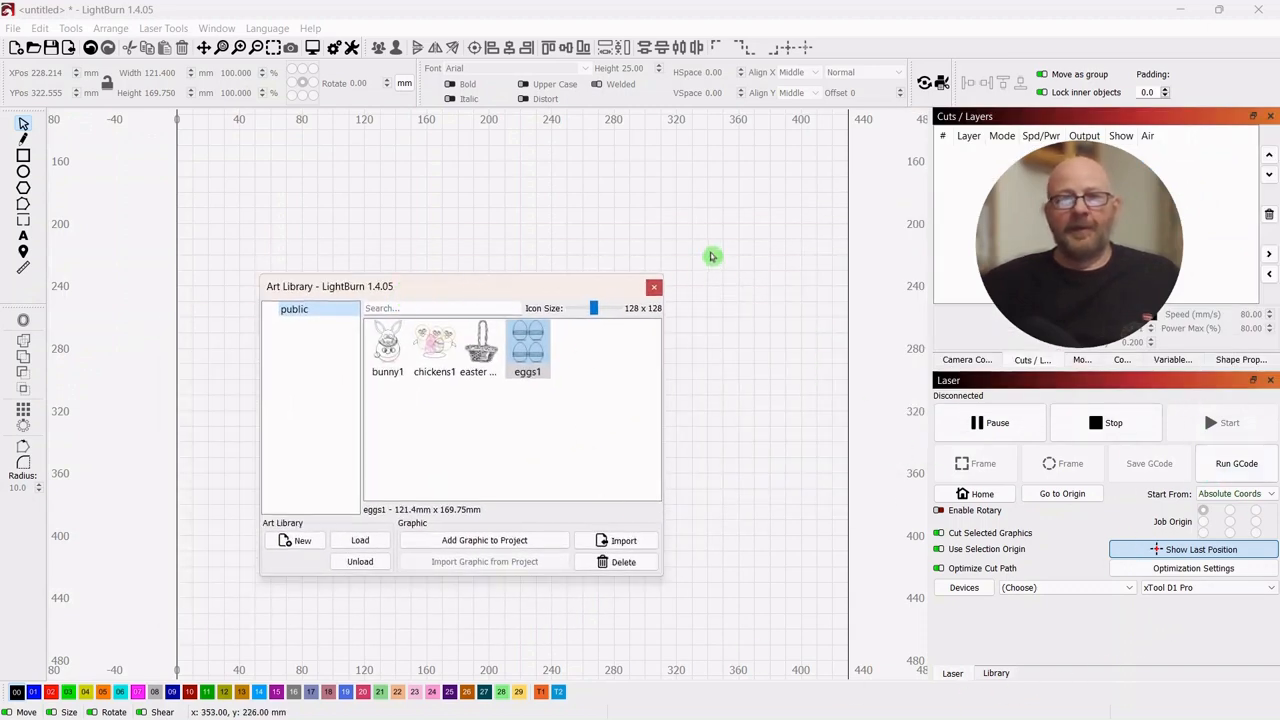
mouse_move(462, 288)
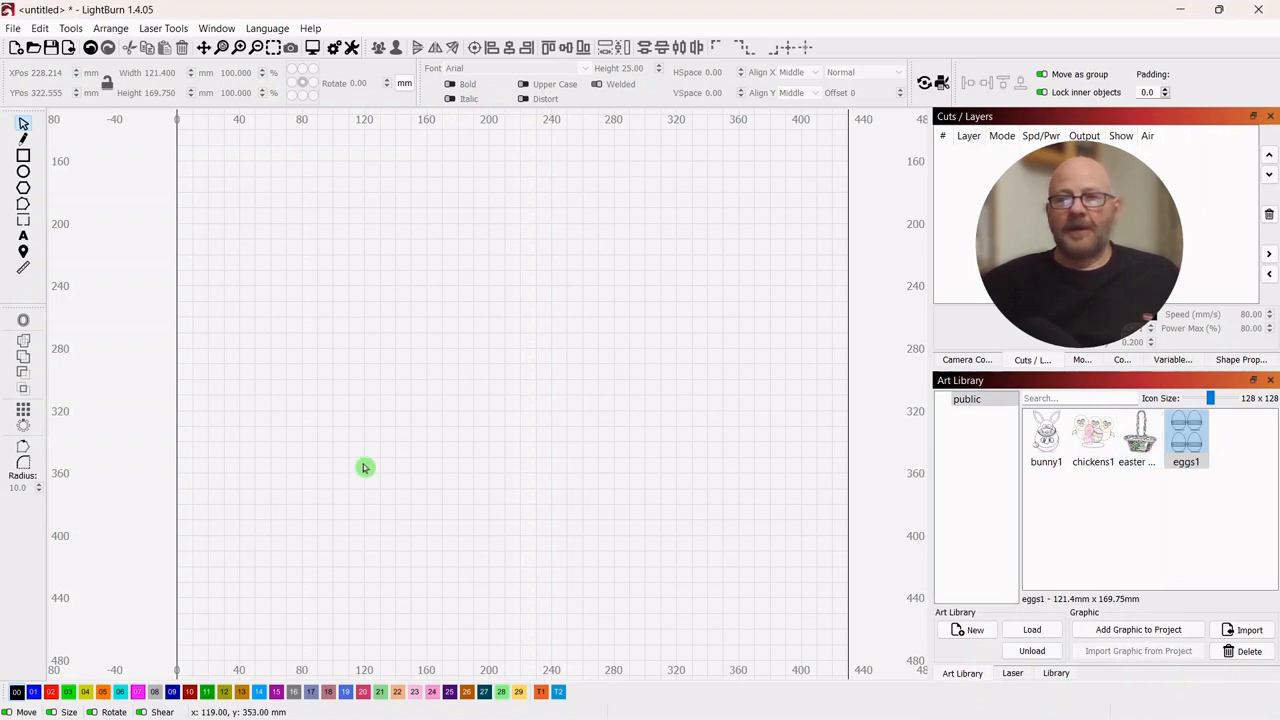
mouse_move(698, 420)
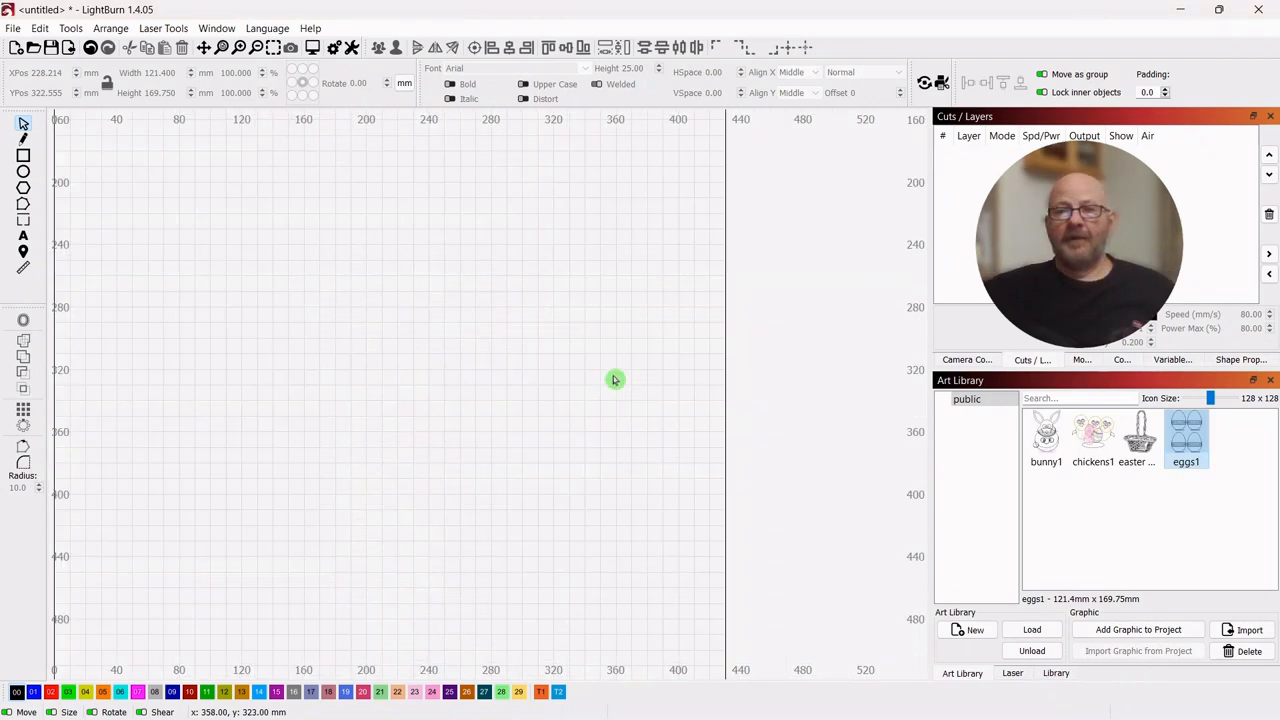
mouse_move(616, 366)
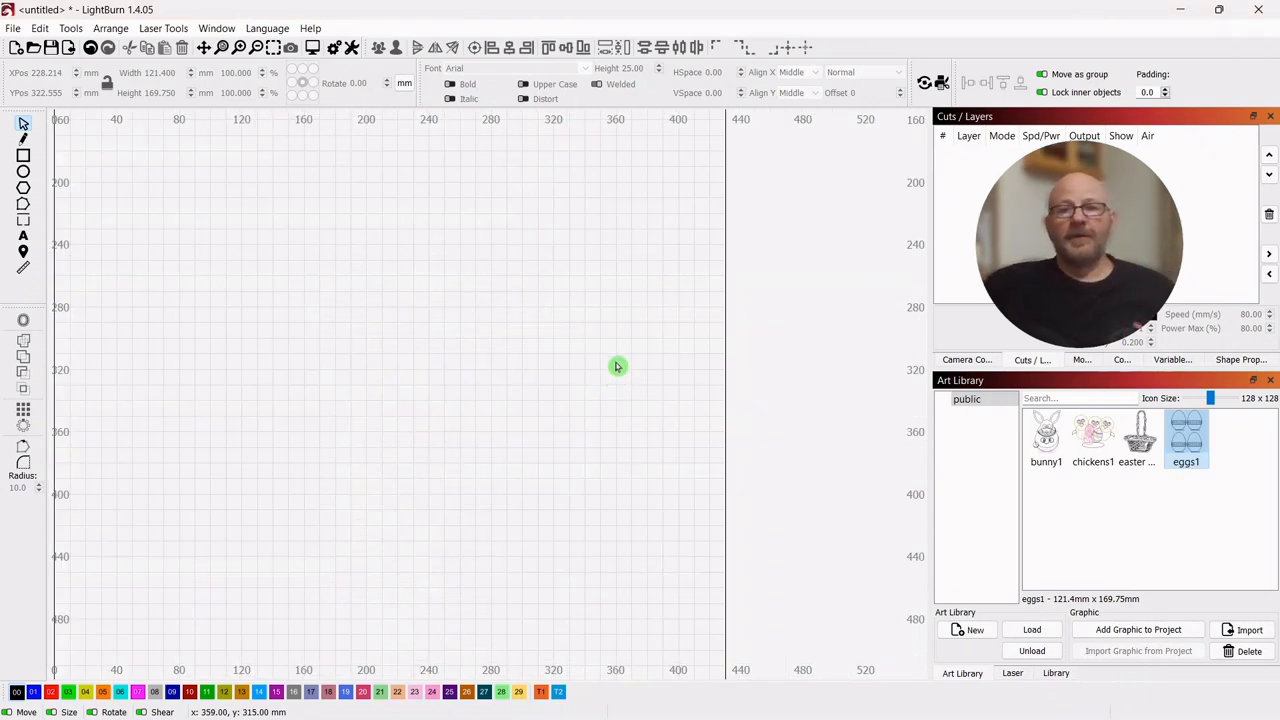